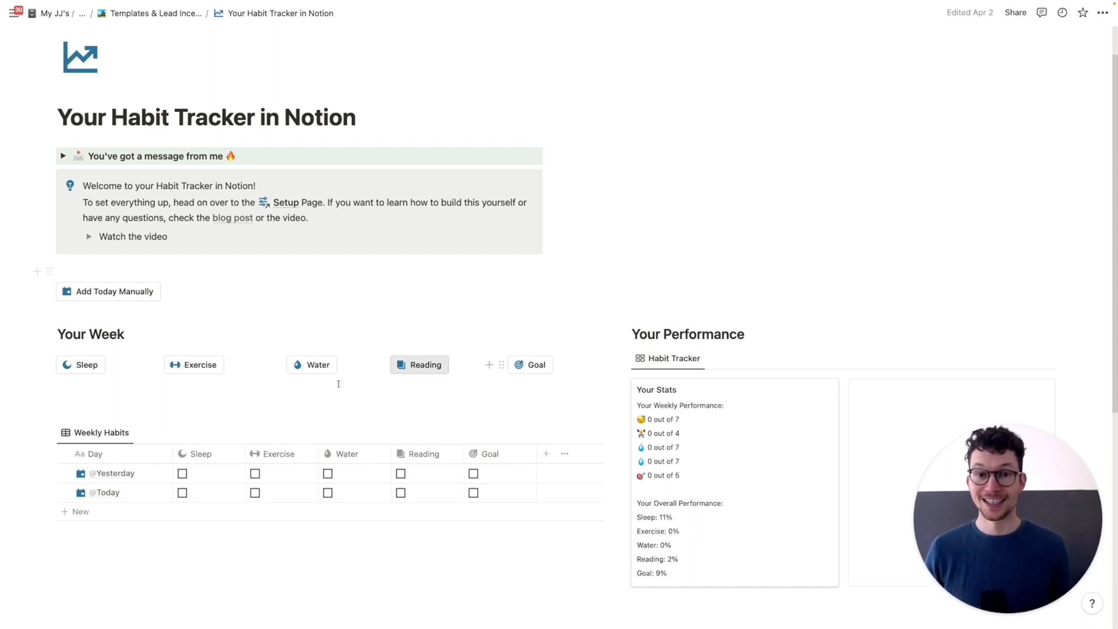
# Step: Tick the Water habit for Today and for Yesterday in the Weekly Habits tracker
pyautogui.scroll(-3)
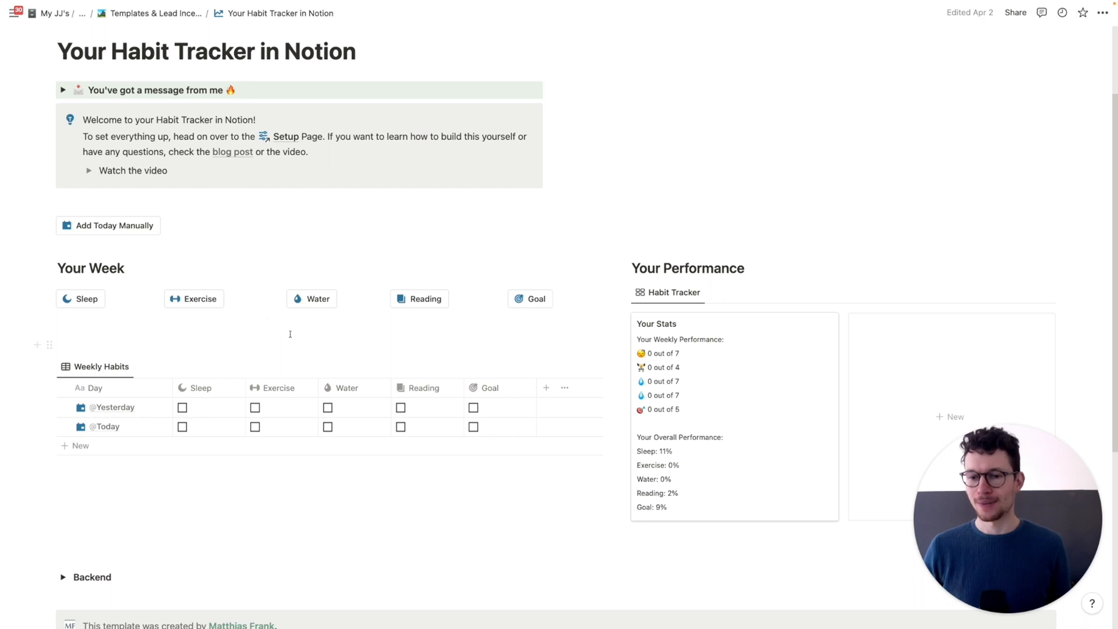
pyautogui.scroll(-3)
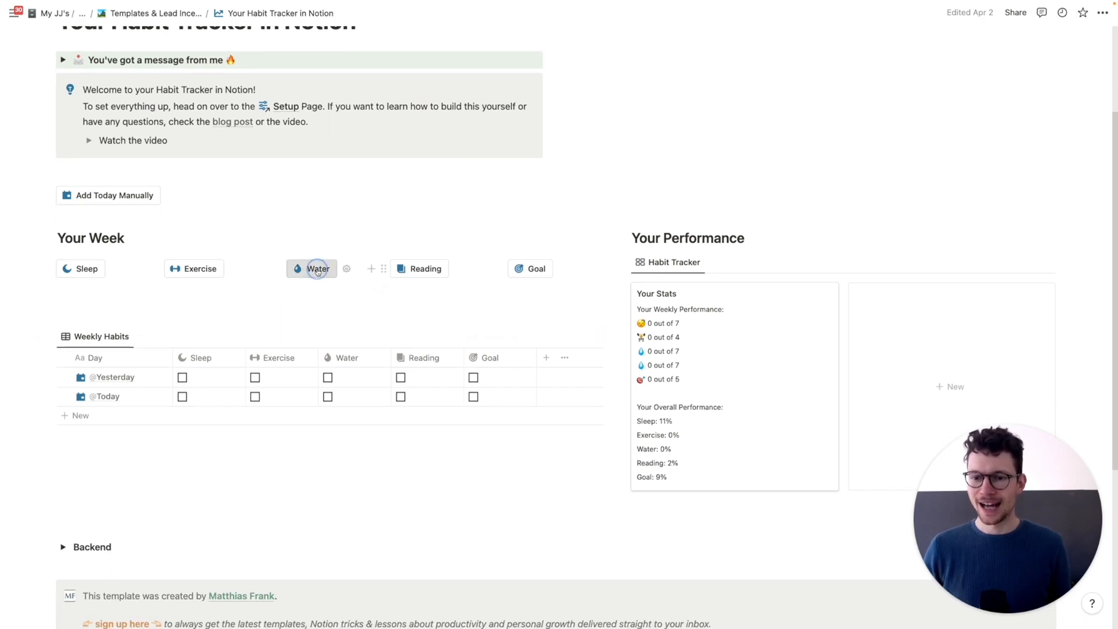
pyautogui.click(327, 396)
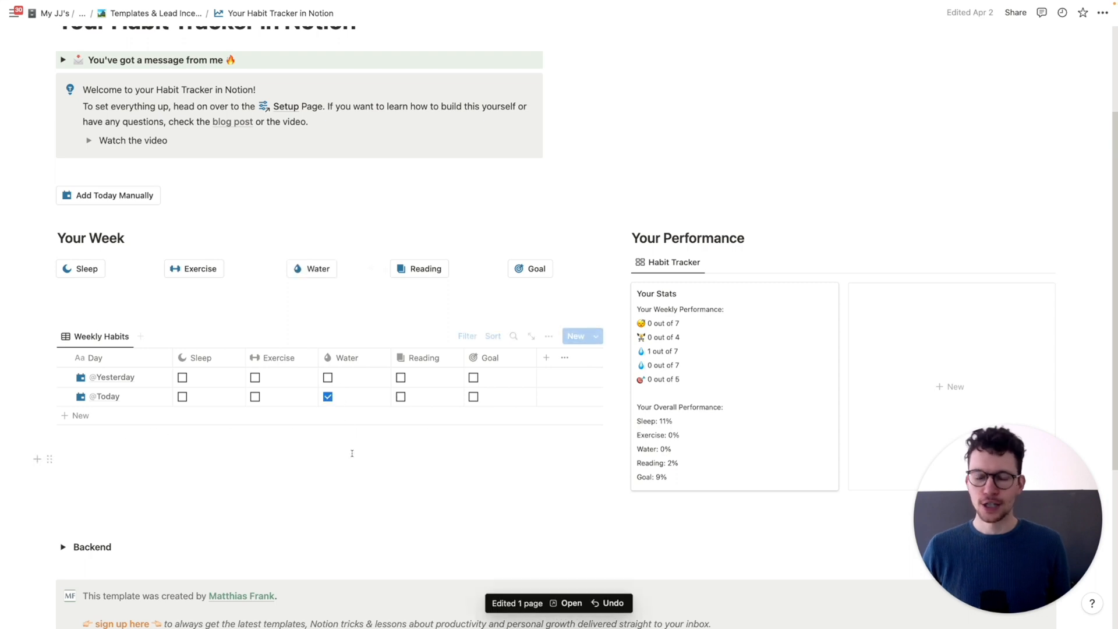
pyautogui.moveTo(461, 294)
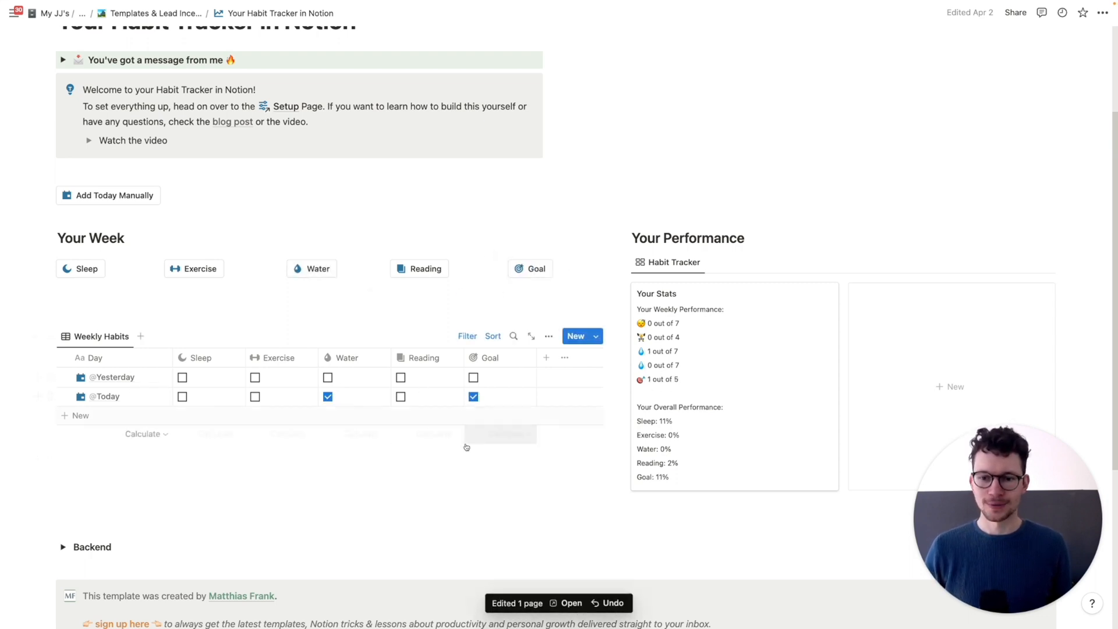
pyautogui.scroll(-3)
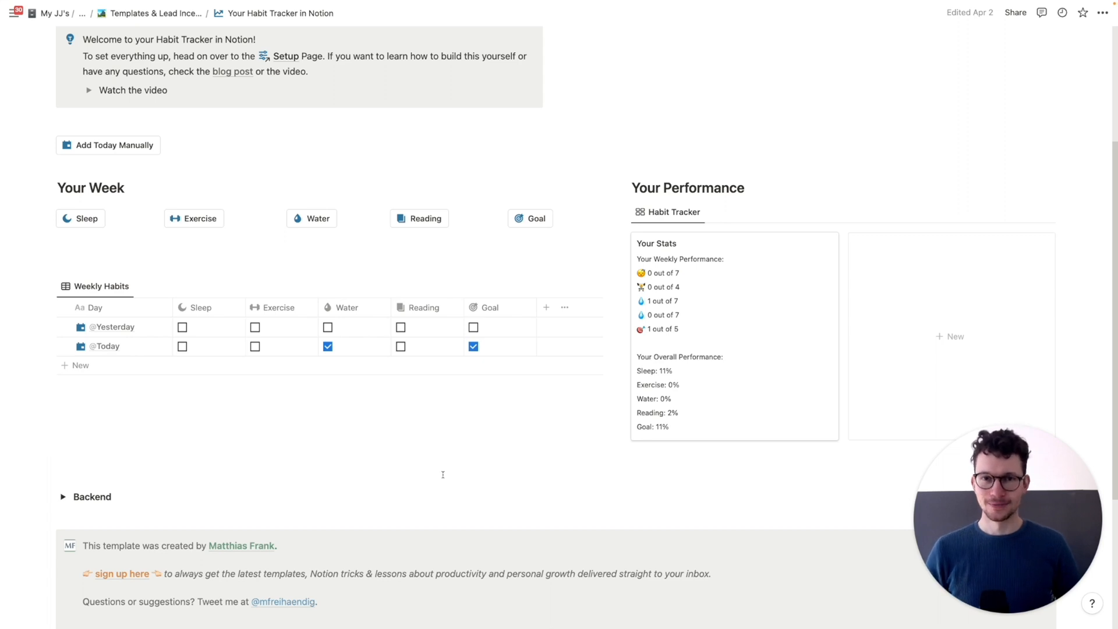
pyautogui.scroll(-3)
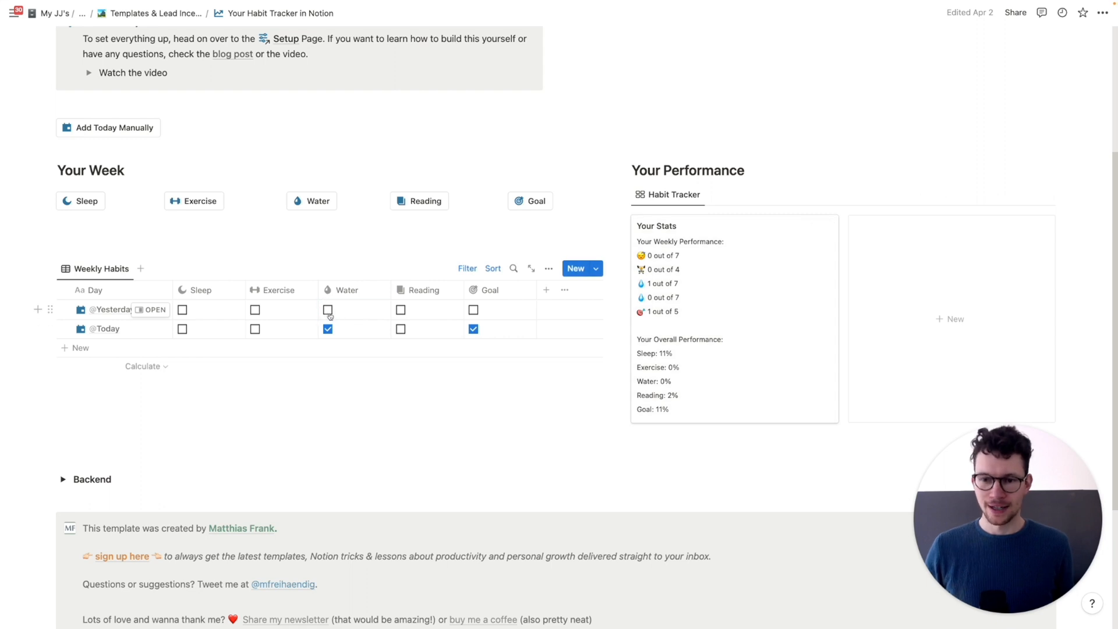
pyautogui.click(327, 310)
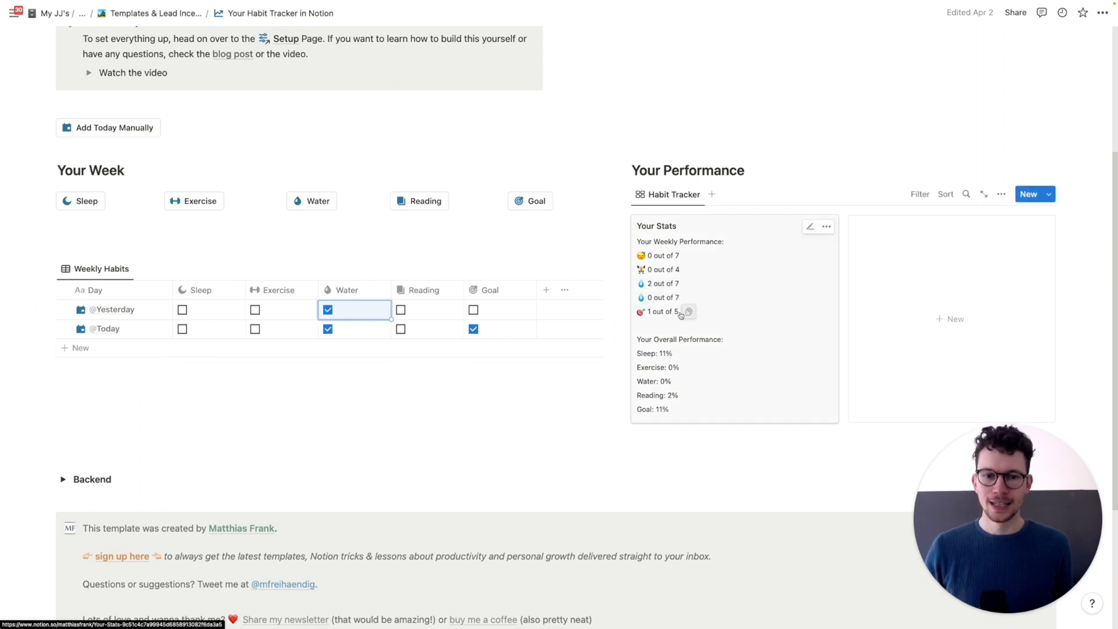
pyautogui.moveTo(679, 284)
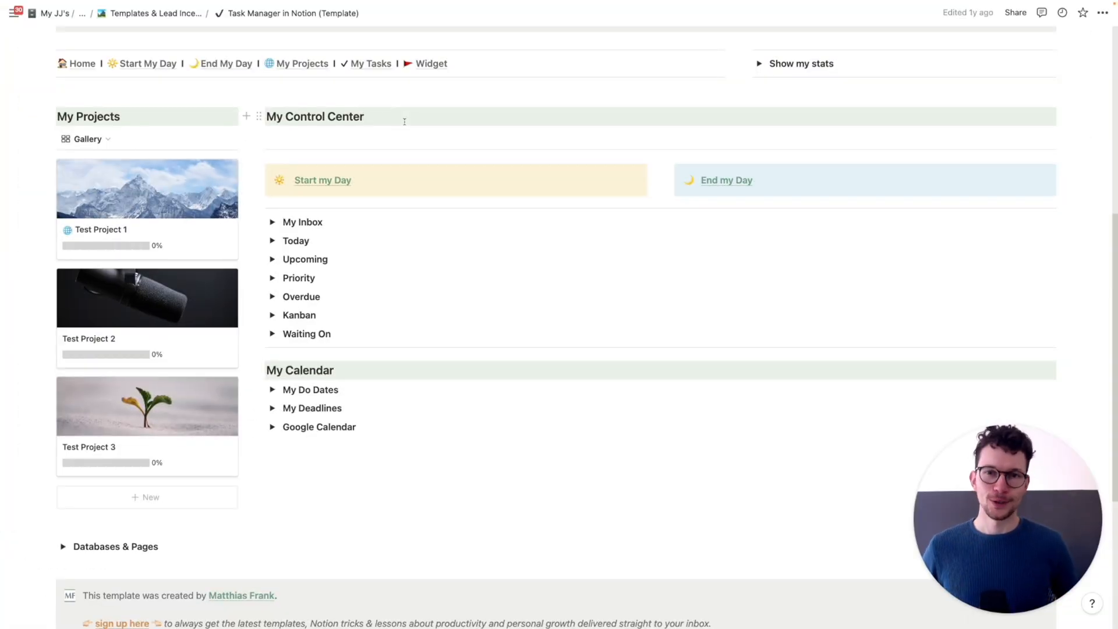
# Step: Expand My Inbox under My Control Center, then reach the Test Project 1 card below
pyautogui.click(367, 116)
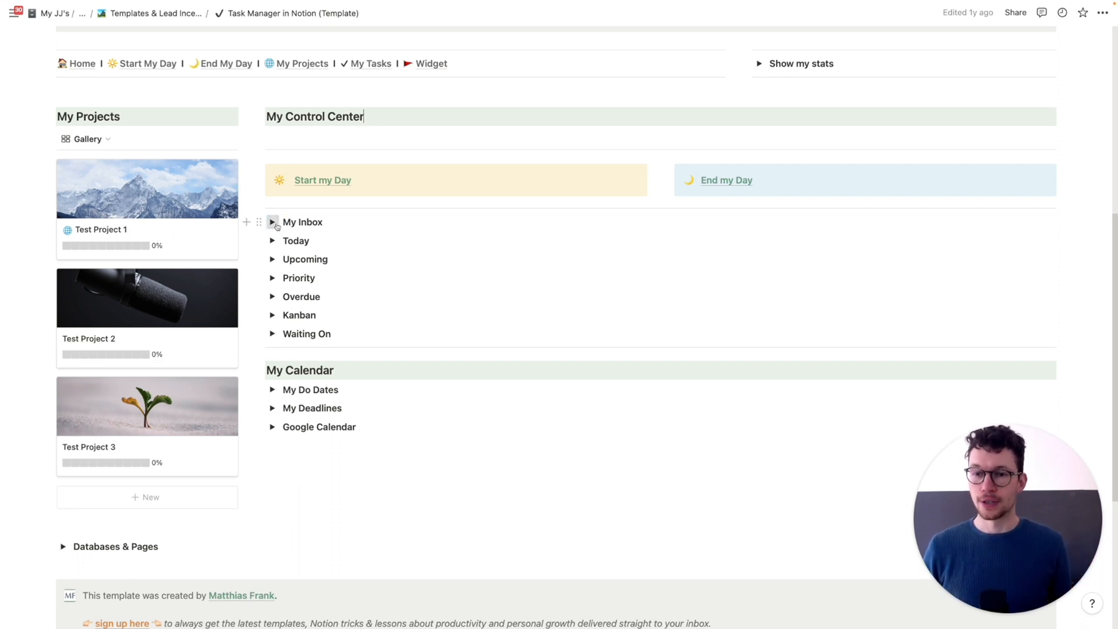
pyautogui.click(273, 222)
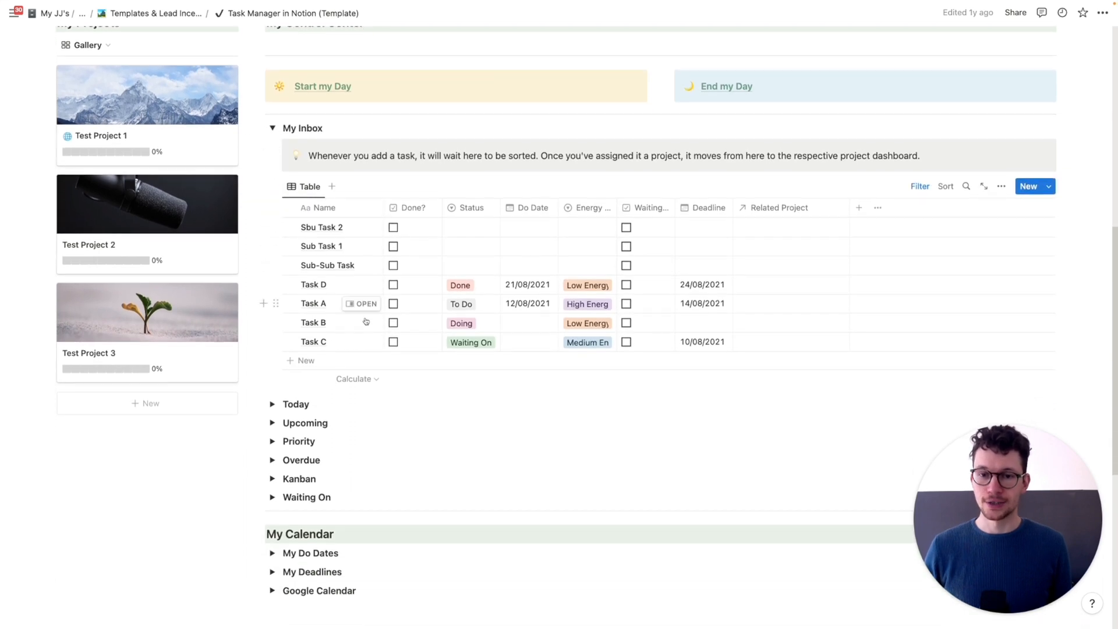
pyautogui.moveTo(783, 310)
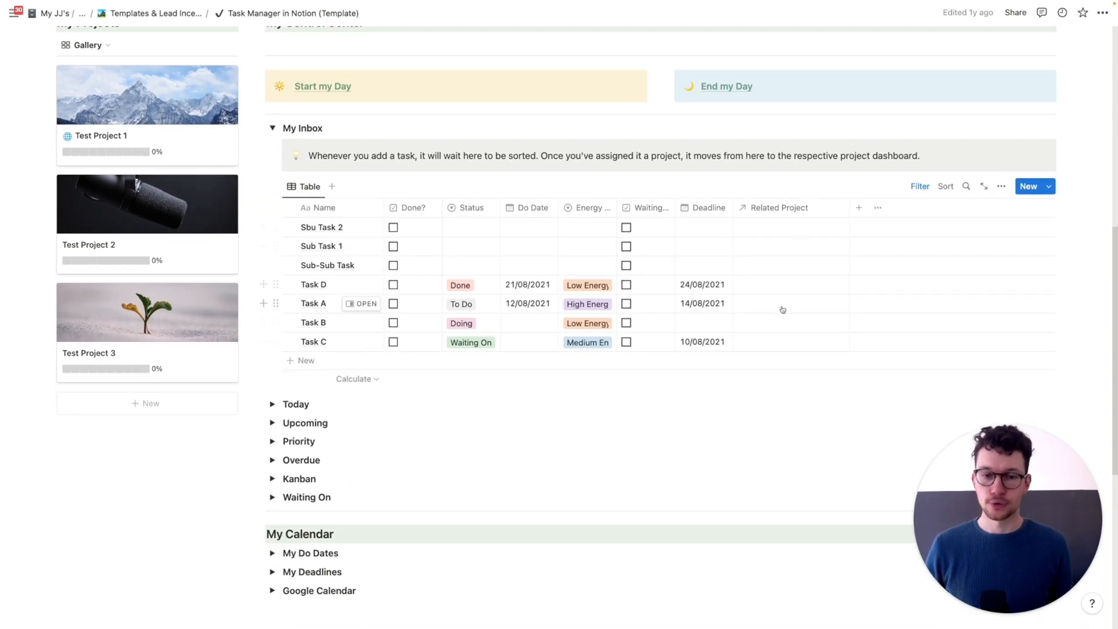
pyautogui.scroll(-3)
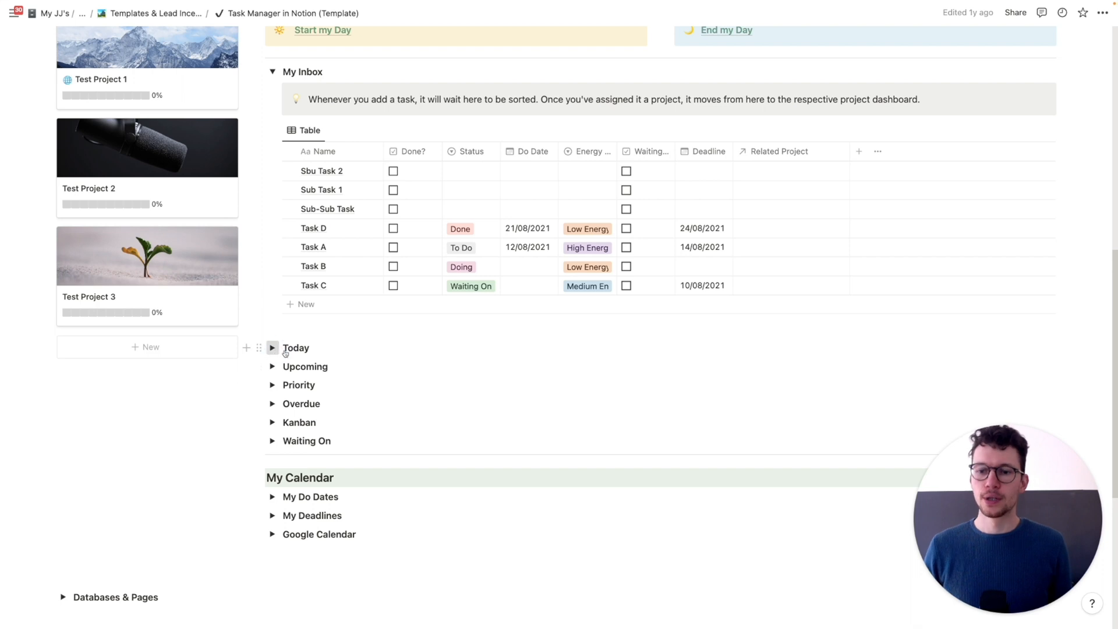
pyautogui.click(273, 347)
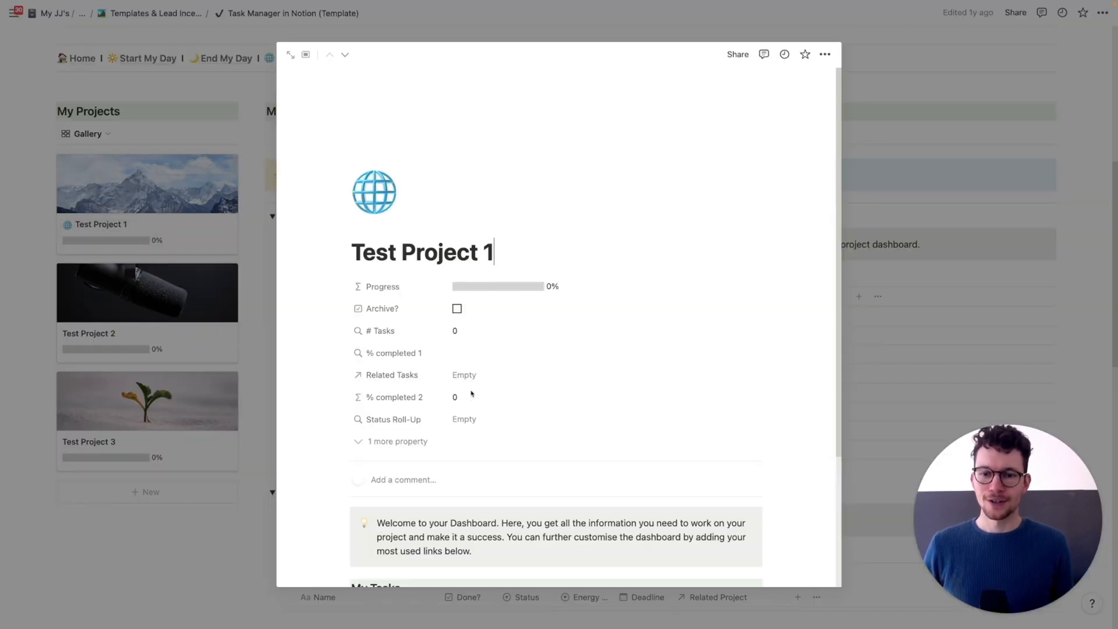
# Step: Scroll the task manager down toward the Test Project 1 card and stats panel
pyautogui.scroll(-3)
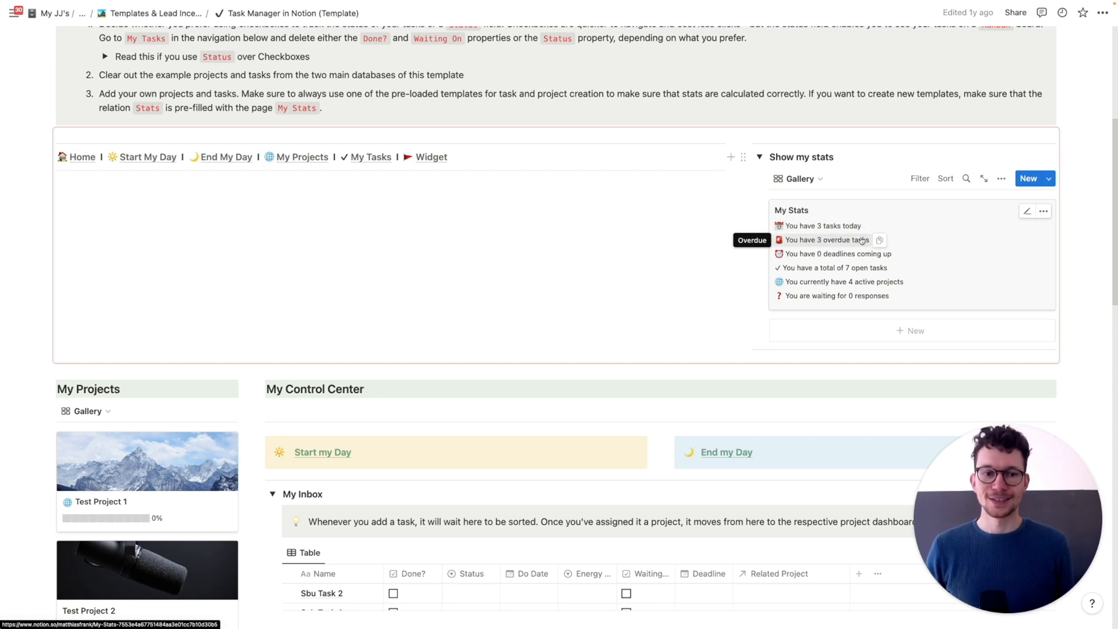
pyautogui.moveTo(850, 272)
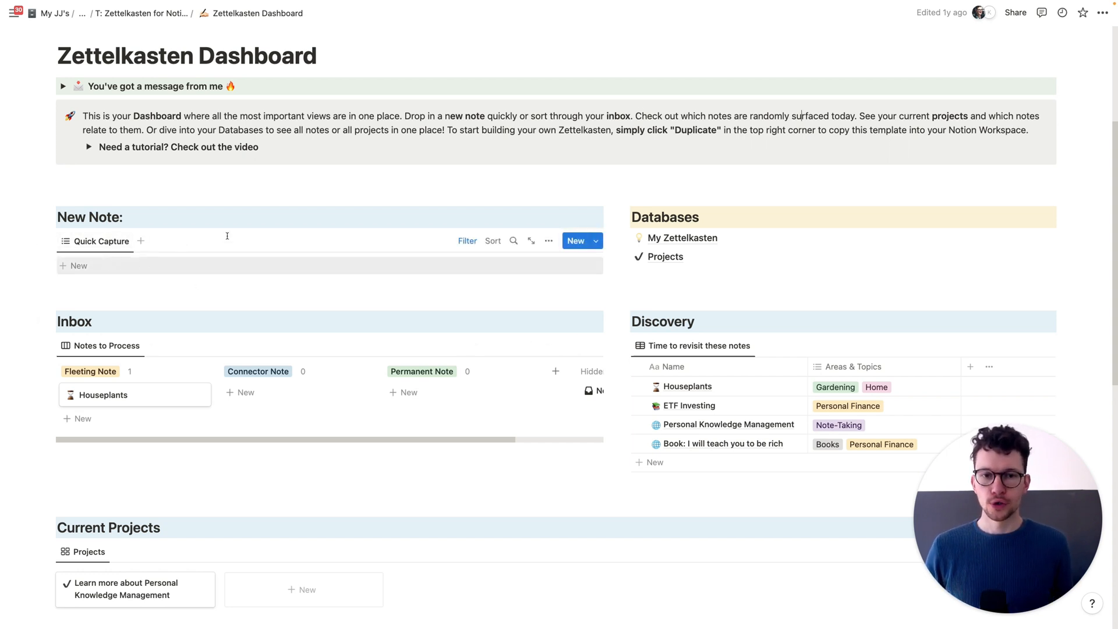
pyautogui.moveTo(687, 242)
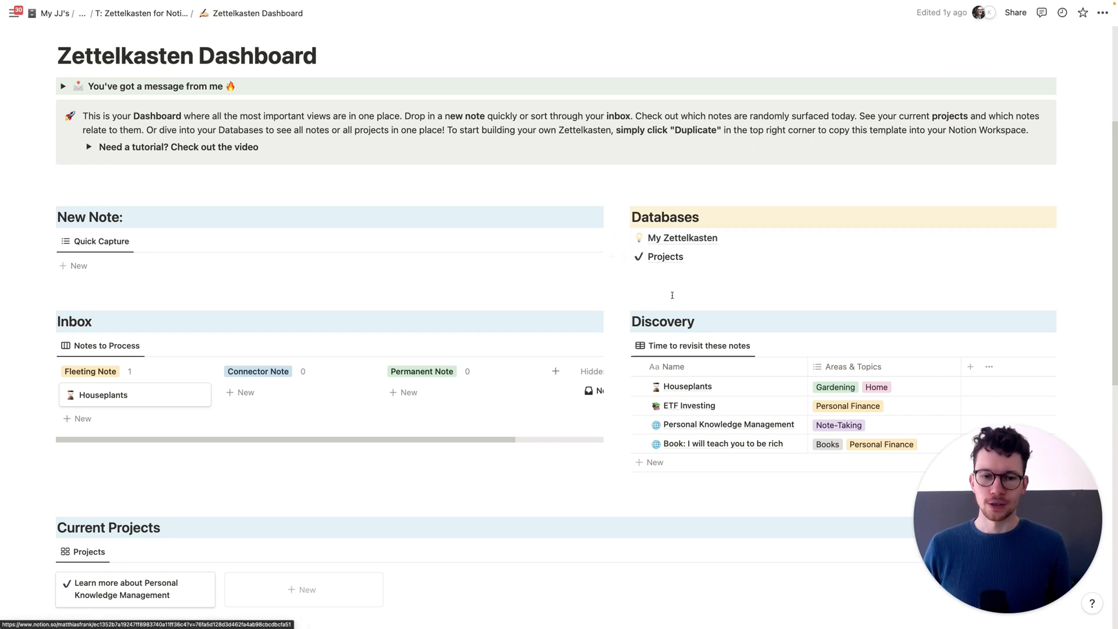
# Step: Scroll the Zettelkasten Dashboard down to its projects and Central Notes table
pyautogui.scroll(-3)
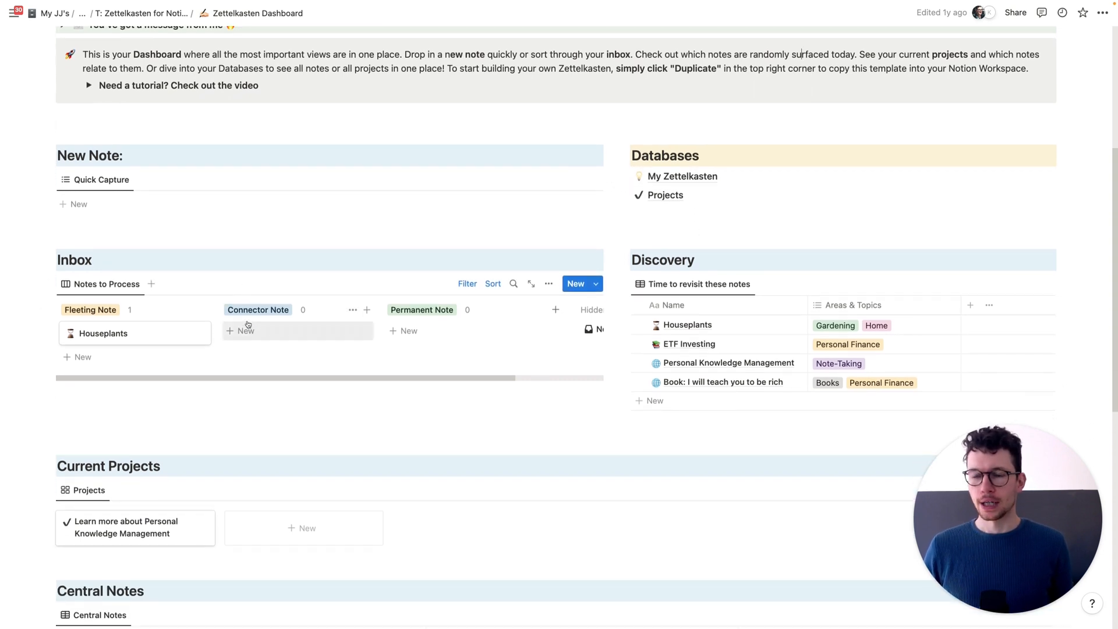
pyautogui.scroll(-3)
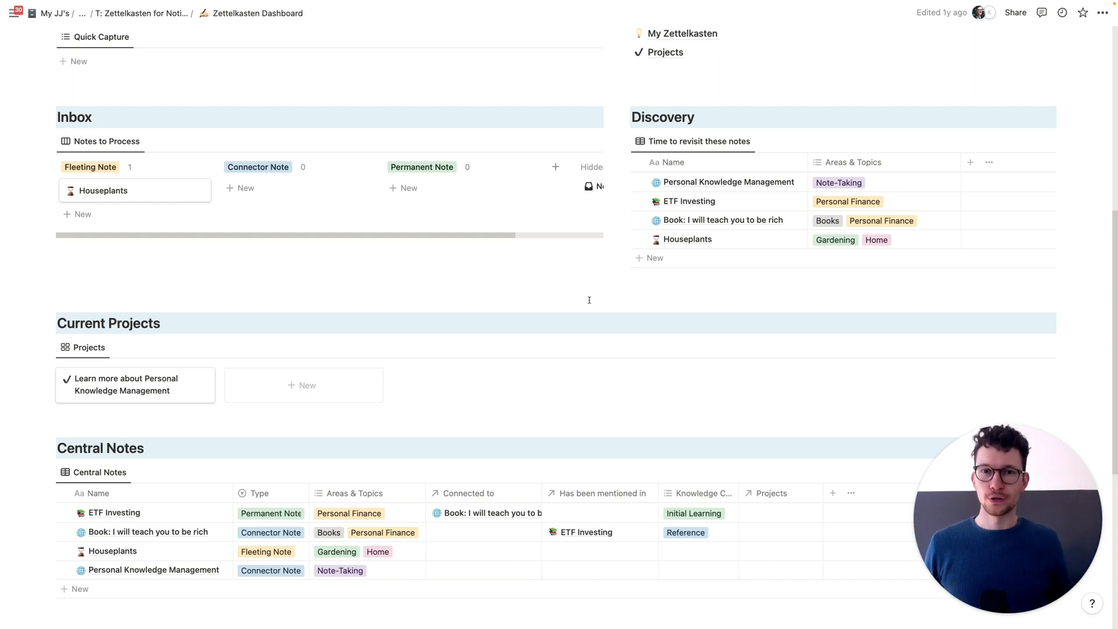
pyautogui.moveTo(715, 191)
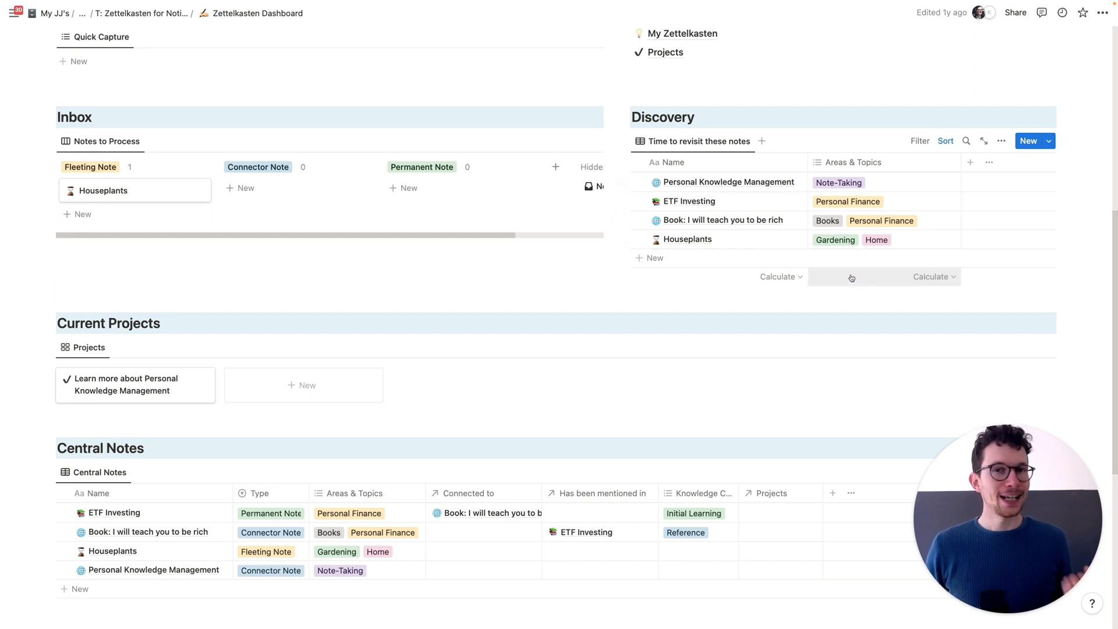
pyautogui.moveTo(720, 191)
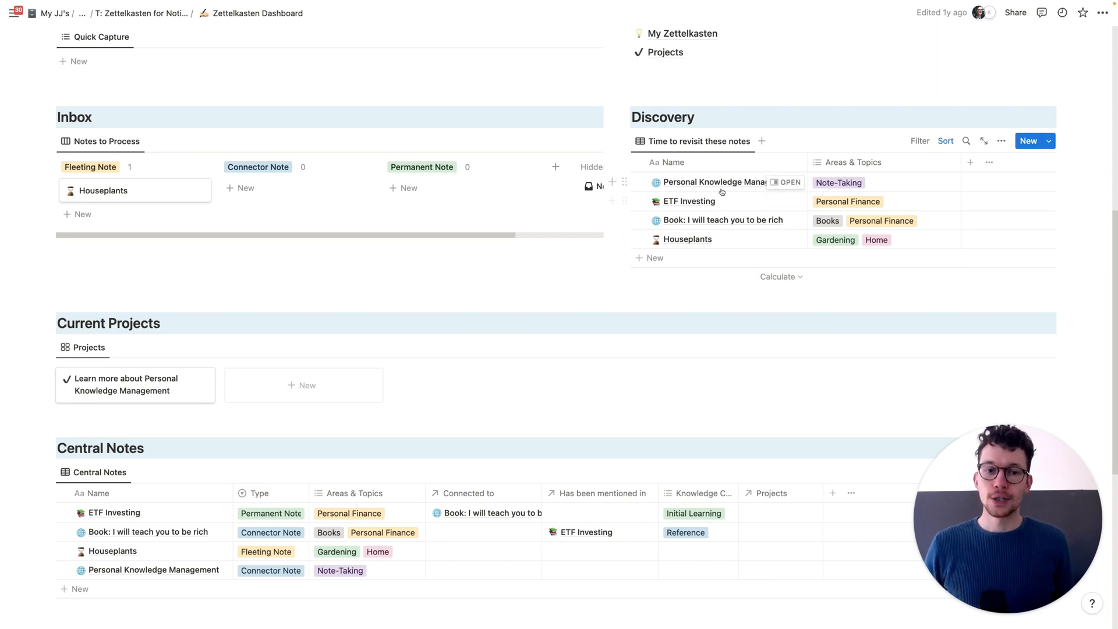
pyautogui.moveTo(713, 242)
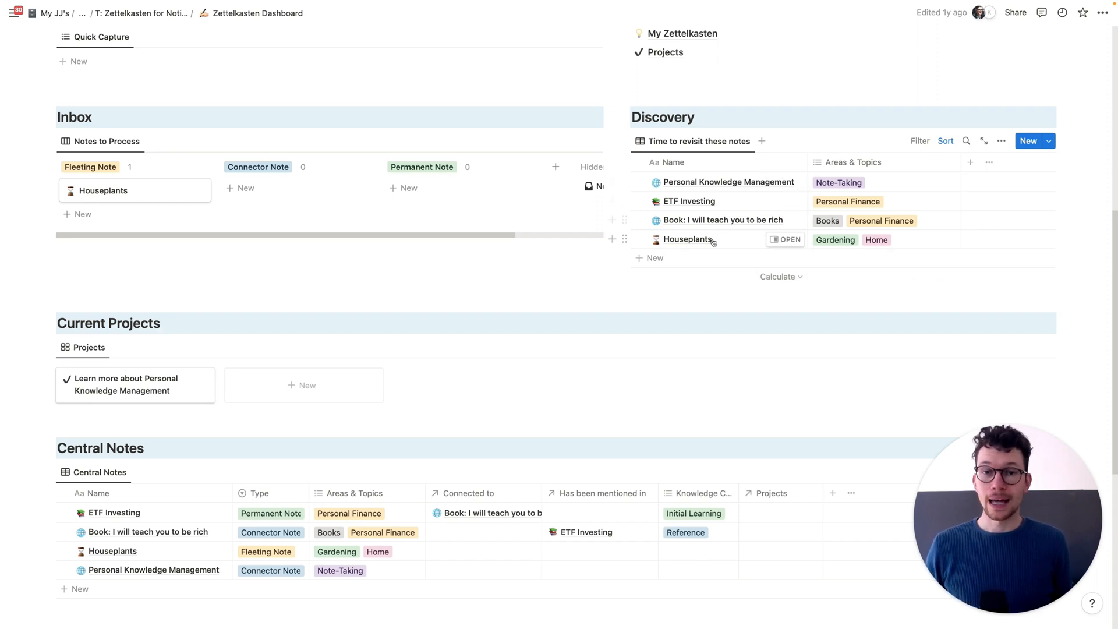
pyautogui.moveTo(719, 188)
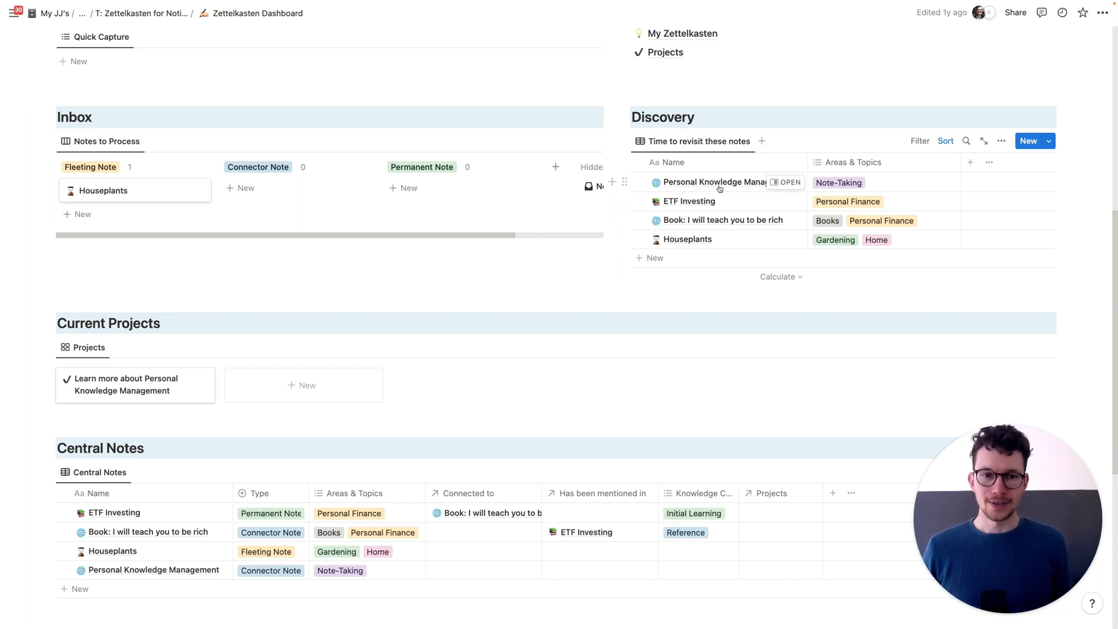
pyautogui.scroll(-3)
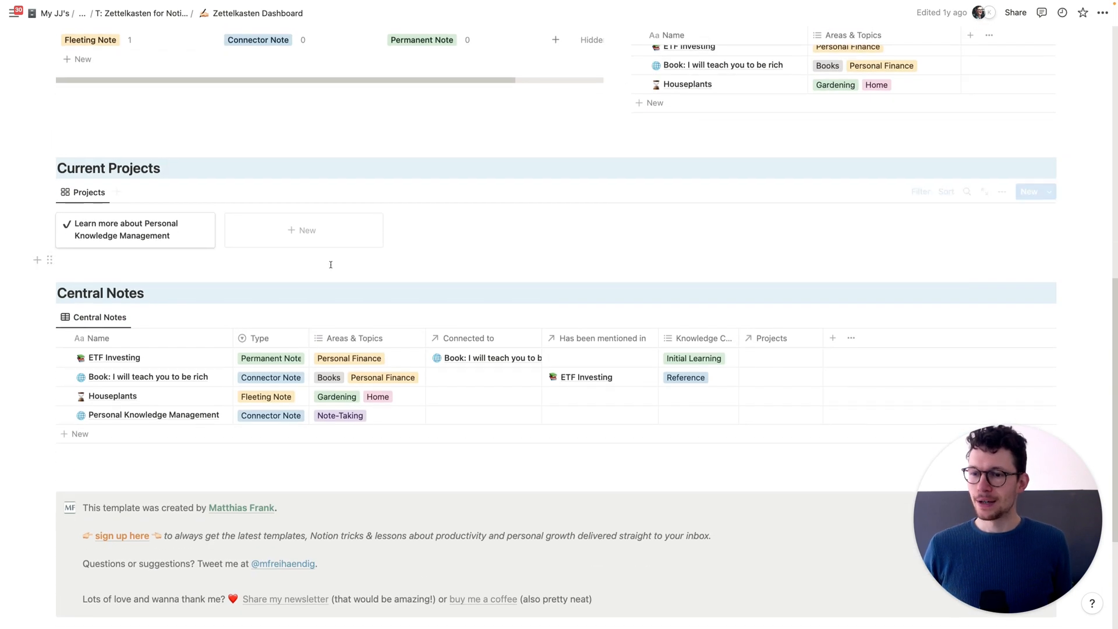
pyautogui.scroll(-3)
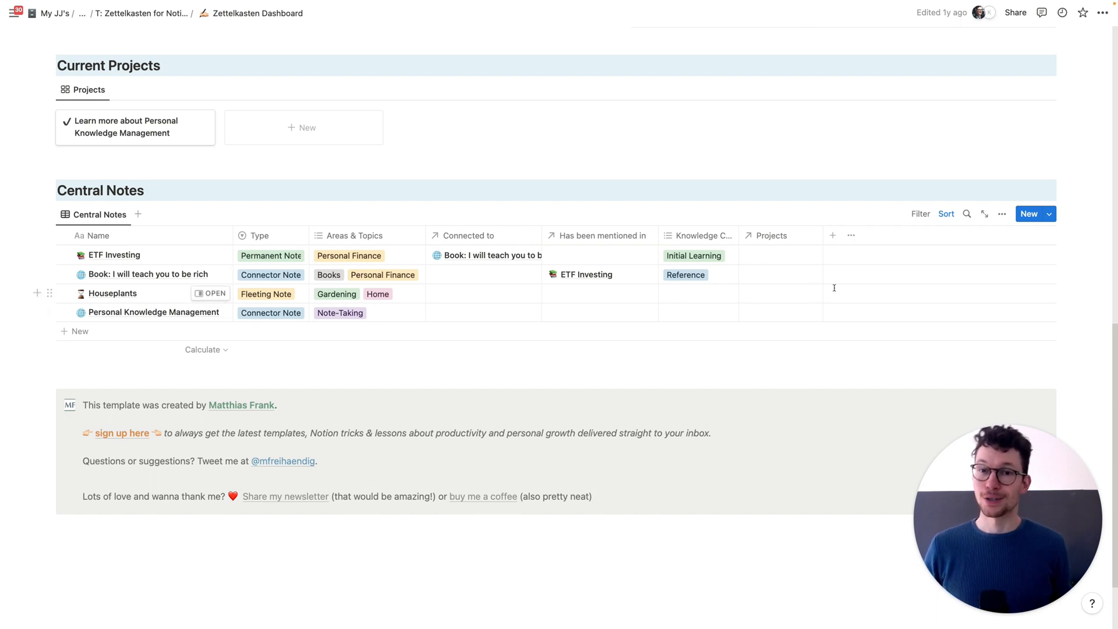
pyautogui.moveTo(145, 274)
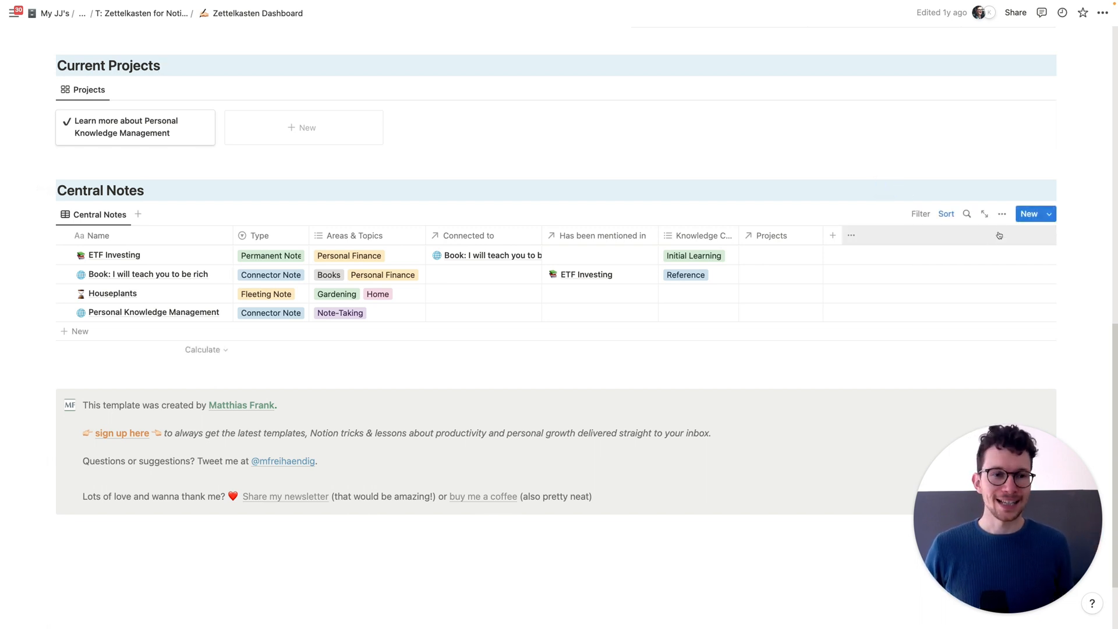
pyautogui.moveTo(1001, 213)
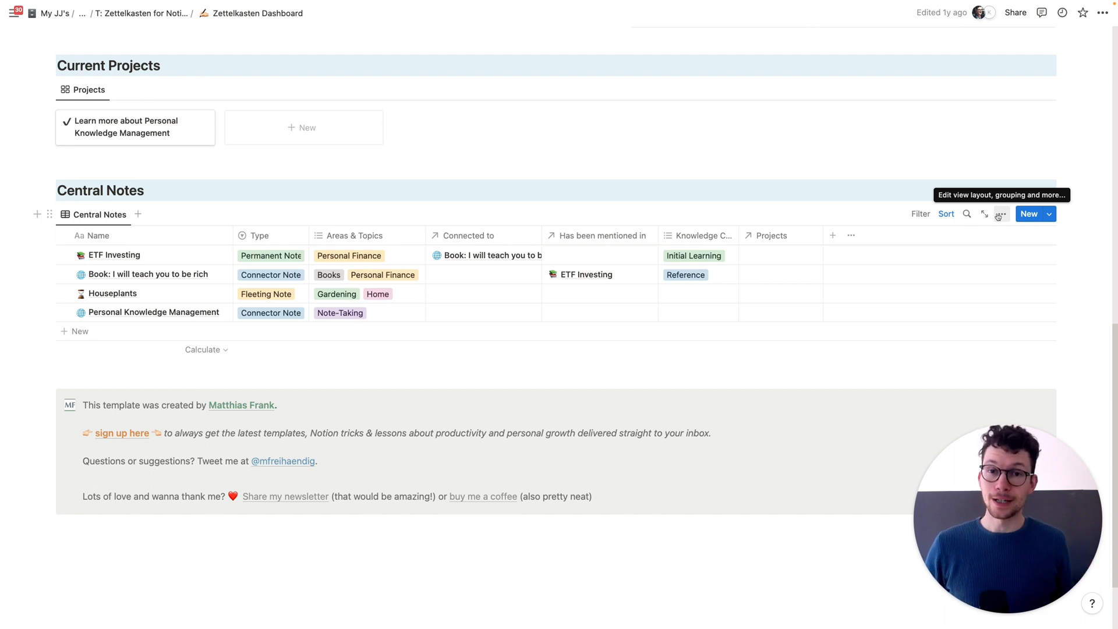
pyautogui.click(1001, 214)
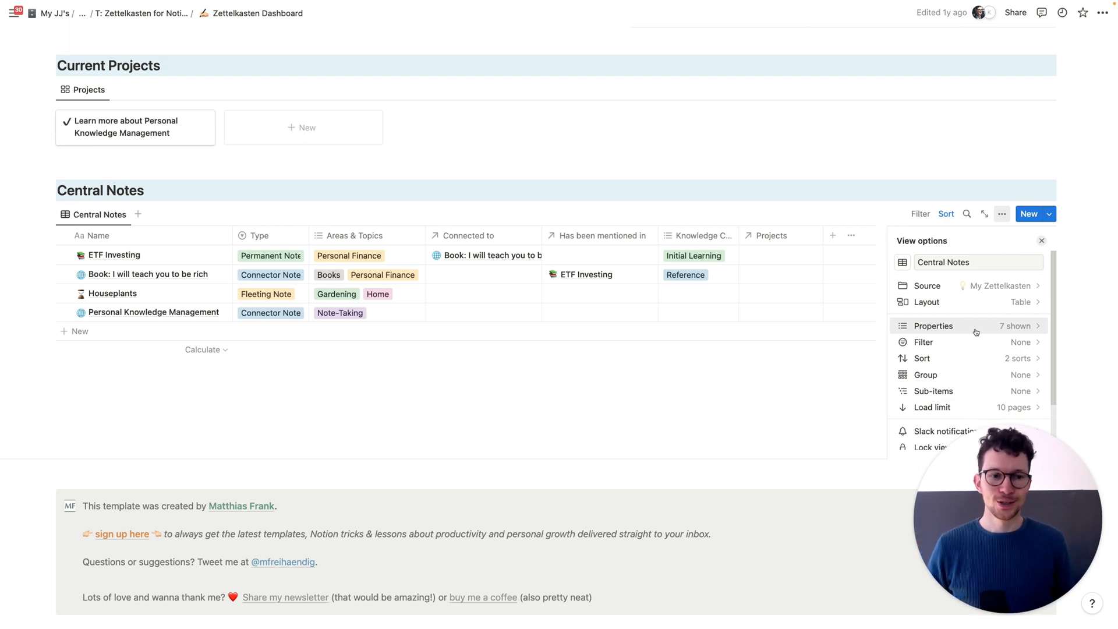
# Step: Show the Central Notes properties, inspect the Total Score formula, and return to the list
pyautogui.click(932, 326)
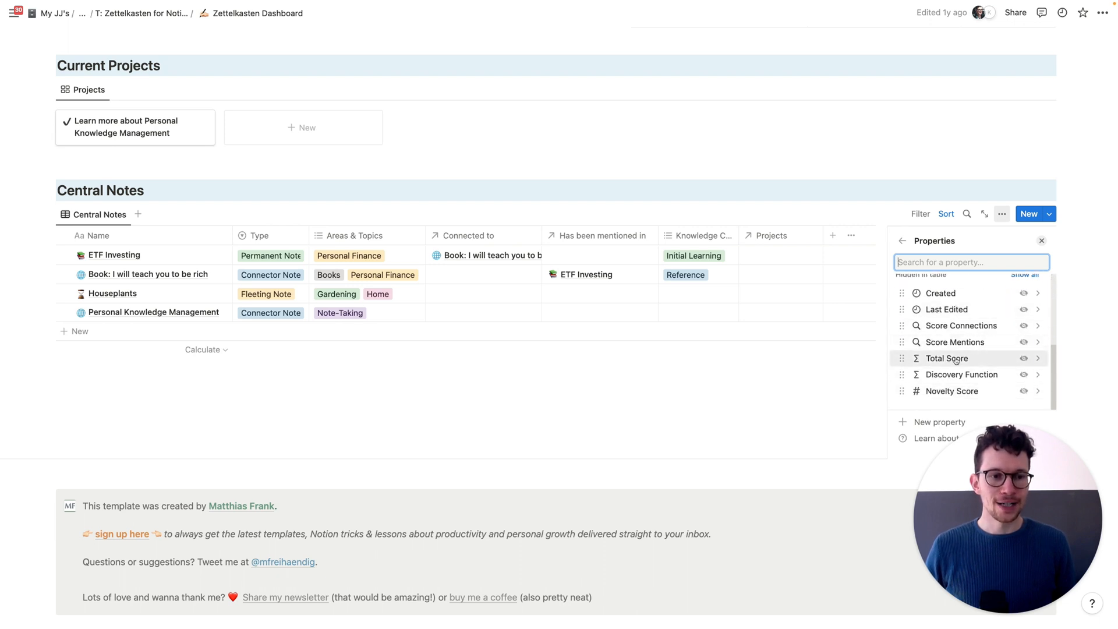
pyautogui.click(956, 358)
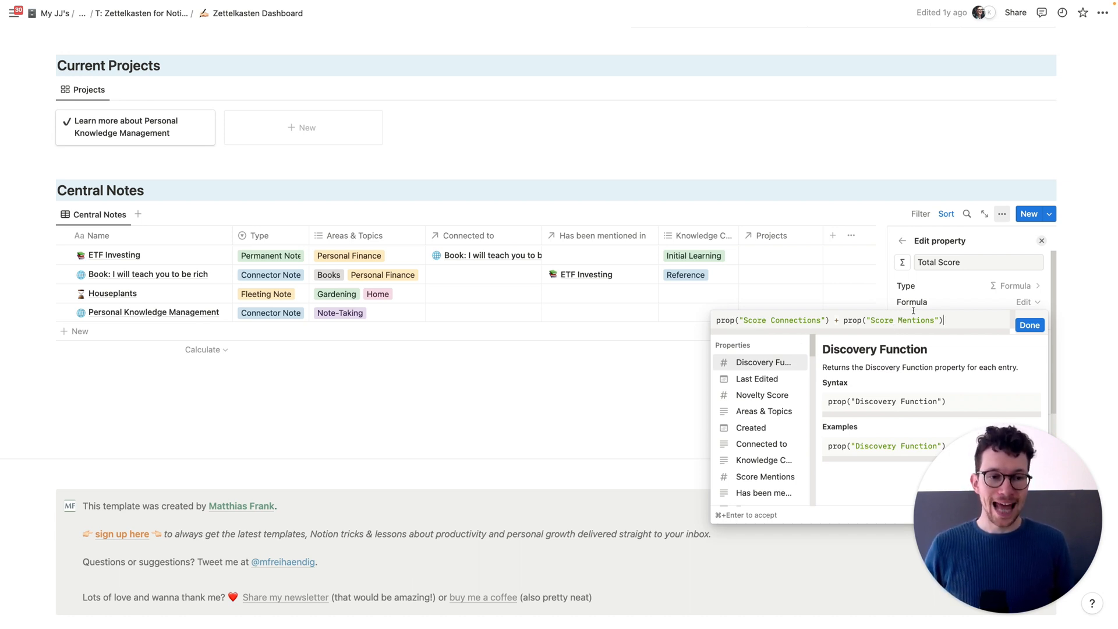
pyautogui.click(1030, 325)
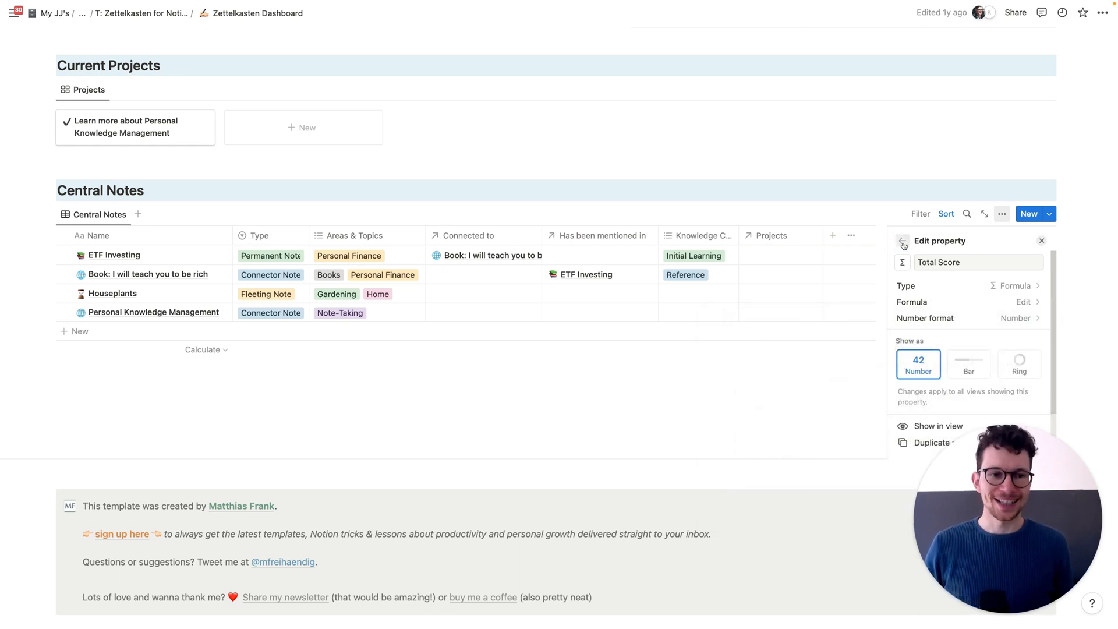
pyautogui.click(901, 241)
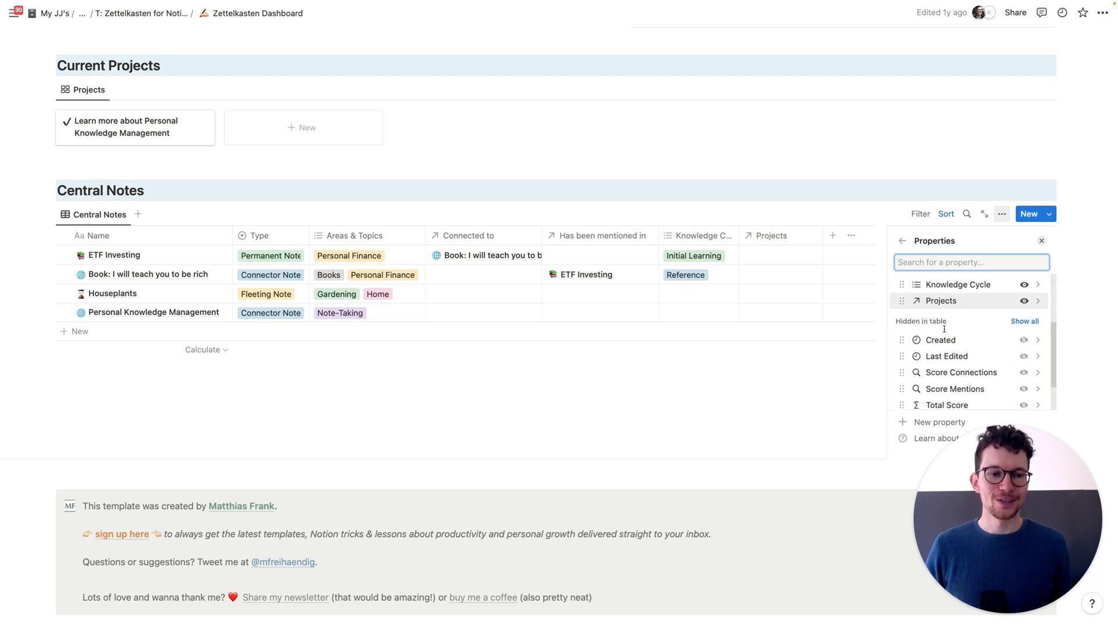
pyautogui.scroll(-3)
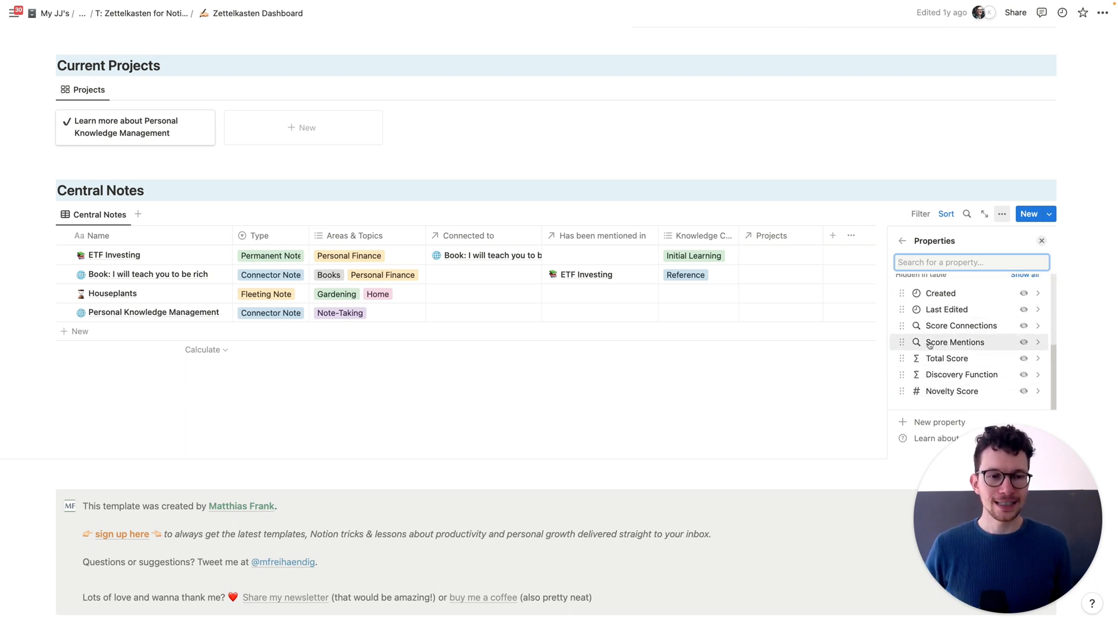
pyautogui.click(955, 342)
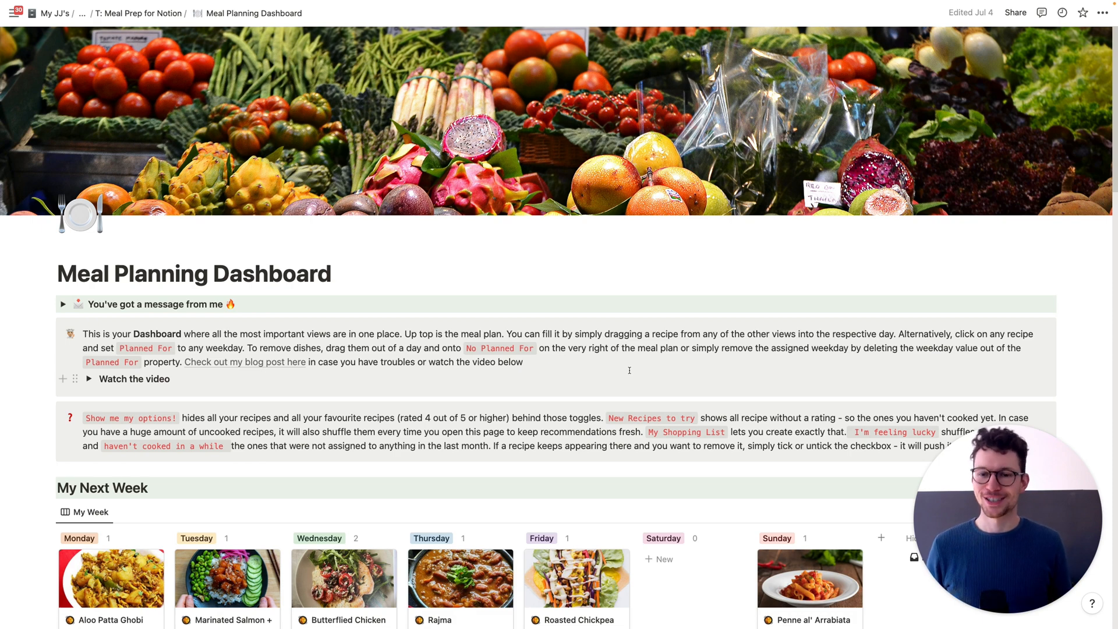
# Step: Drag recipe cards between weekday columns on the My Week board, moving the salmon poke bowl
pyautogui.scroll(-3)
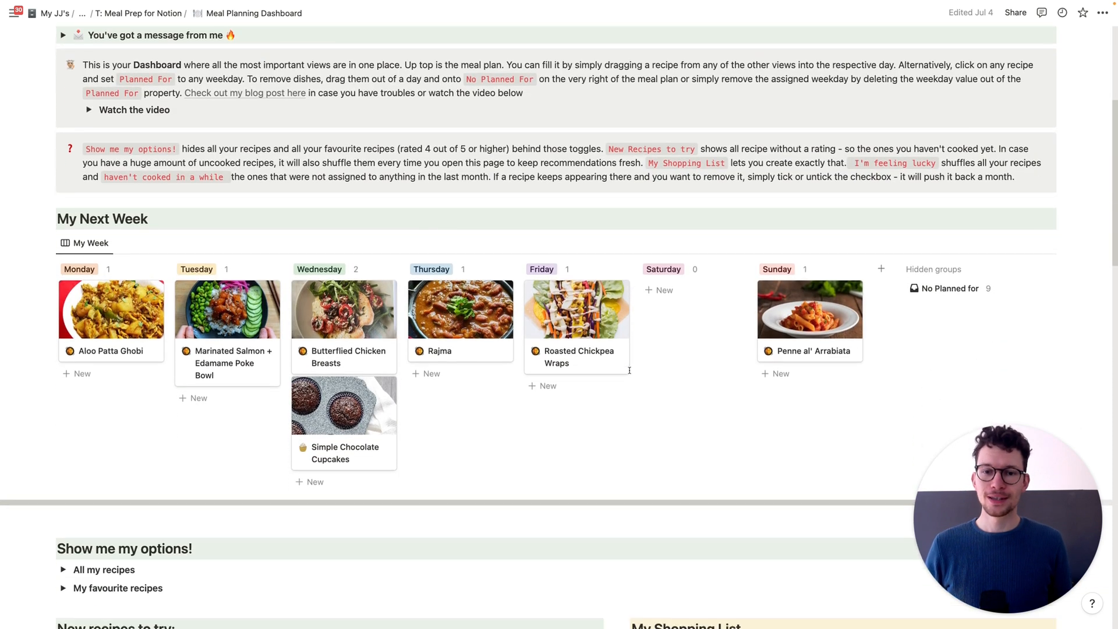
pyautogui.scroll(-3)
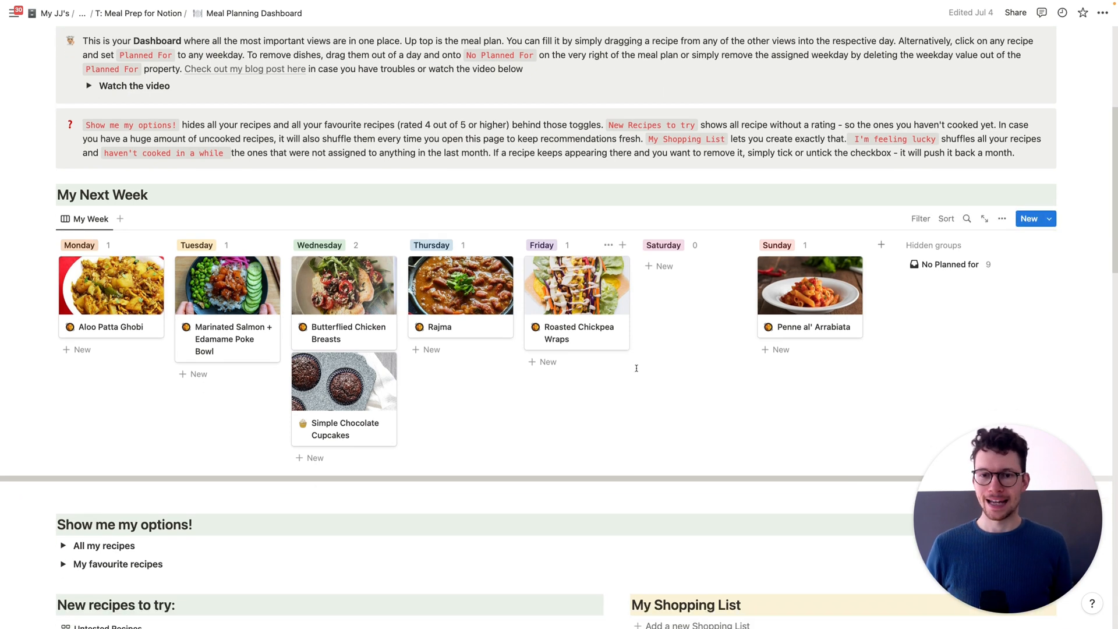
pyautogui.scroll(-3)
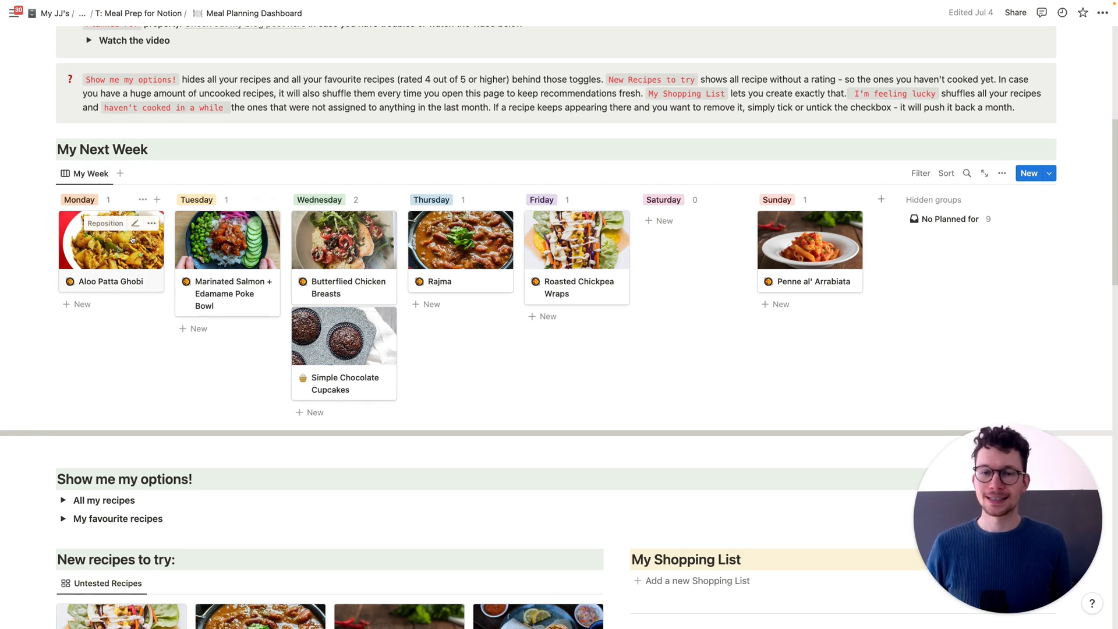
pyautogui.moveTo(113, 298)
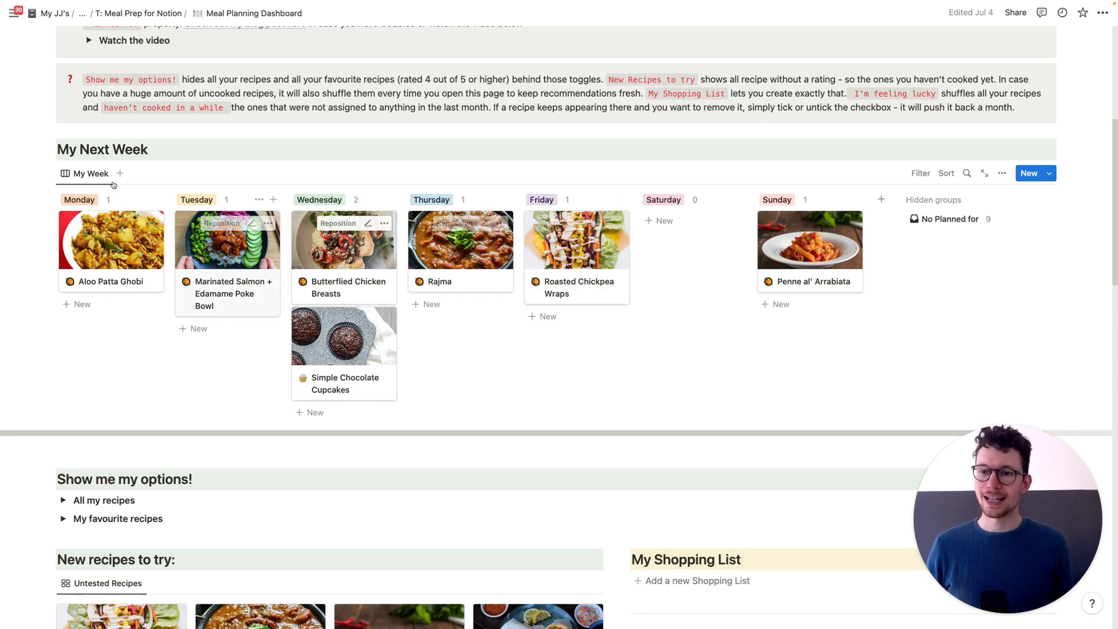
pyautogui.moveTo(436, 360)
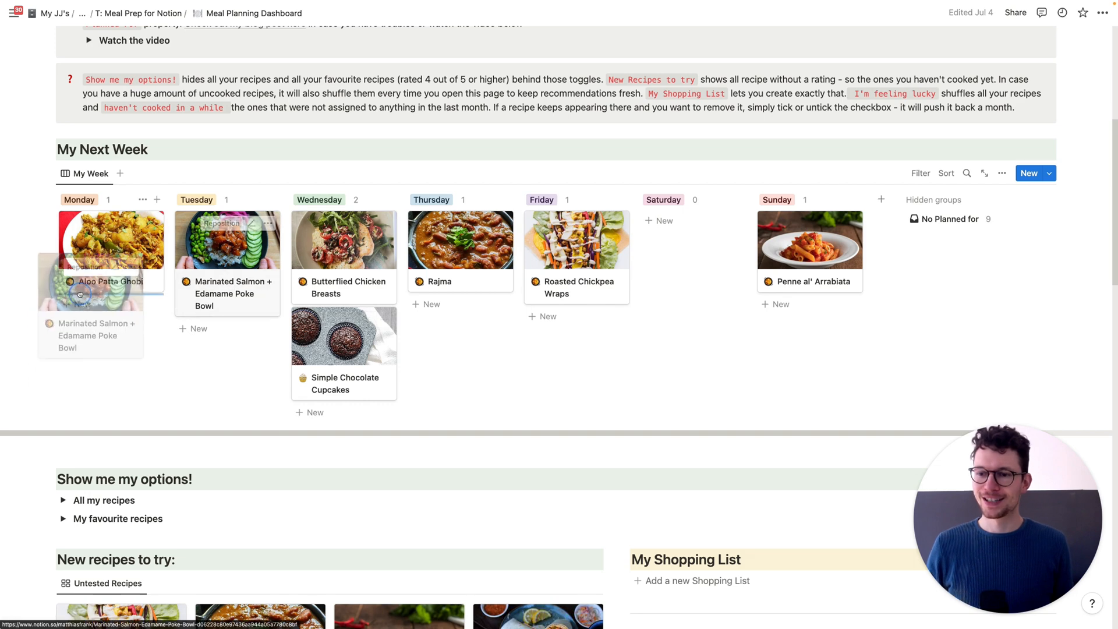
pyautogui.moveTo(227, 239); pyautogui.dragTo(111, 325)
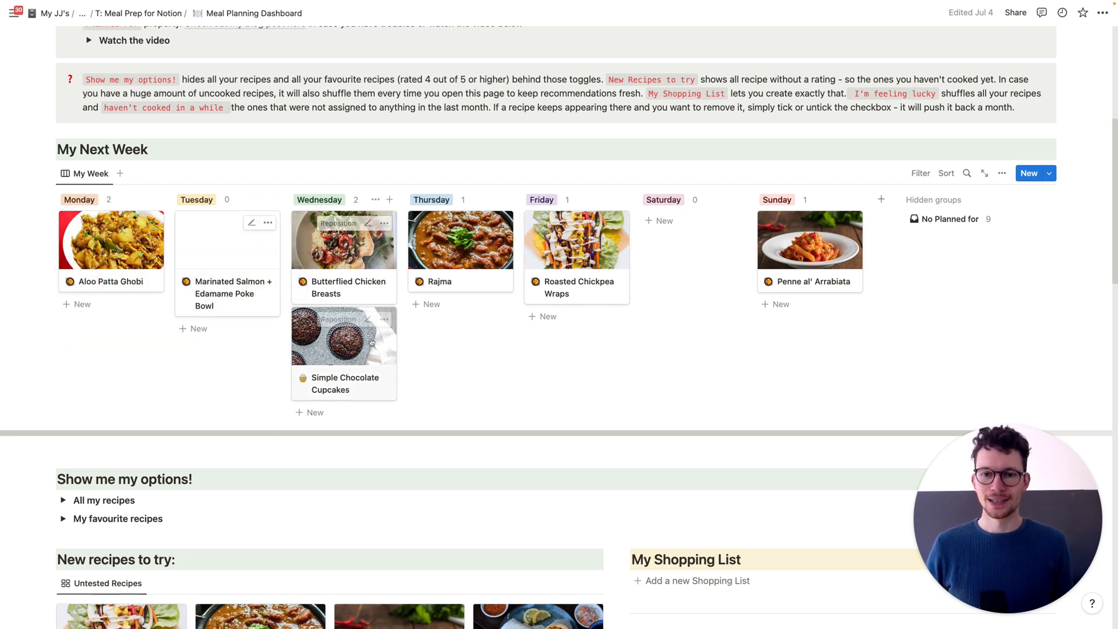
pyautogui.scroll(-3)
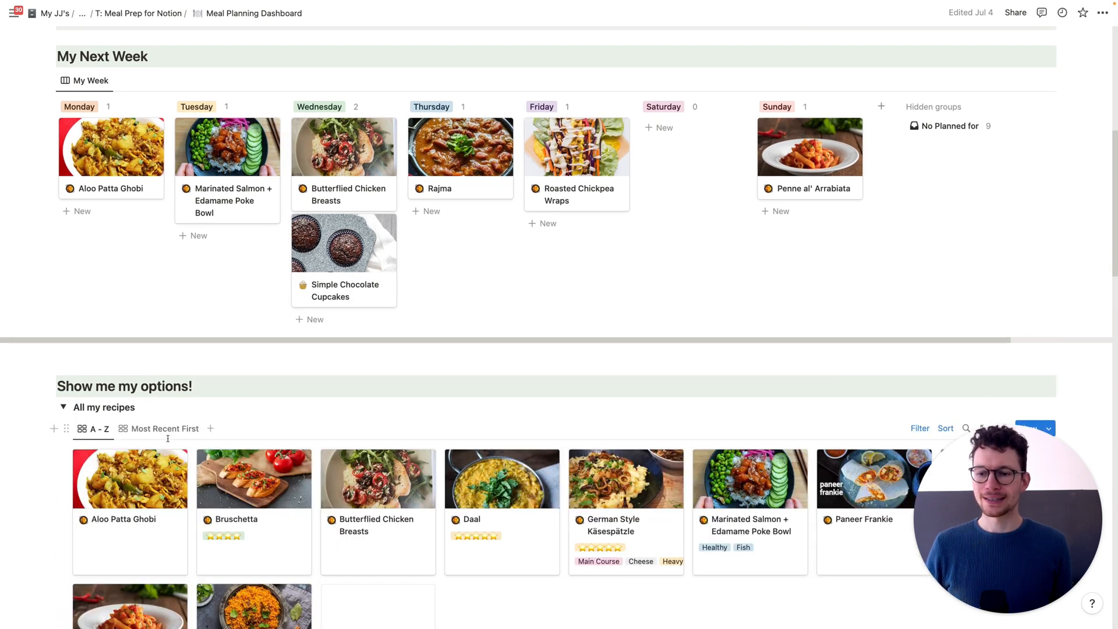
pyautogui.moveTo(286, 504)
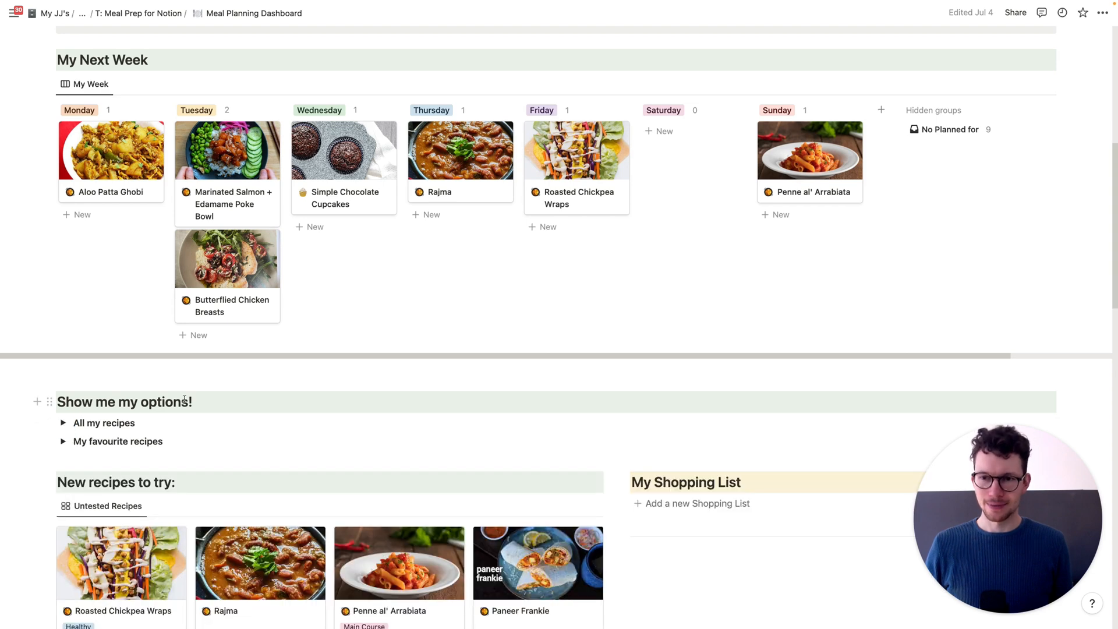
# Step: Scroll past New recipes to try to the I'm feeling lucky and Haven't cooked this galleries
pyautogui.scroll(3)
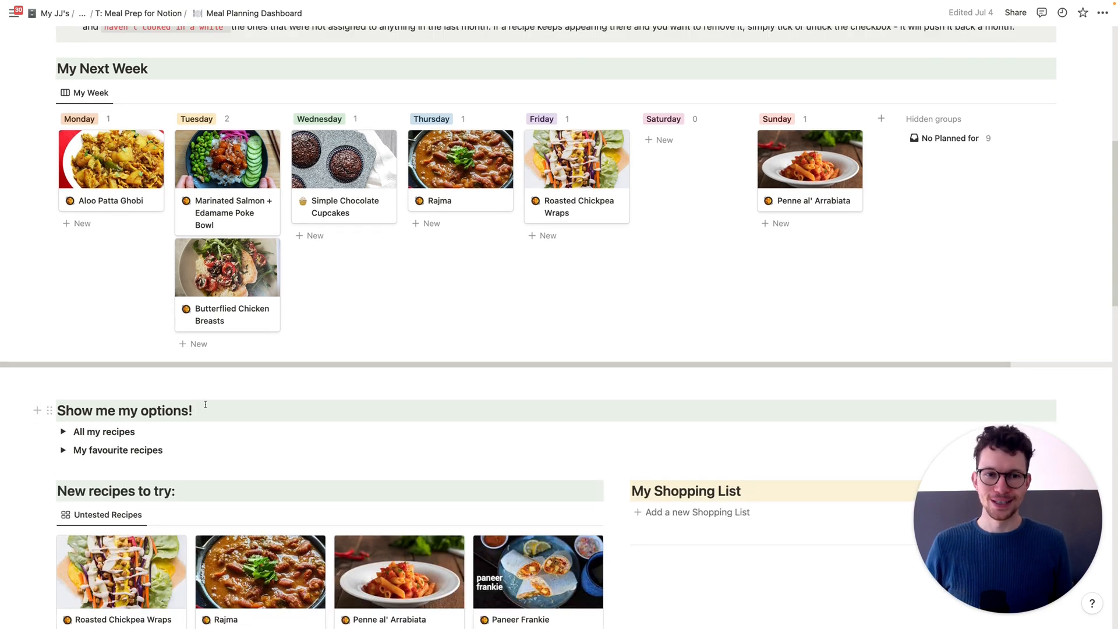
pyautogui.scroll(-3)
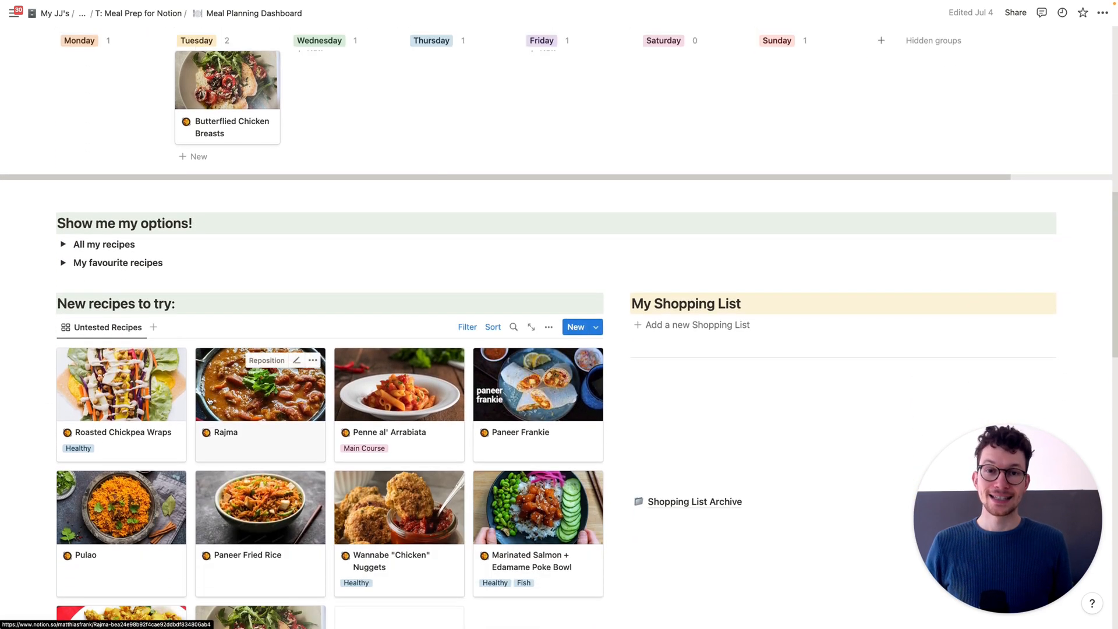
pyautogui.scroll(-3)
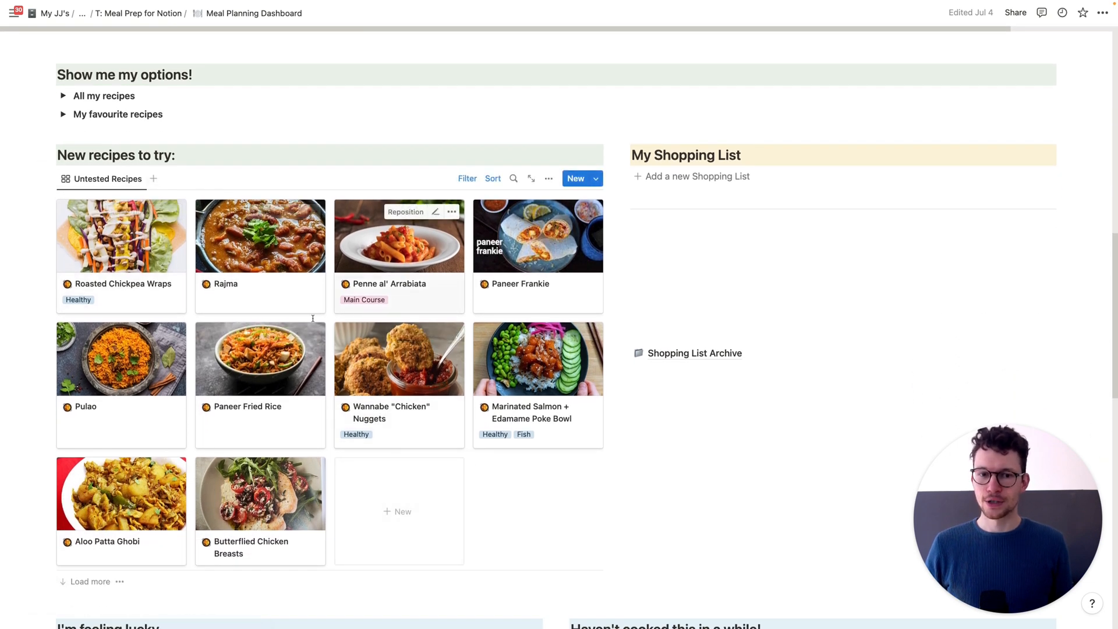
pyautogui.scroll(-3)
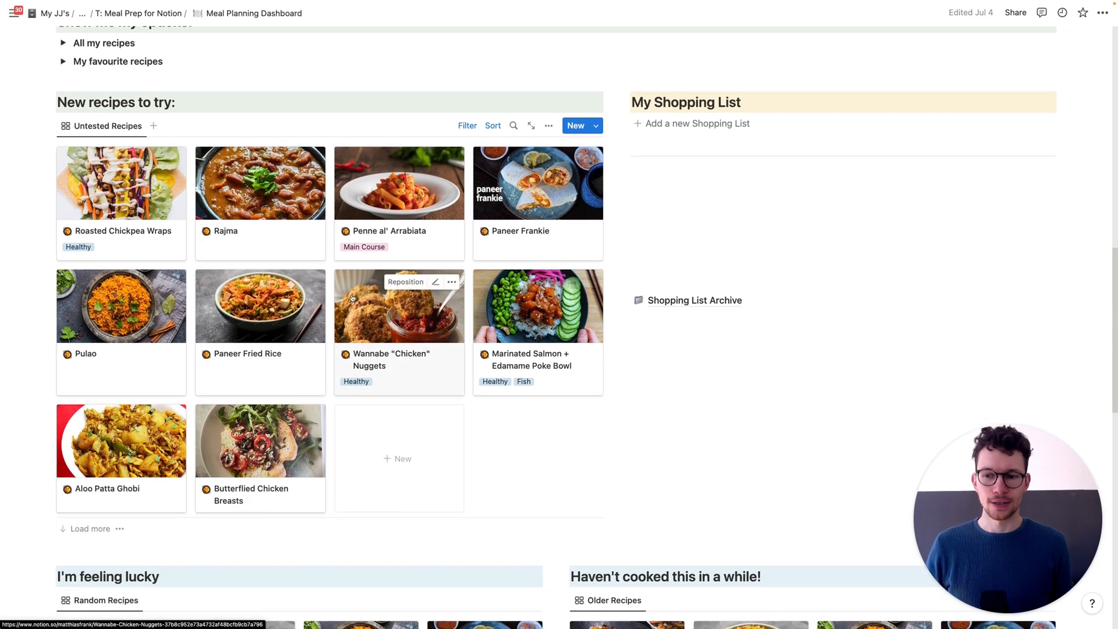
pyautogui.scroll(-3)
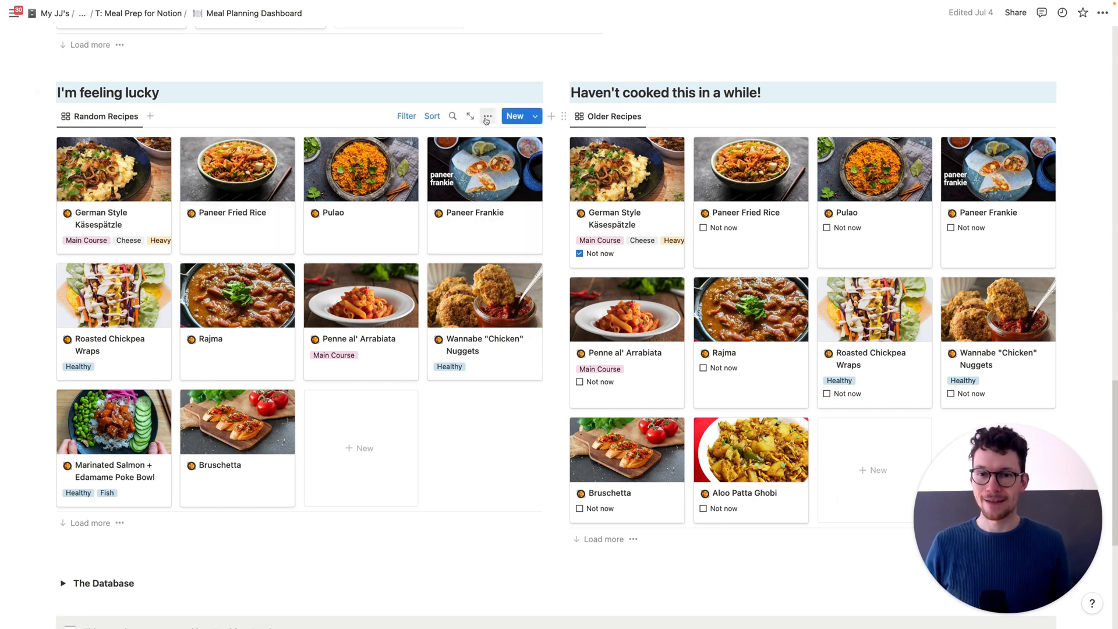
# Step: View the Random Recipes gallery's Discovery Function formula from its properties, then close it
pyautogui.click(487, 116)
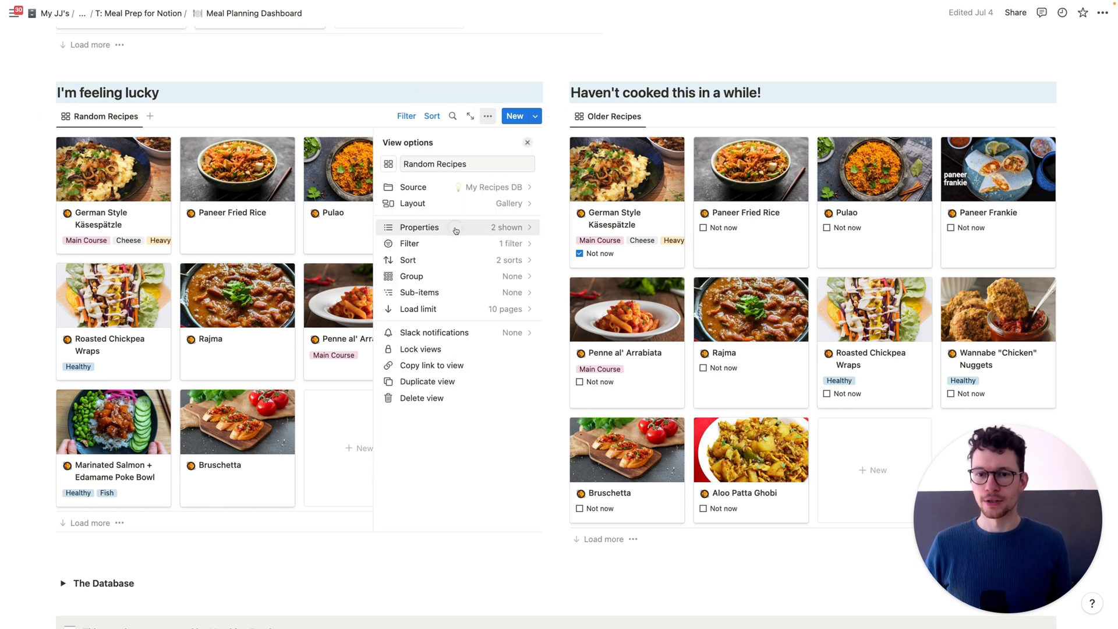
pyautogui.click(419, 227)
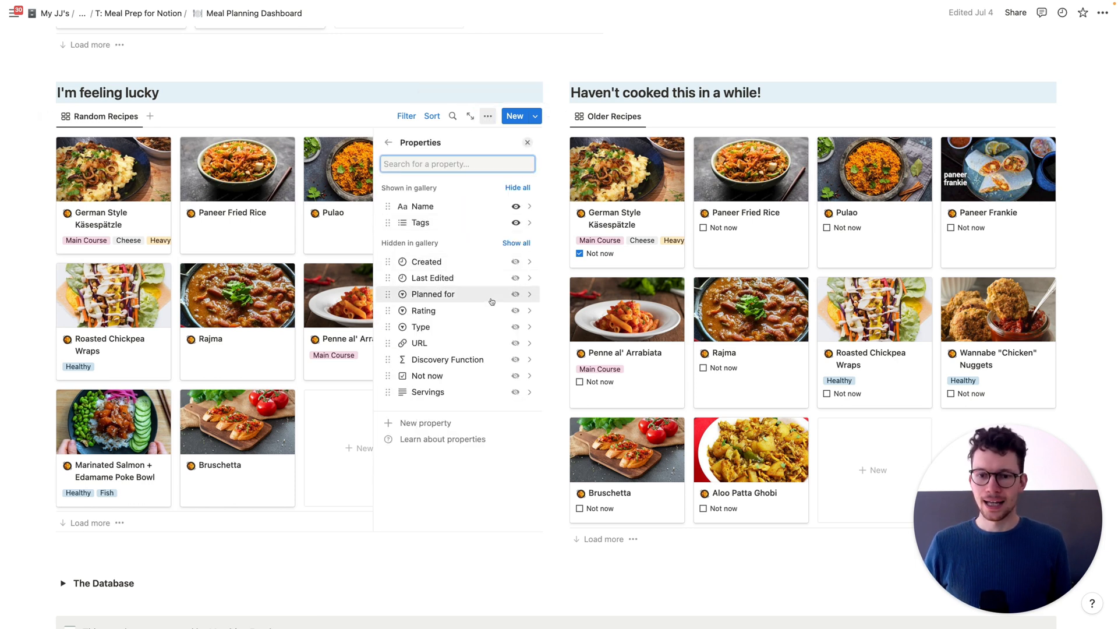
pyautogui.click(446, 360)
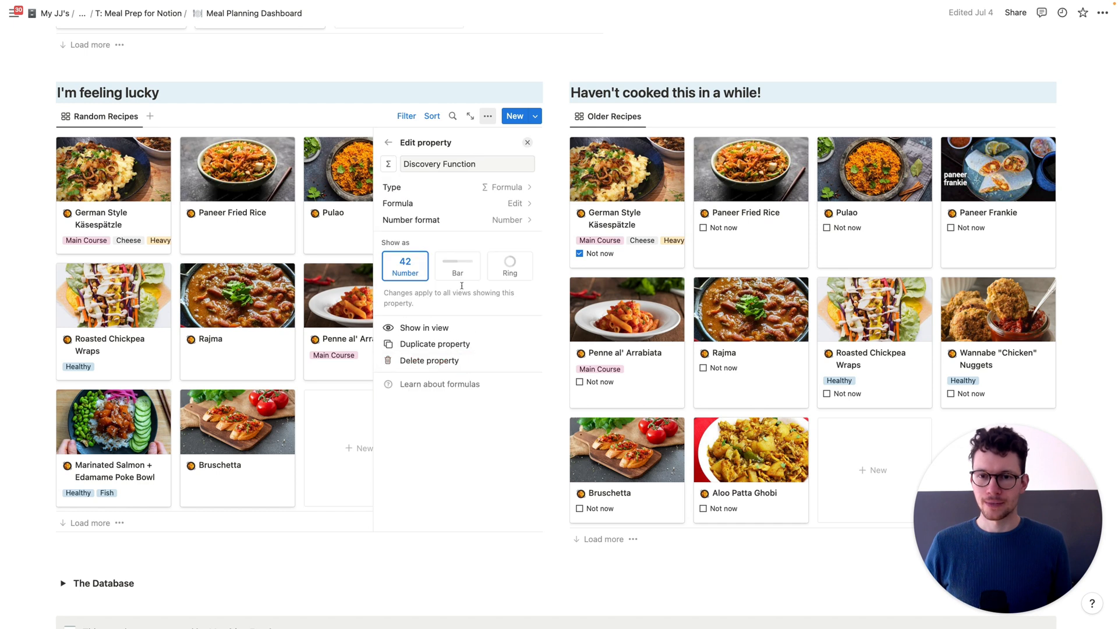
pyautogui.click(516, 203)
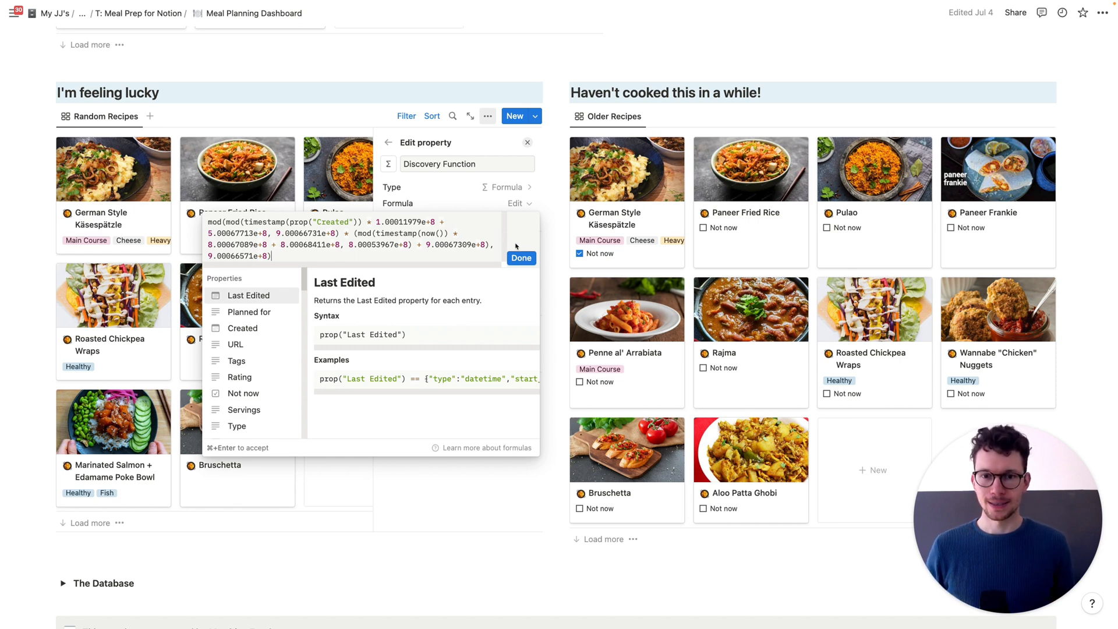
pyautogui.click(521, 258)
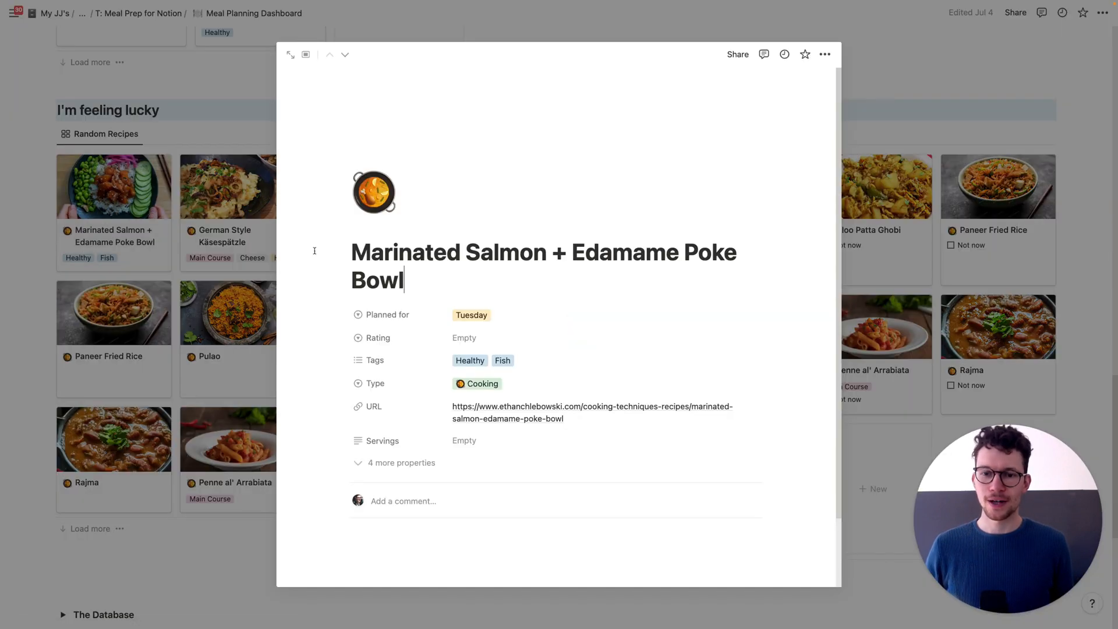
# Step: Create a new recipe in My Recipes DB from the New Cooking Recipe template
pyautogui.scroll(-3)
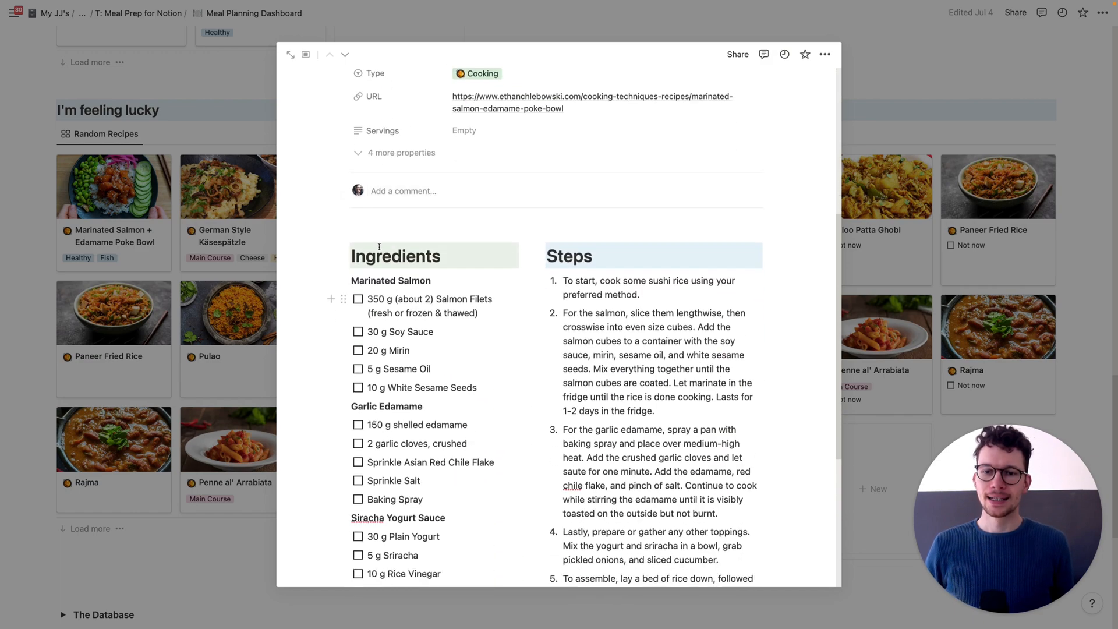
pyautogui.scroll(-3)
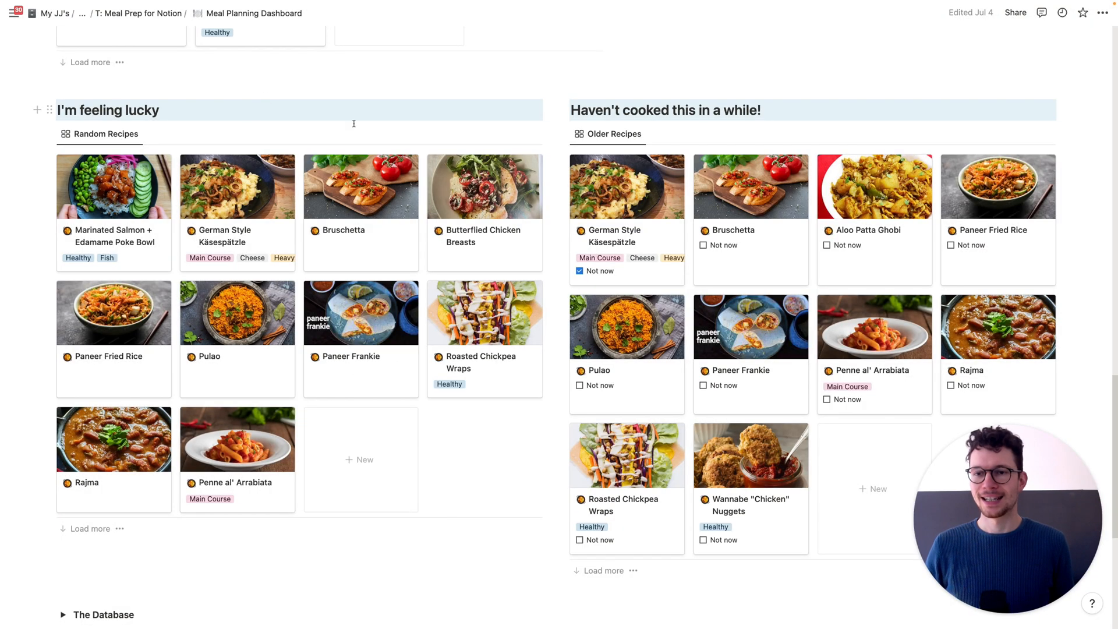
pyautogui.click(514, 134)
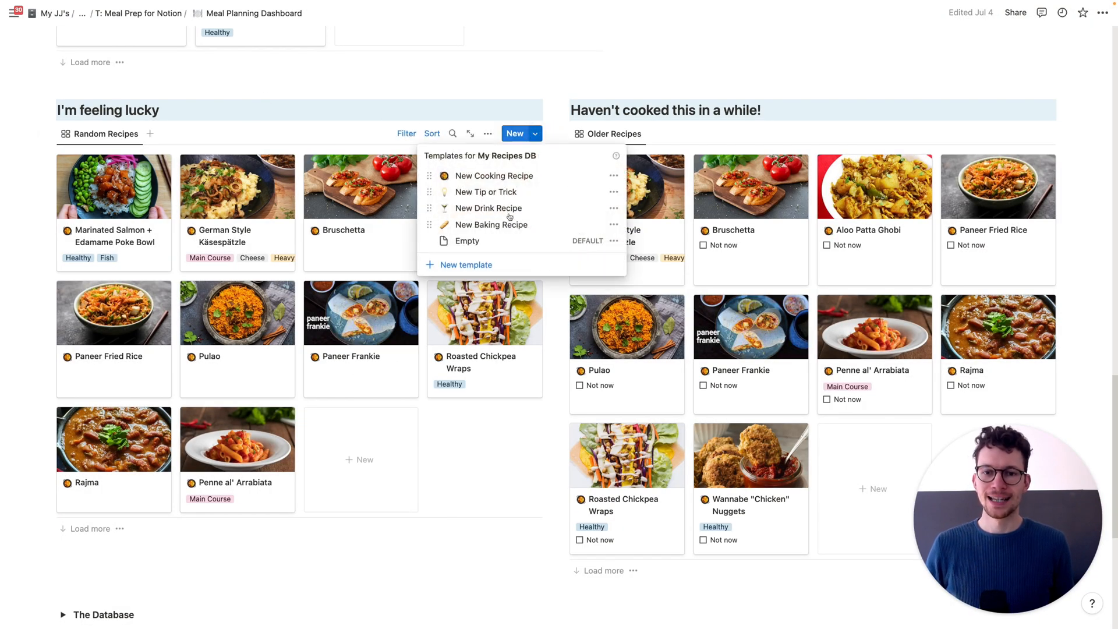
pyautogui.moveTo(484, 225)
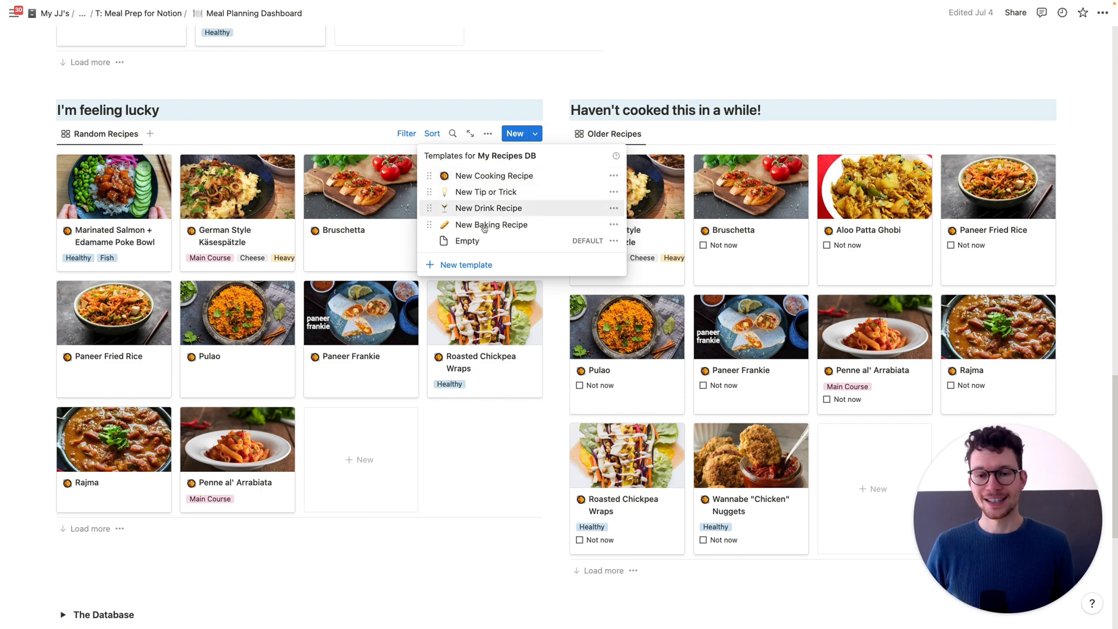
pyautogui.moveTo(506, 180)
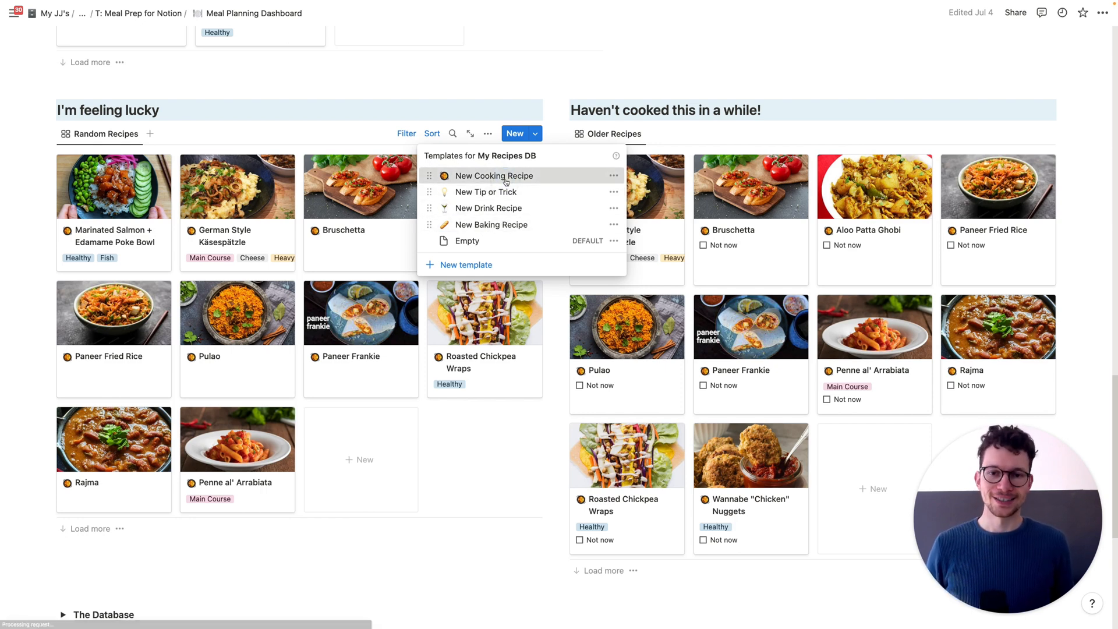
pyautogui.click(493, 176)
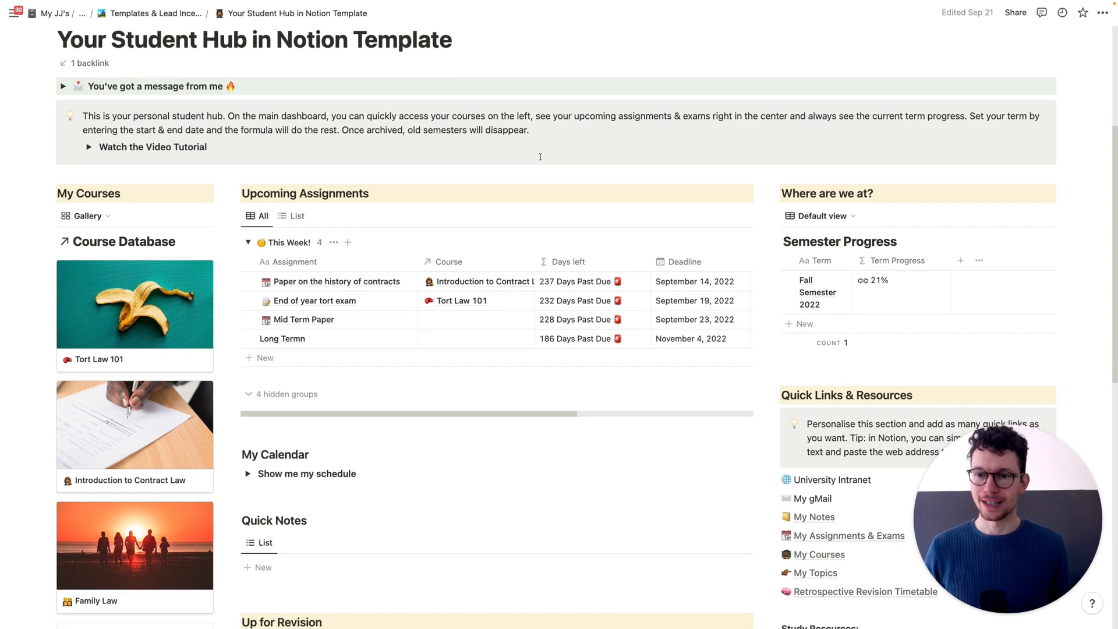
# Step: Scroll slightly down the Student Hub dashboard past courses and assignments
pyautogui.scroll(-3)
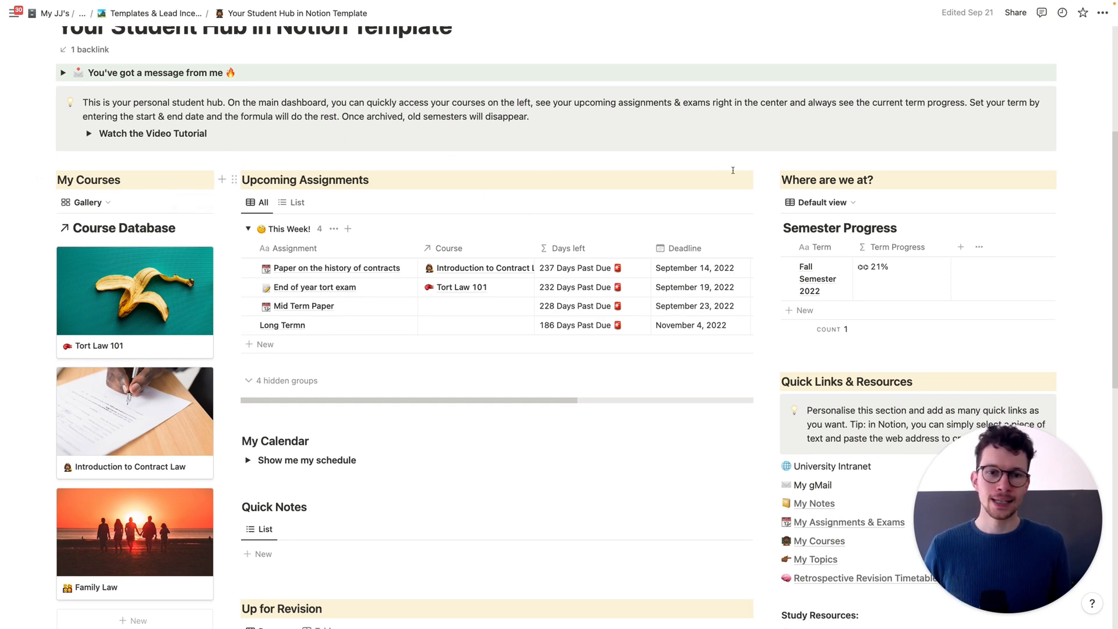
pyautogui.scroll(-3)
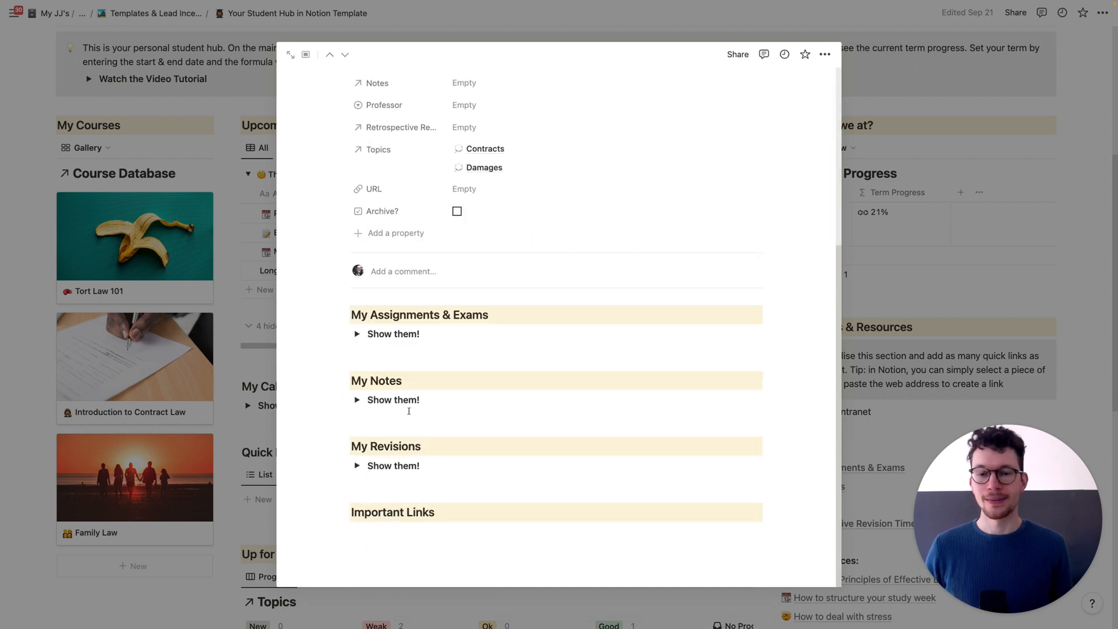
pyautogui.moveTo(357, 335)
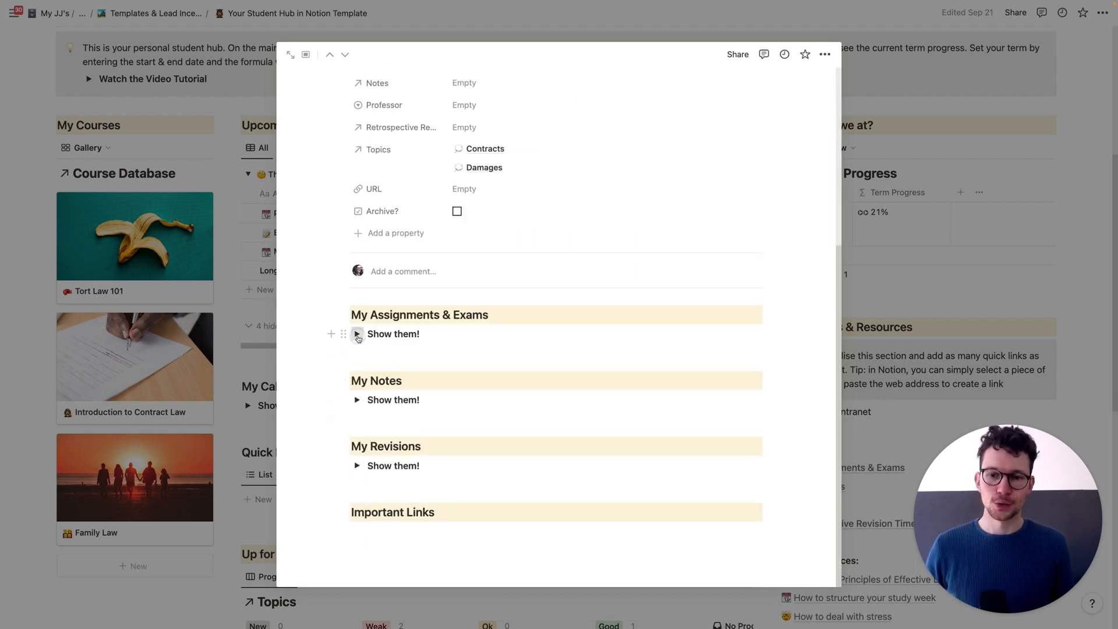
pyautogui.click(357, 333)
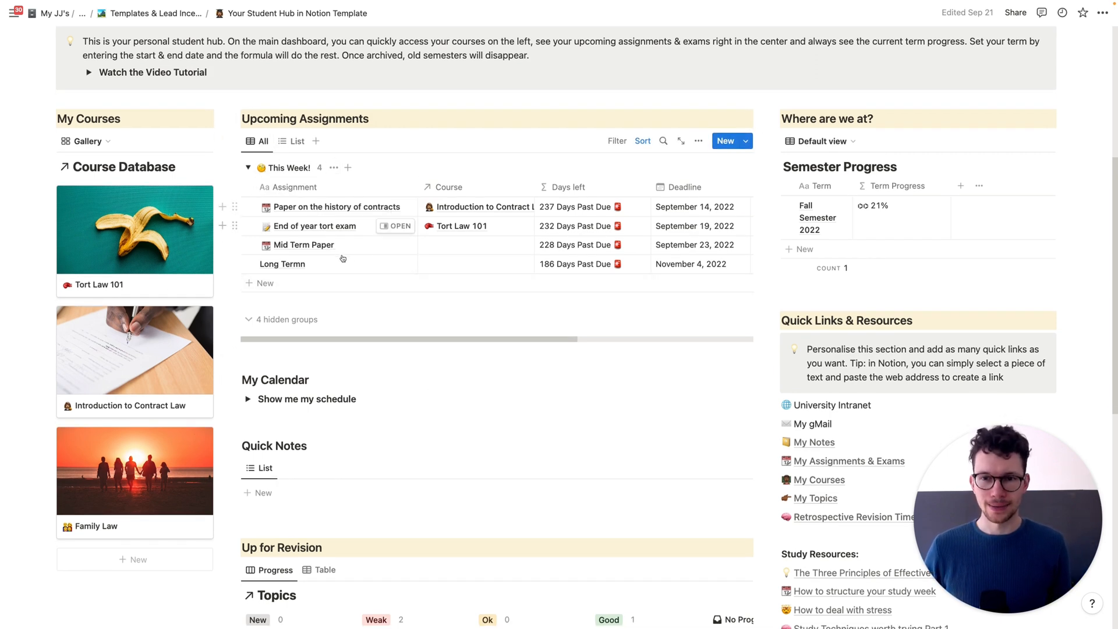
pyautogui.scroll(-3)
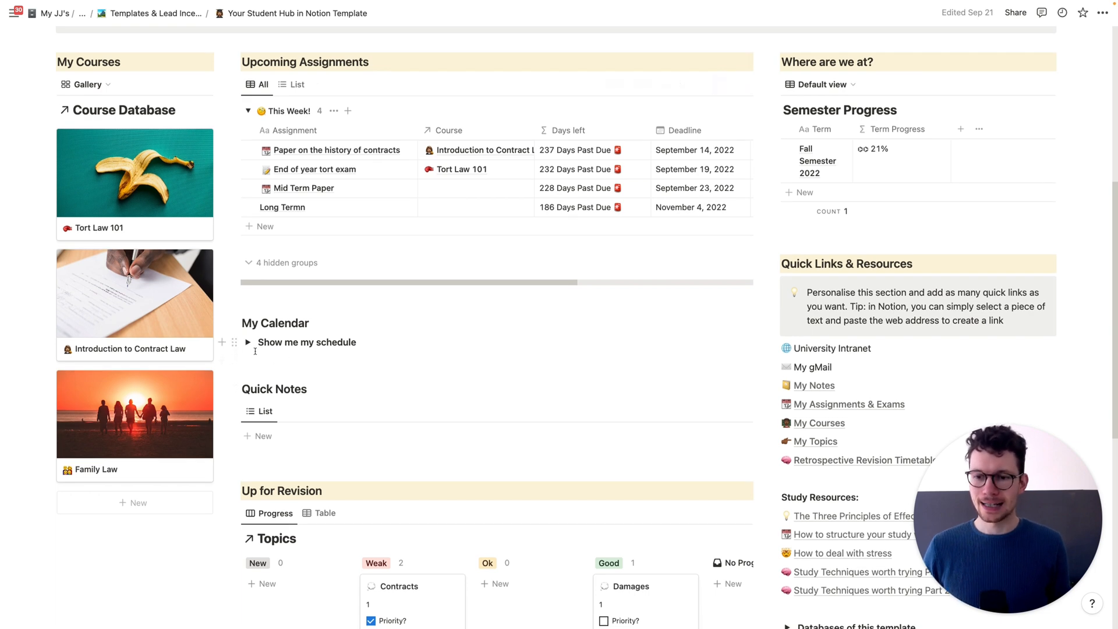
pyautogui.scroll(-3)
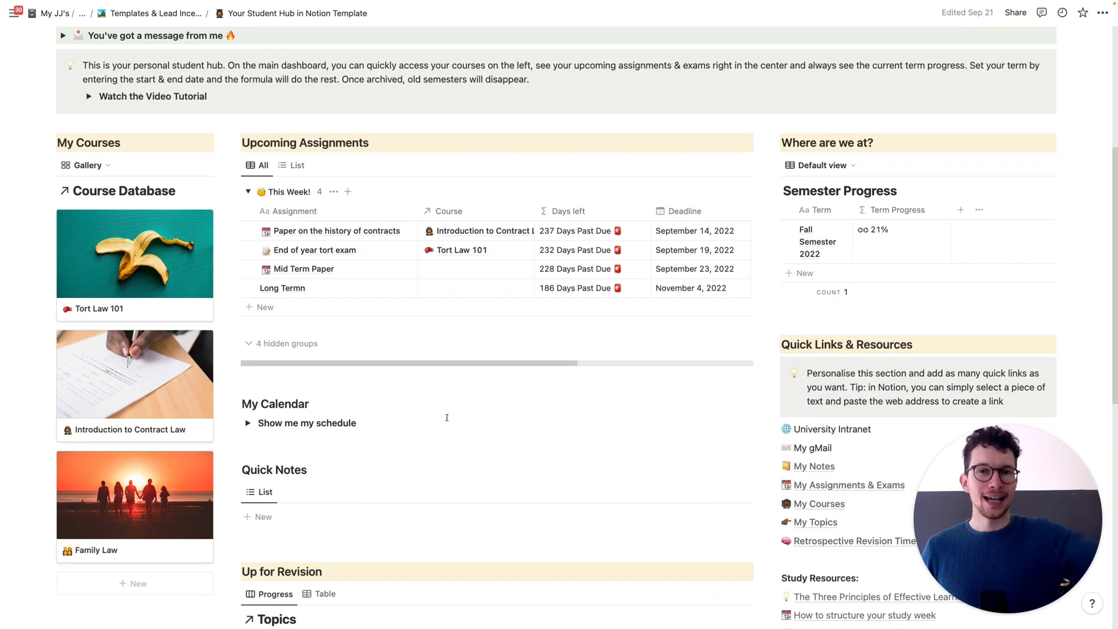
pyautogui.scroll(-3)
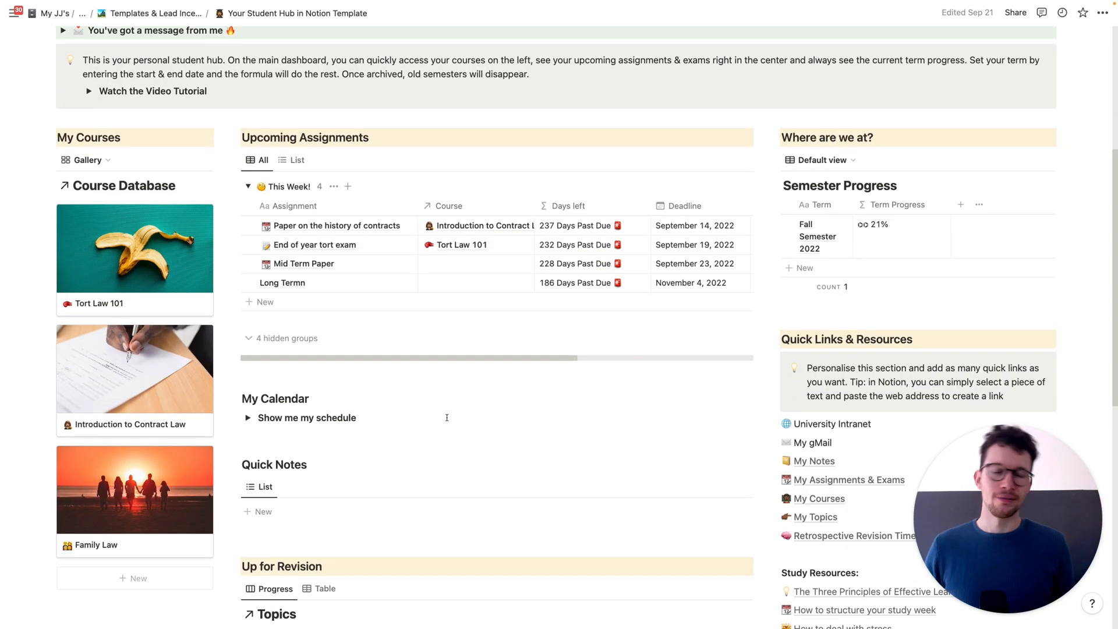
pyautogui.scroll(-3)
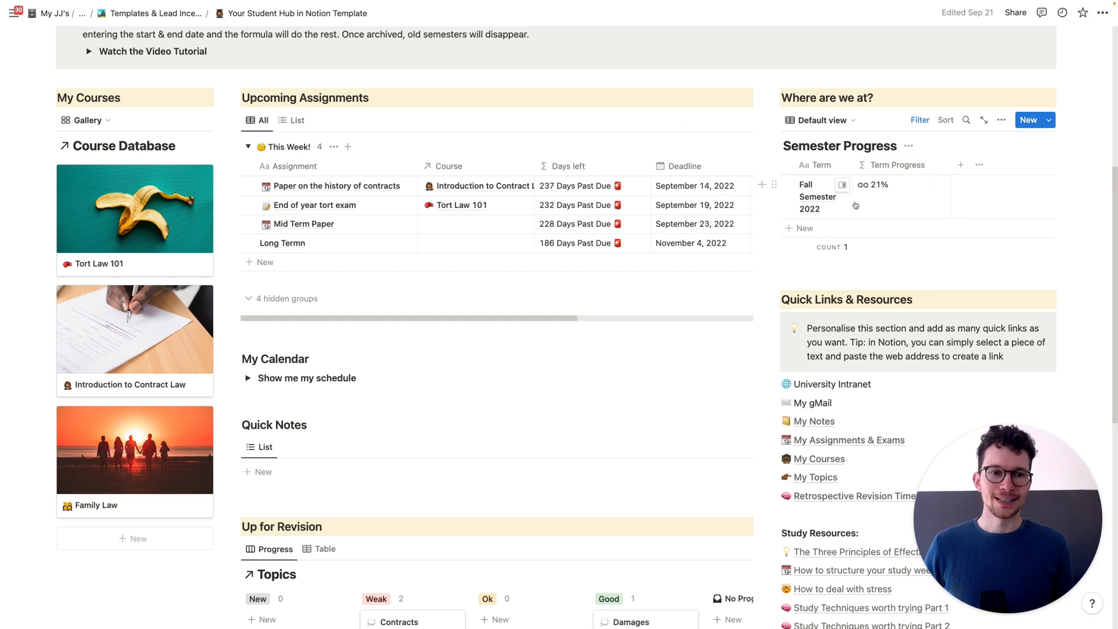
pyautogui.scroll(-3)
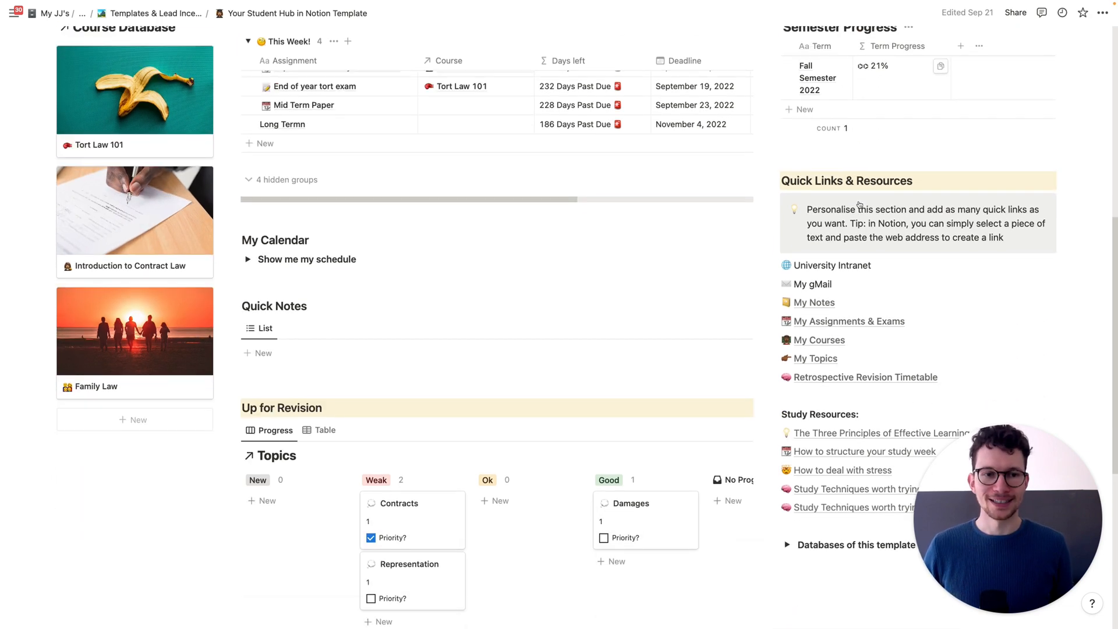
pyautogui.scroll(-3)
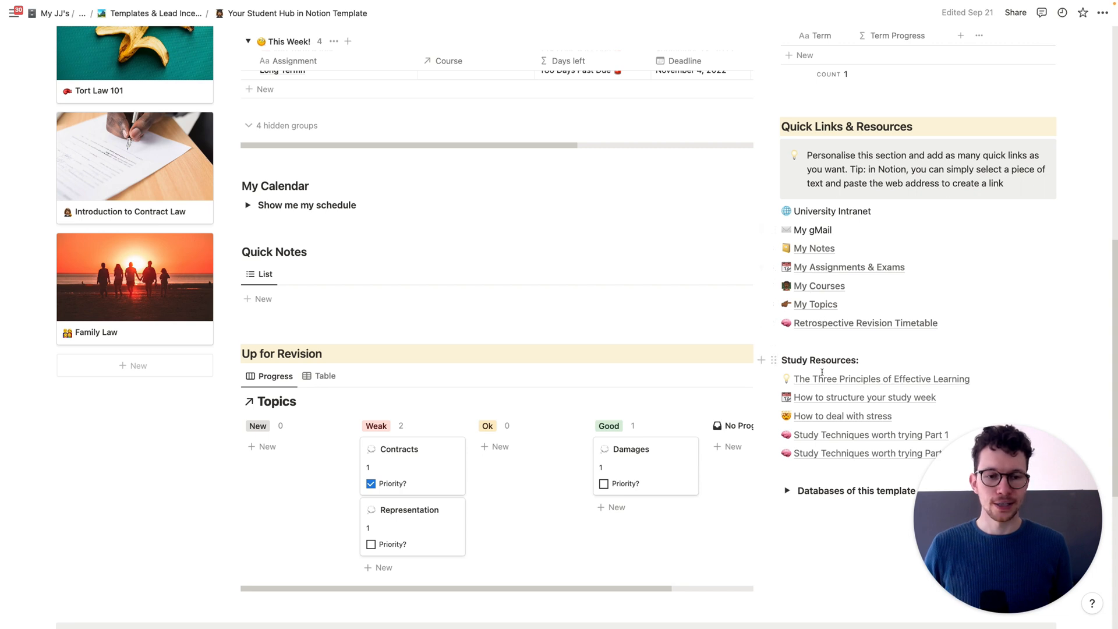
pyautogui.scroll(-3)
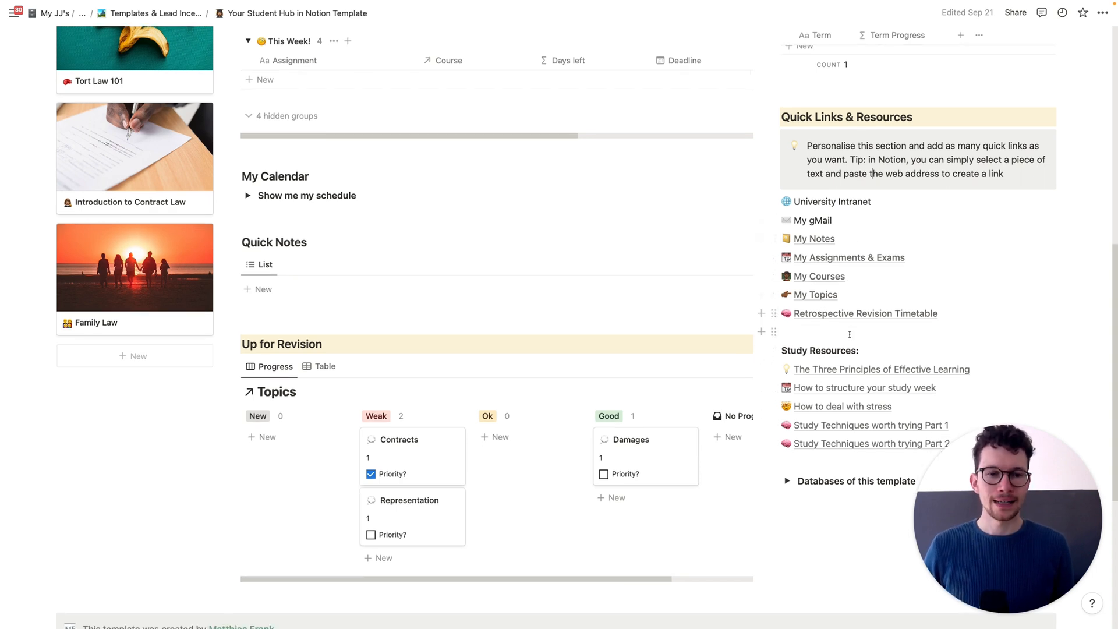
pyautogui.moveTo(857, 315)
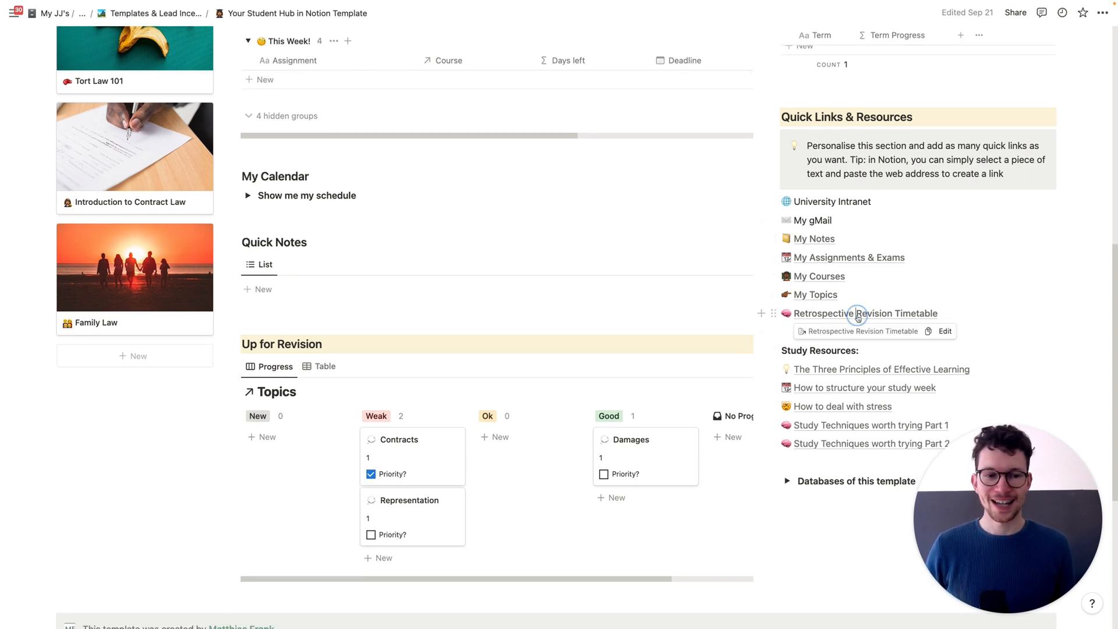
# Step: Open the Retrospective Revision Timetable page from Quick Links and view its sessions and topics board
pyautogui.click(865, 314)
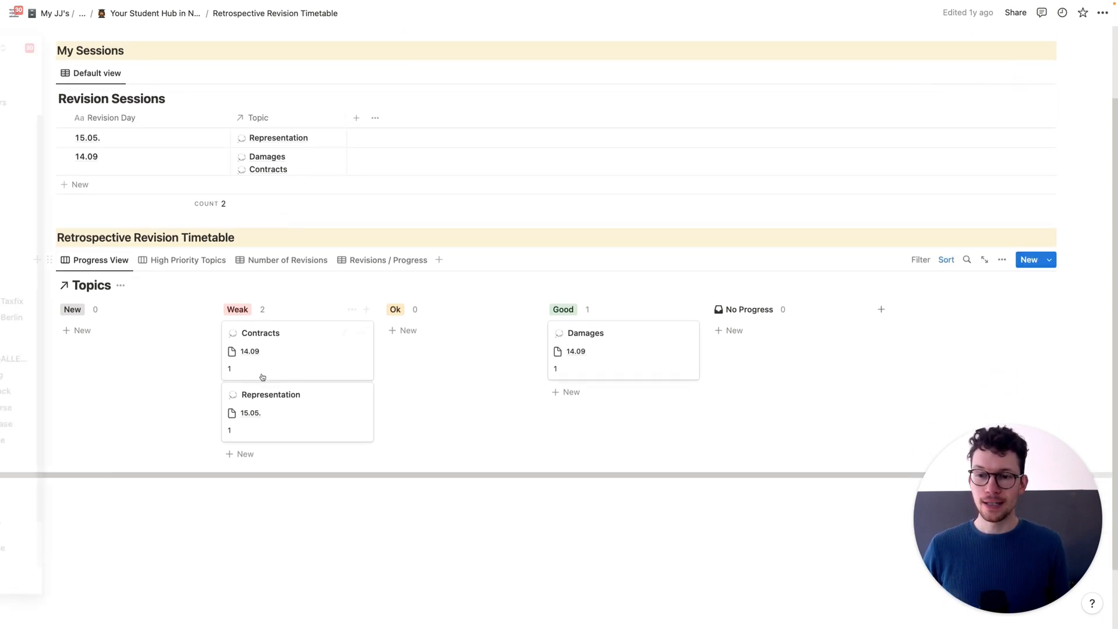
pyautogui.scroll(-3)
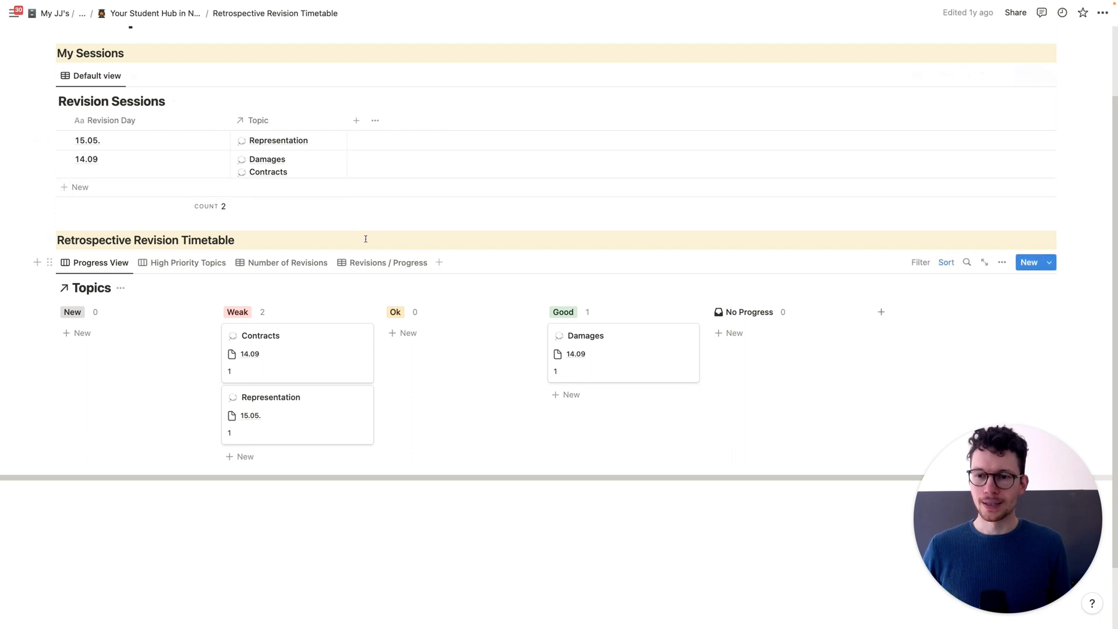
pyautogui.moveTo(593, 326)
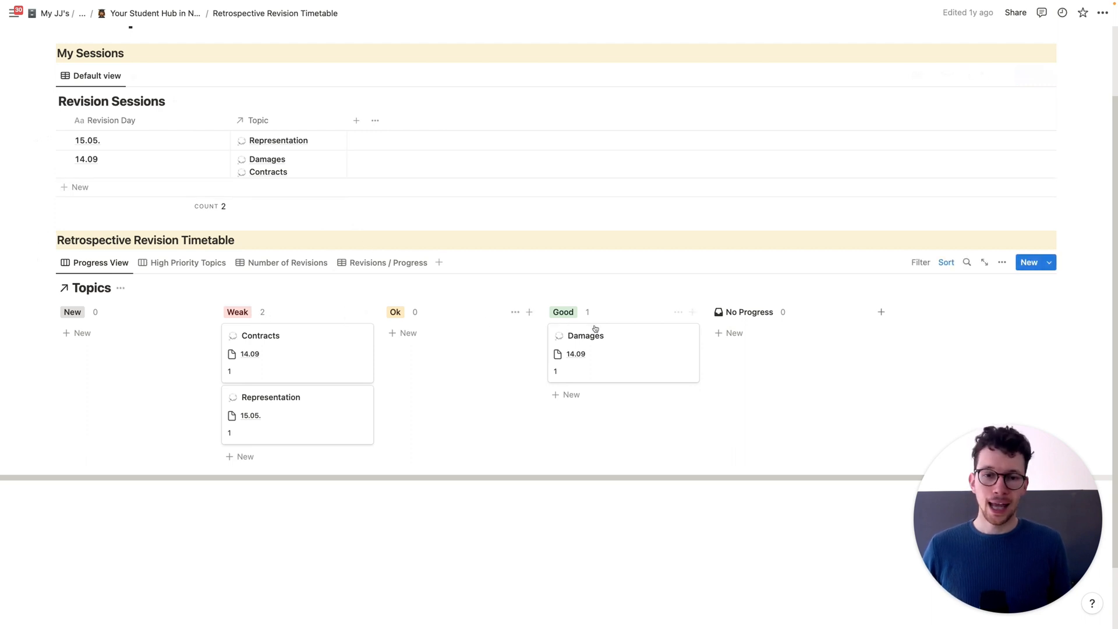
pyautogui.moveTo(298, 365)
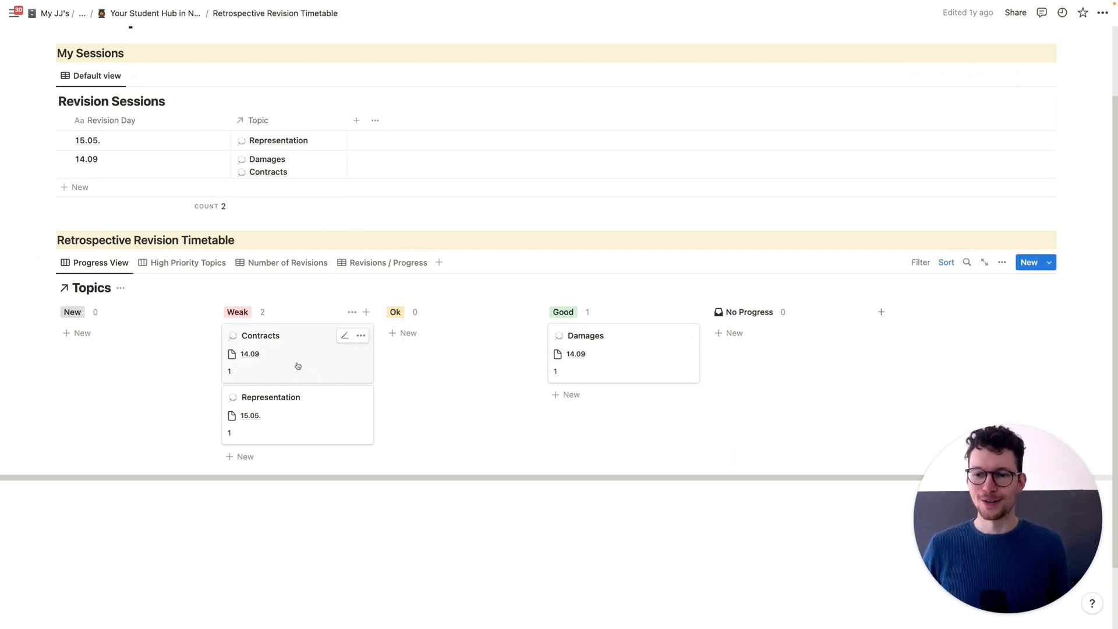
pyautogui.moveTo(340, 438)
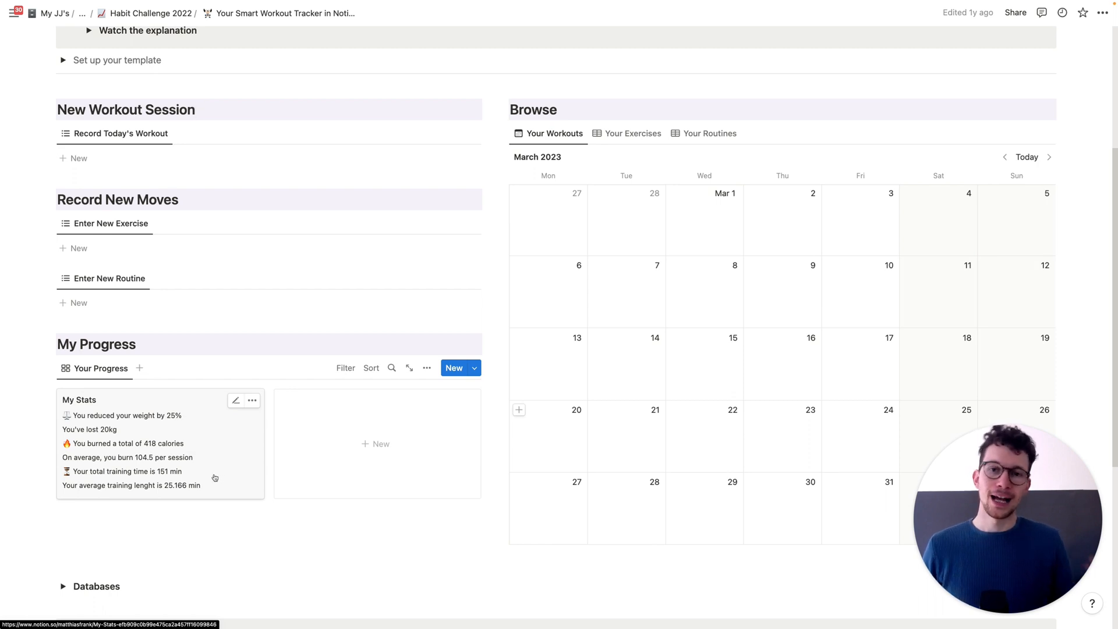
pyautogui.moveTo(192, 416)
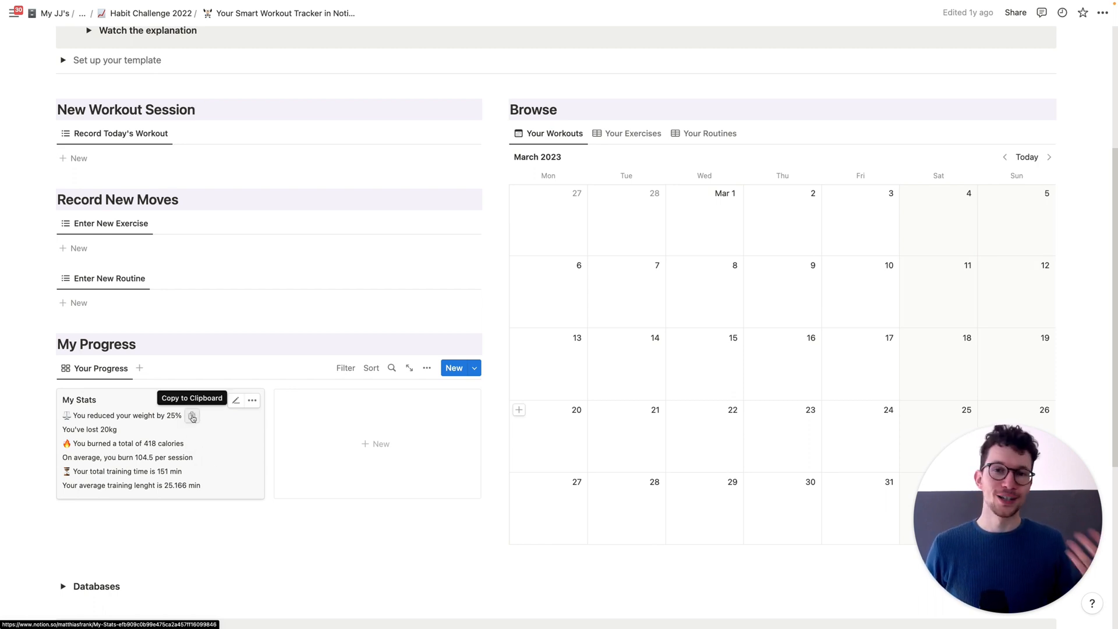
pyautogui.moveTo(184, 444)
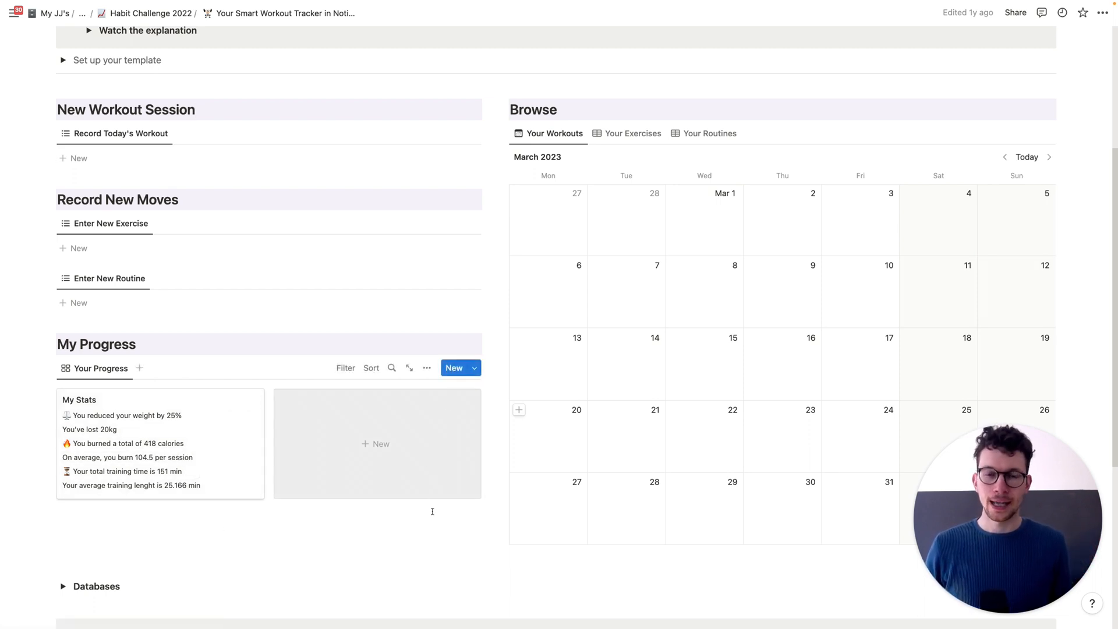
# Step: Expand the workout tracker's Databases section to list Your Exercises, Your Routines and Your Tracker
pyautogui.scroll(-3)
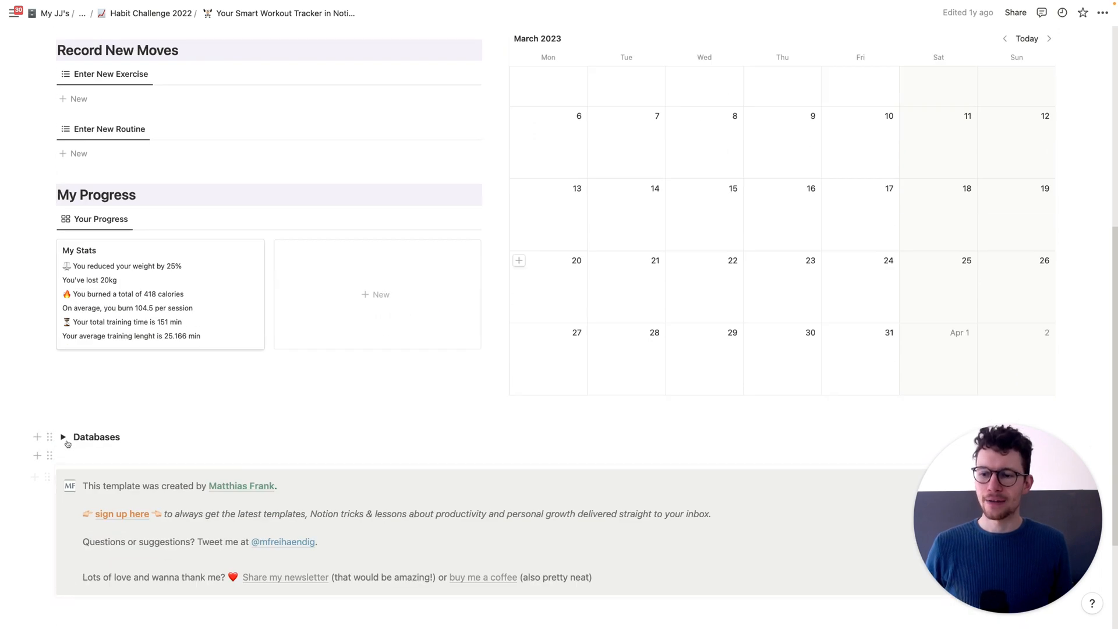
pyautogui.click(66, 437)
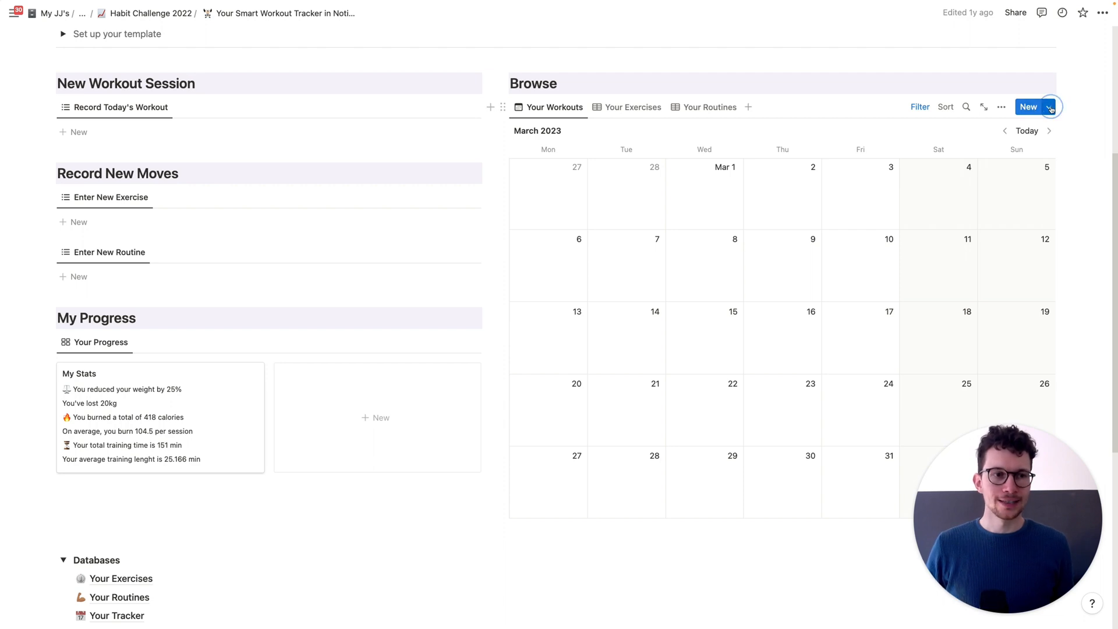
# Step: Create a New Workout entry, link the Running routine for a 54-minute total, and open the sample routine's page
pyautogui.click(1051, 106)
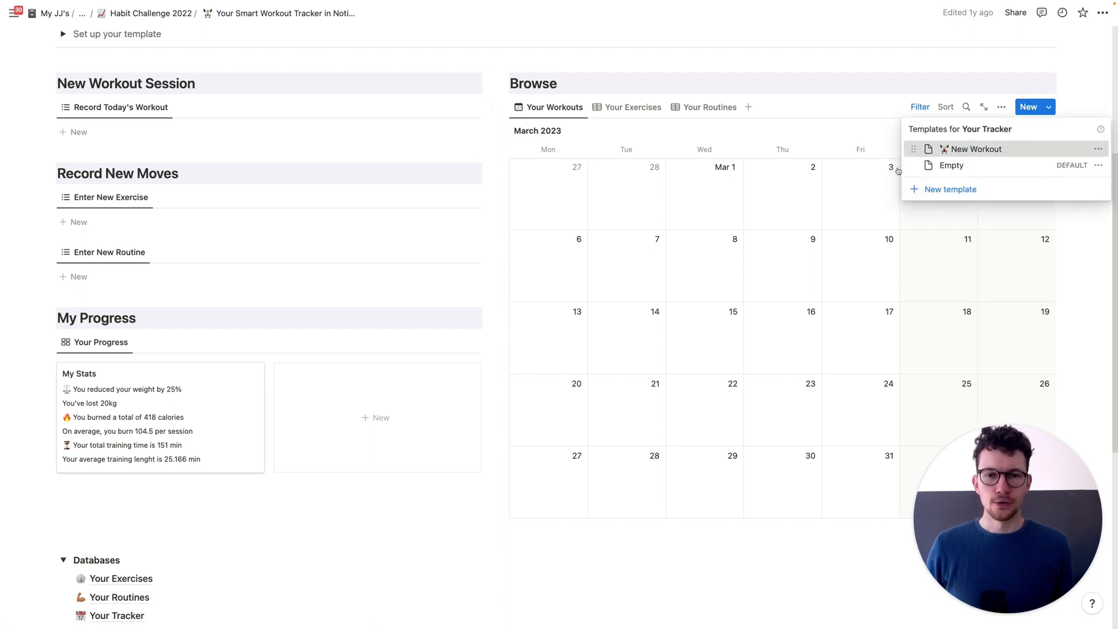
pyautogui.click(976, 149)
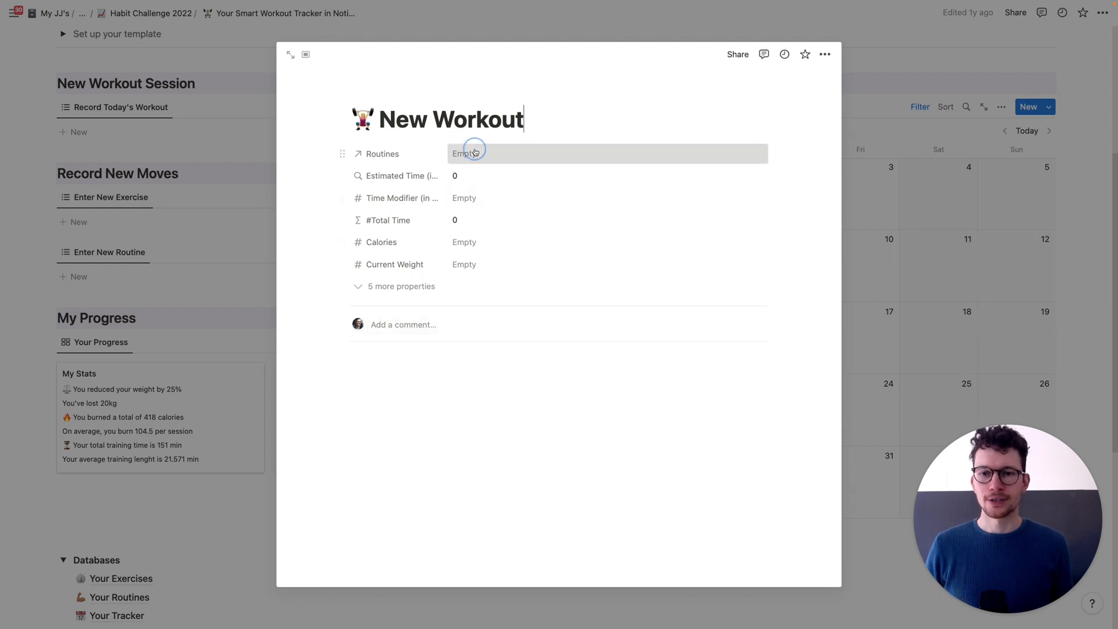
pyautogui.click(468, 153)
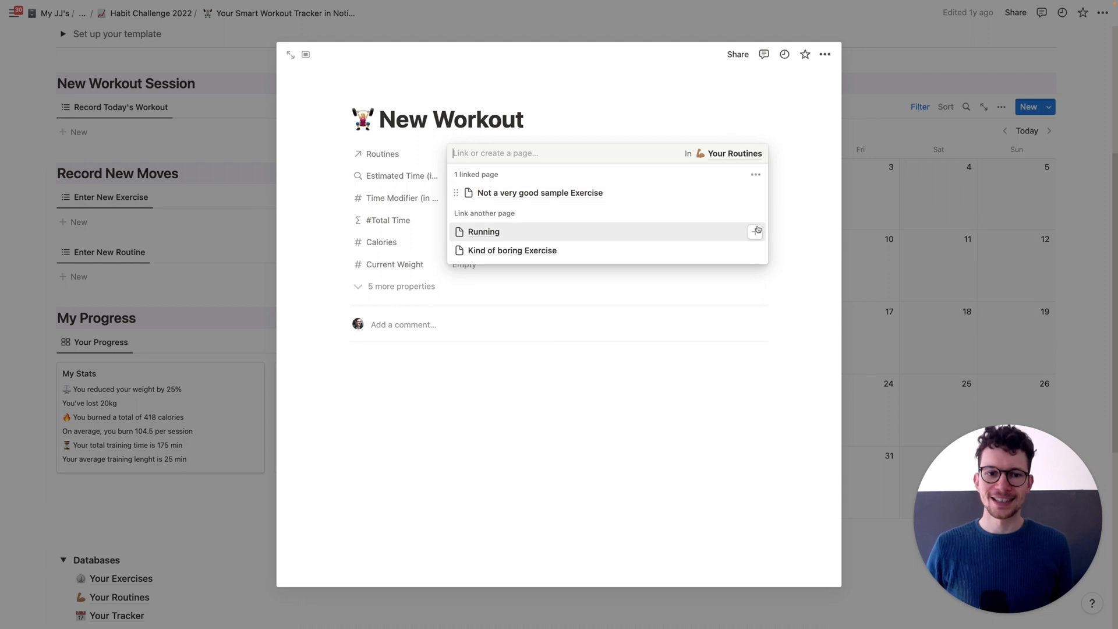
pyautogui.click(483, 232)
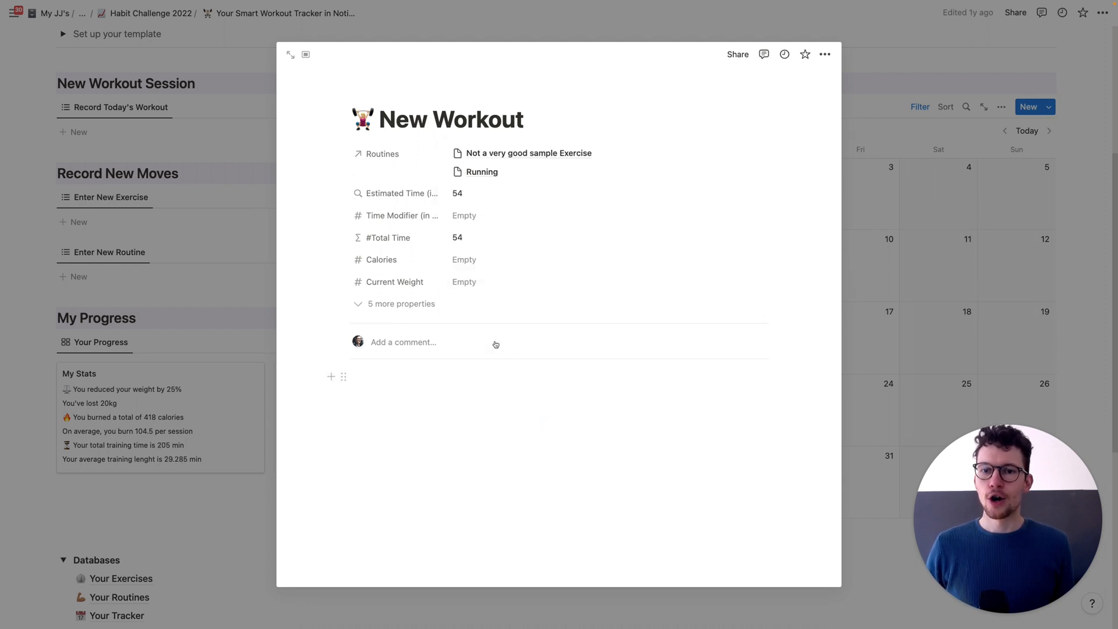
pyautogui.moveTo(470, 189)
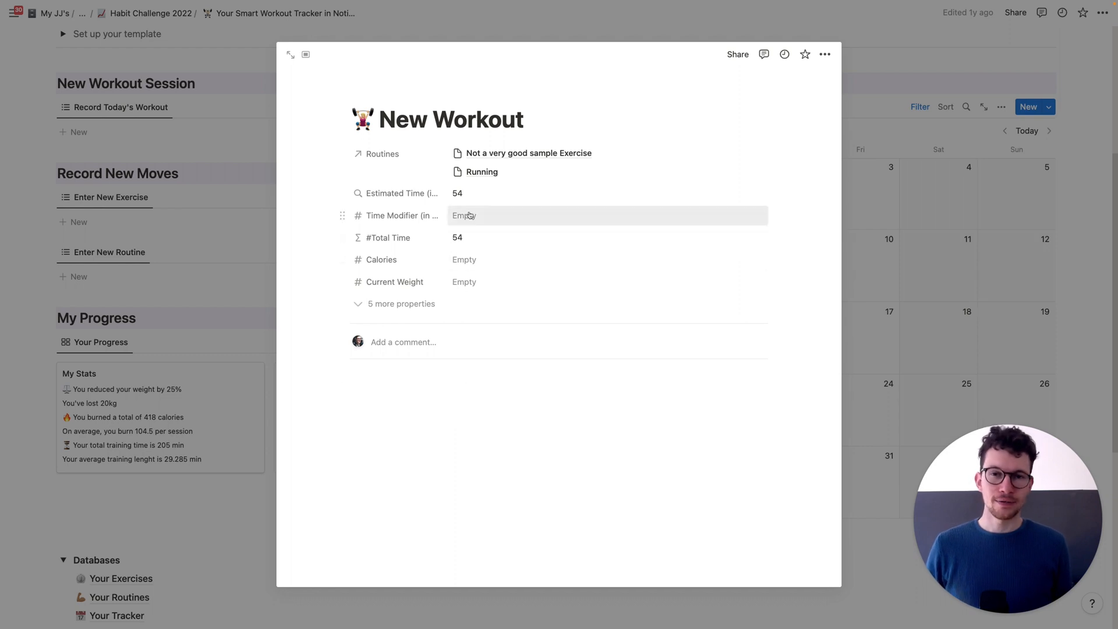
pyautogui.moveTo(464, 281)
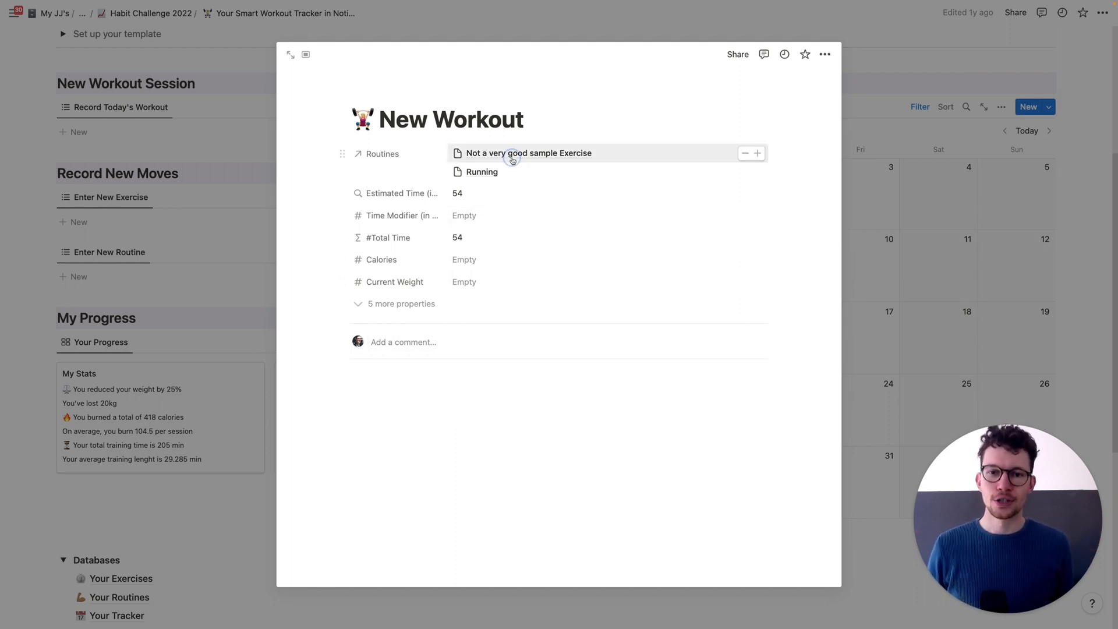
pyautogui.click(528, 153)
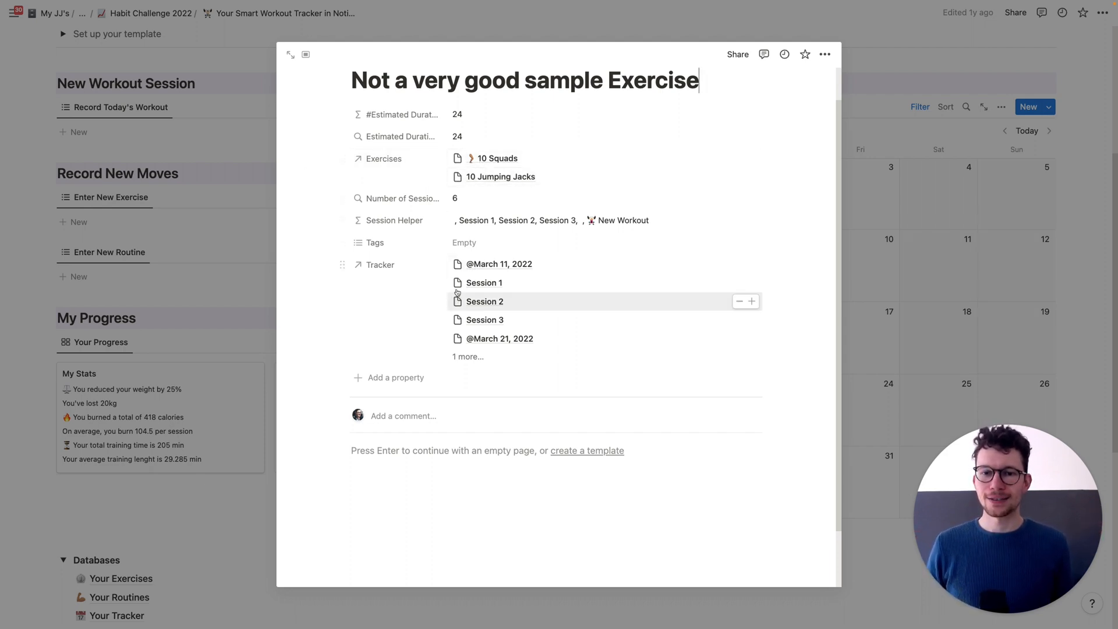
pyautogui.moveTo(435, 172)
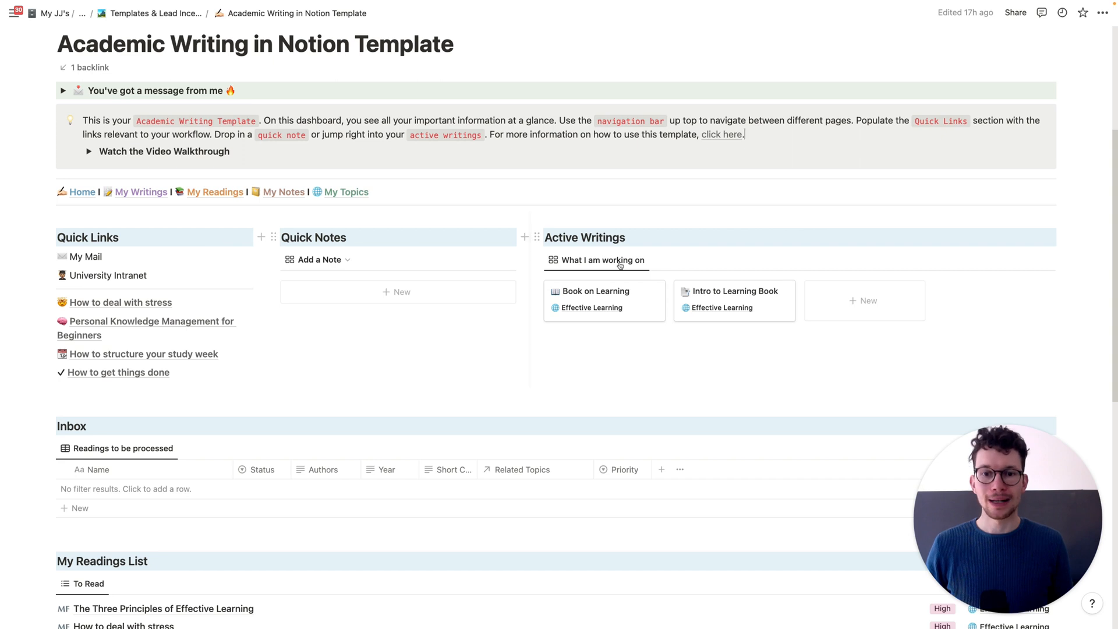
# Step: Scroll the Academic Writing dashboard to its Quick Links, Quick Notes, Active Writings and Inbox sections
pyautogui.scroll(-3)
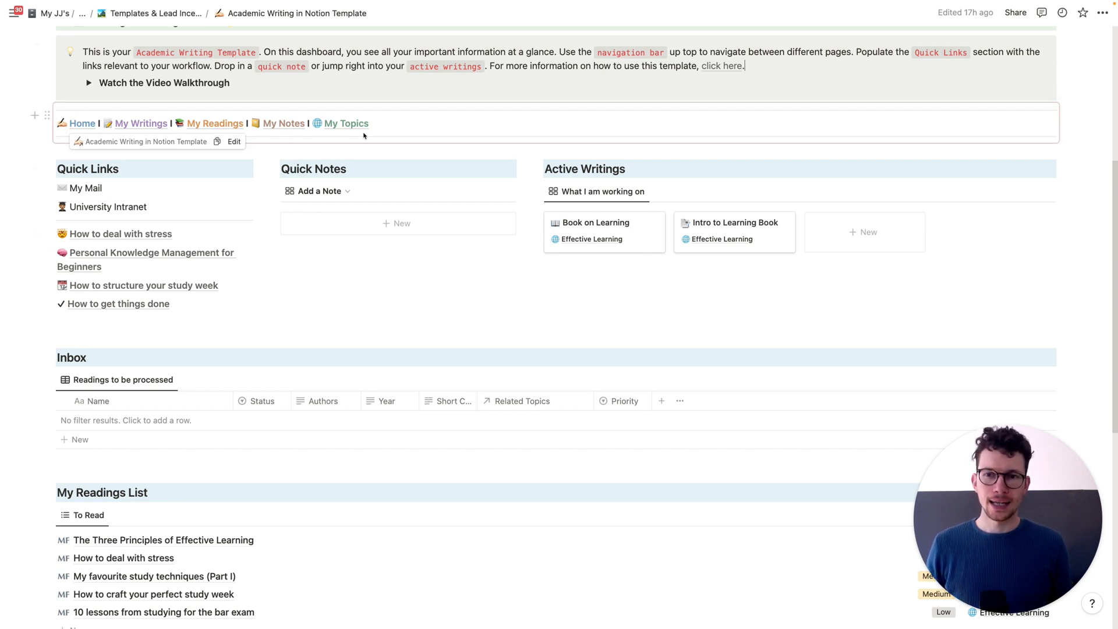
pyautogui.moveTo(113, 140)
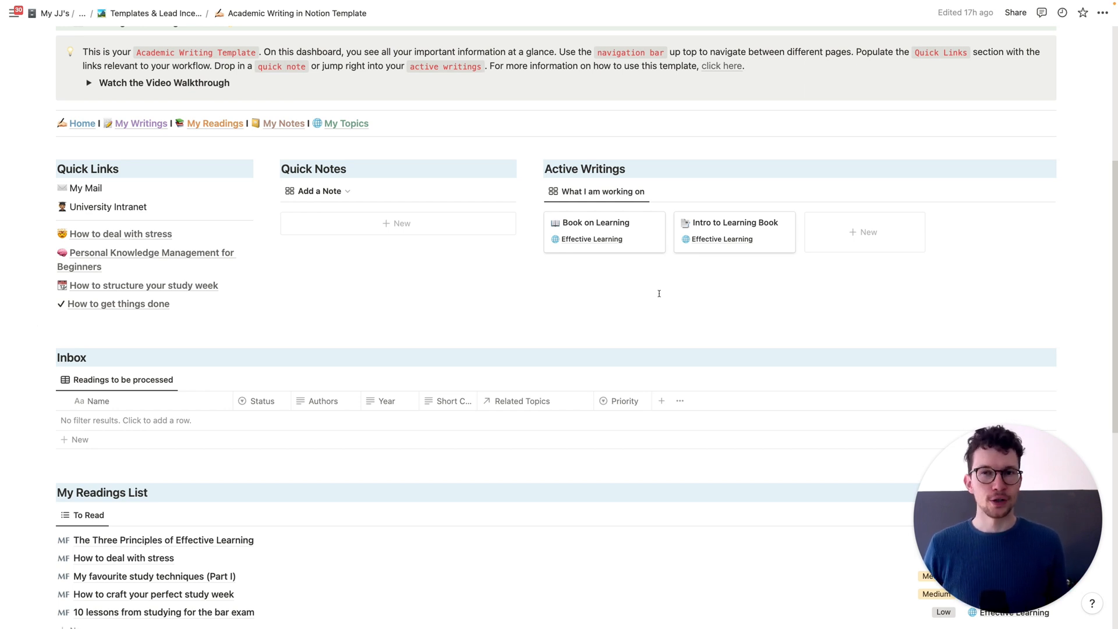
pyautogui.moveTo(784, 290)
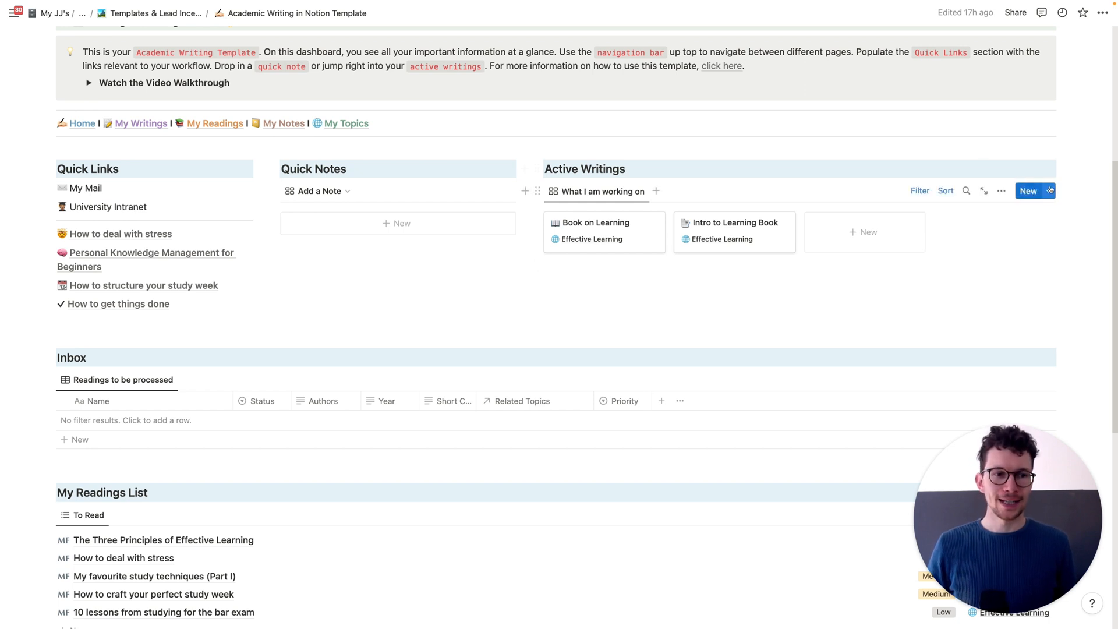
# Step: Create a New Article writing from the article template and view it as a full page
pyautogui.click(1050, 191)
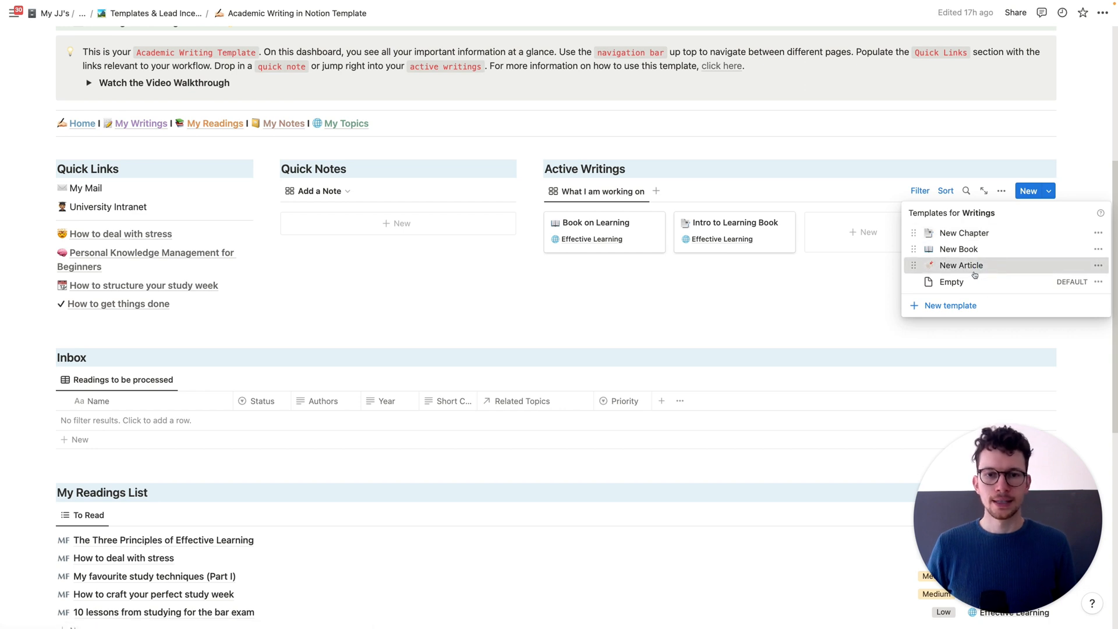
pyautogui.click(961, 266)
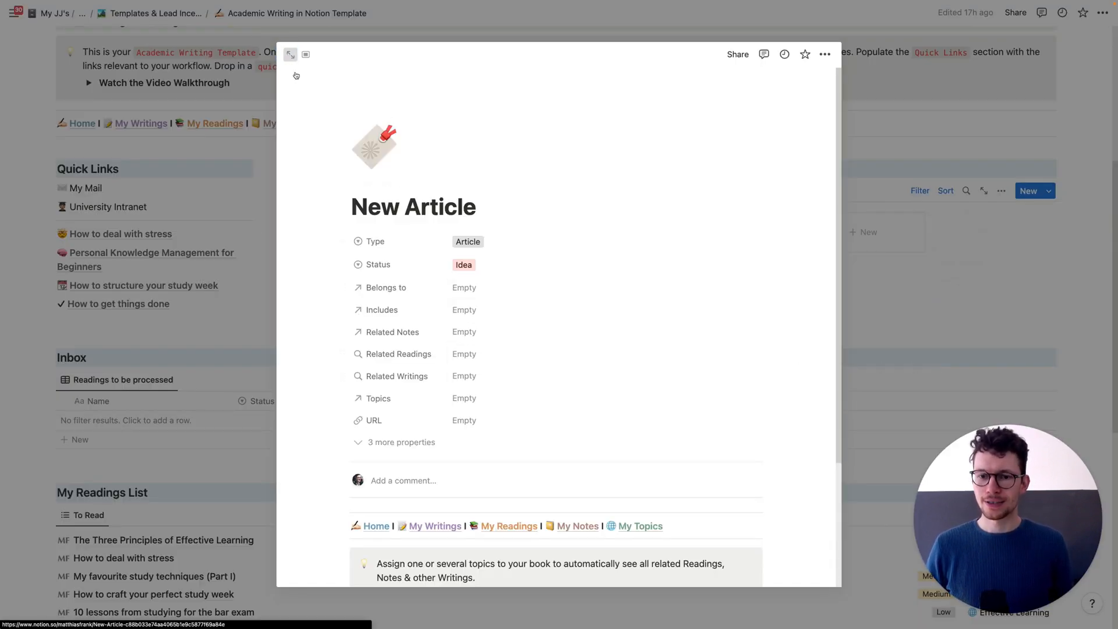
pyautogui.click(290, 54)
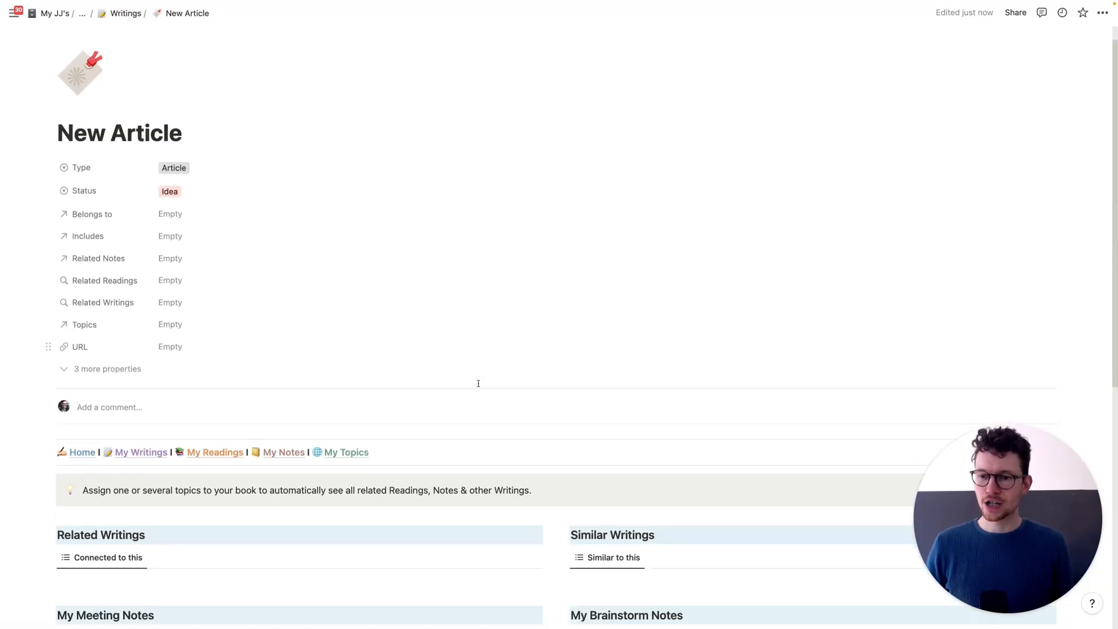
pyautogui.scroll(-3)
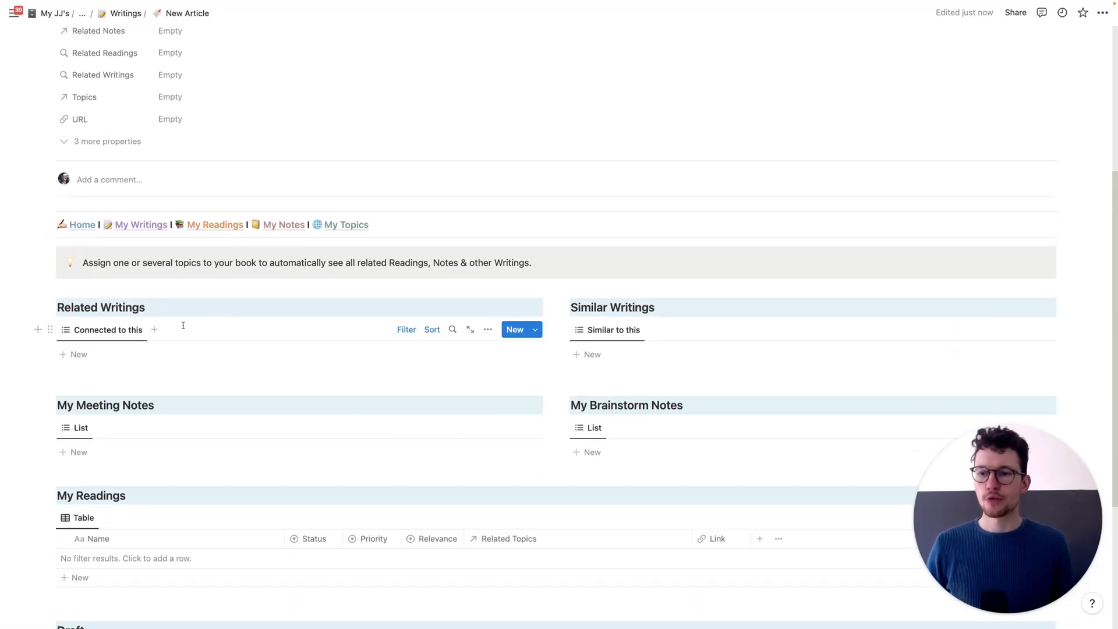
pyautogui.scroll(-3)
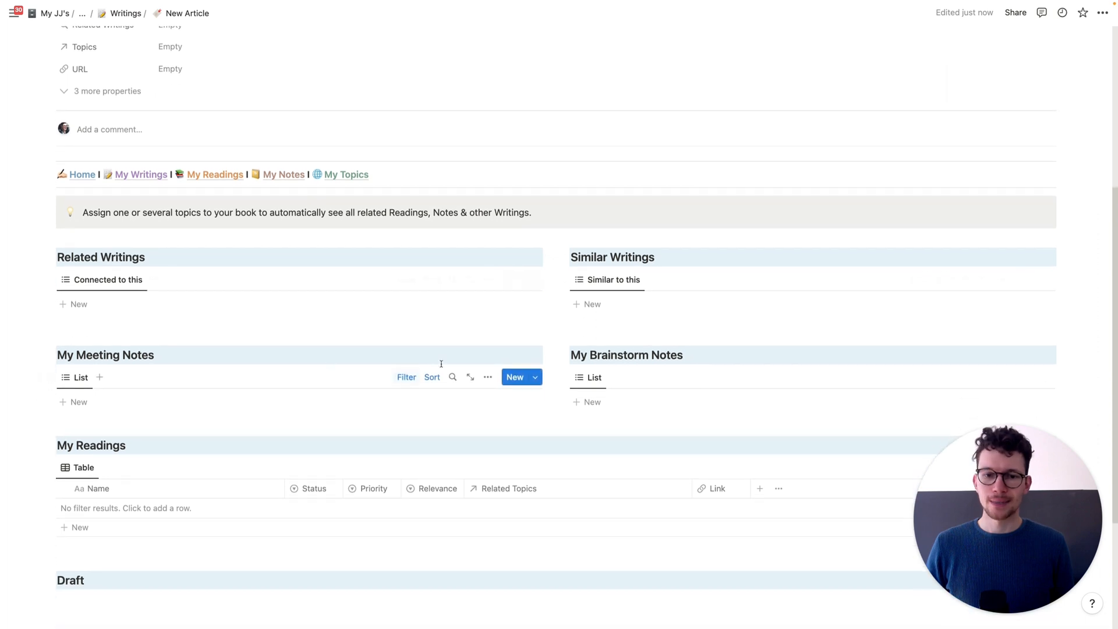
pyautogui.scroll(-3)
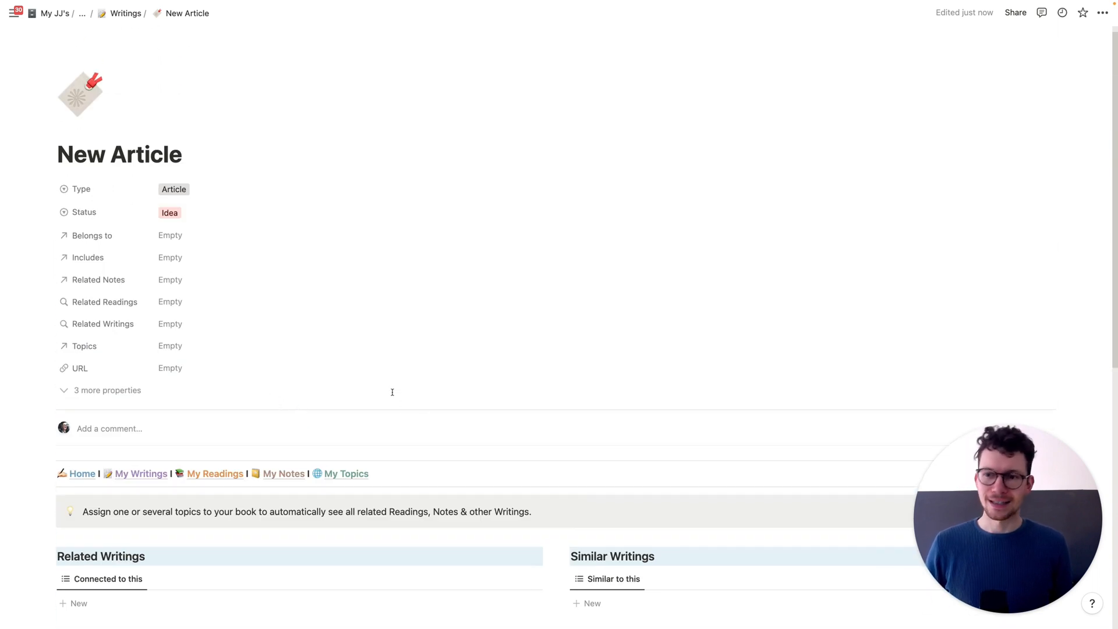
pyautogui.moveTo(183, 343)
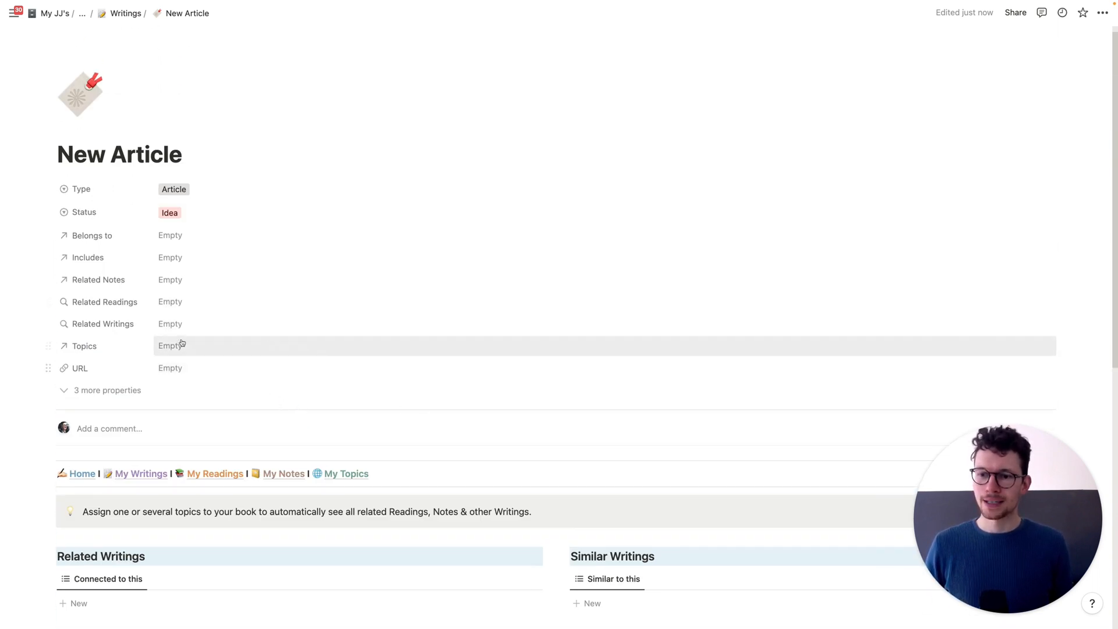
# Step: Tag New Article with the Effective Learning topic, auto-filling its related readings and writings
pyautogui.click(175, 345)
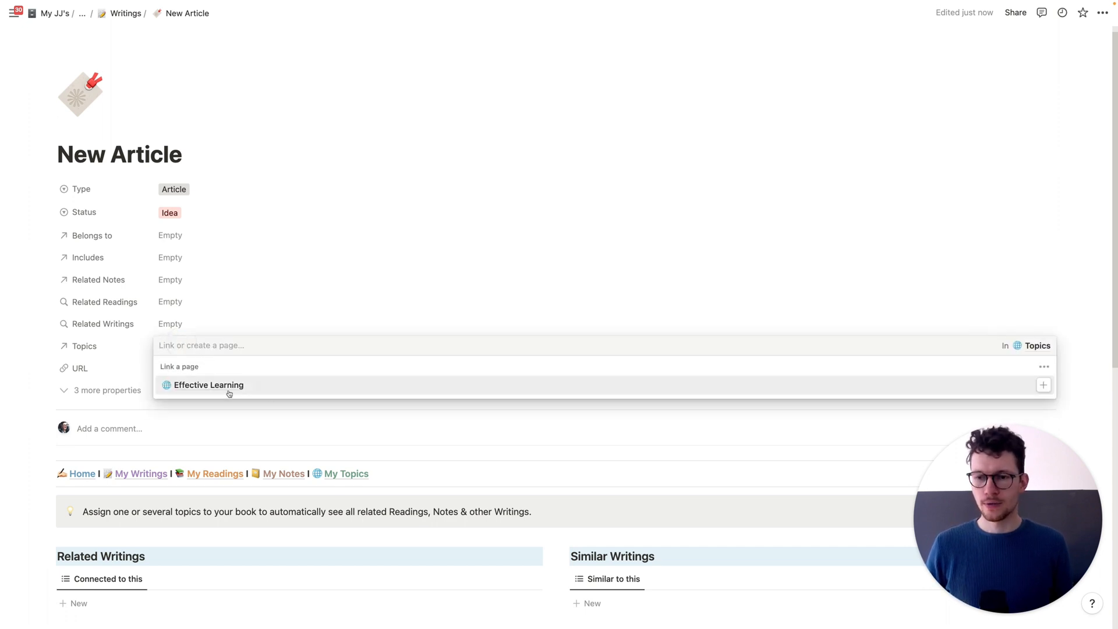
pyautogui.click(208, 385)
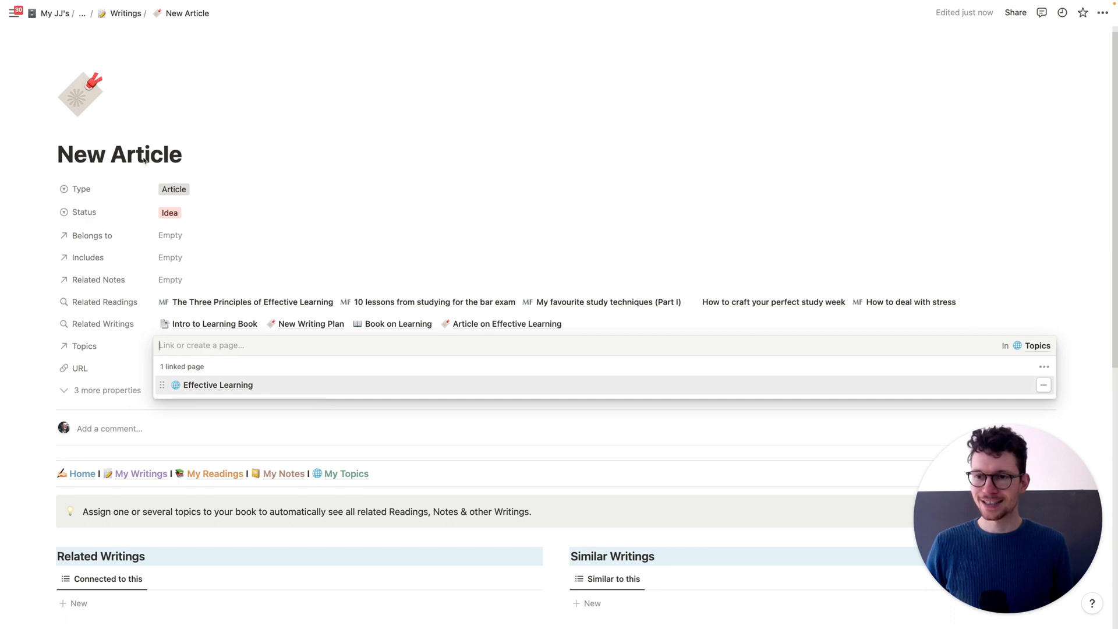
pyautogui.click(217, 385)
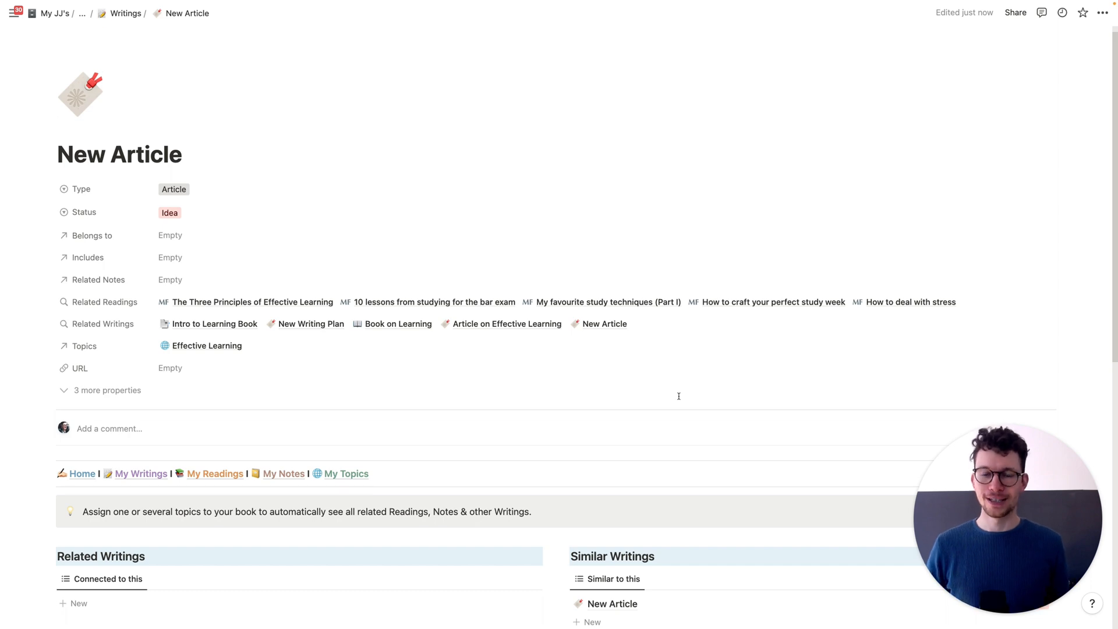
pyautogui.scroll(-3)
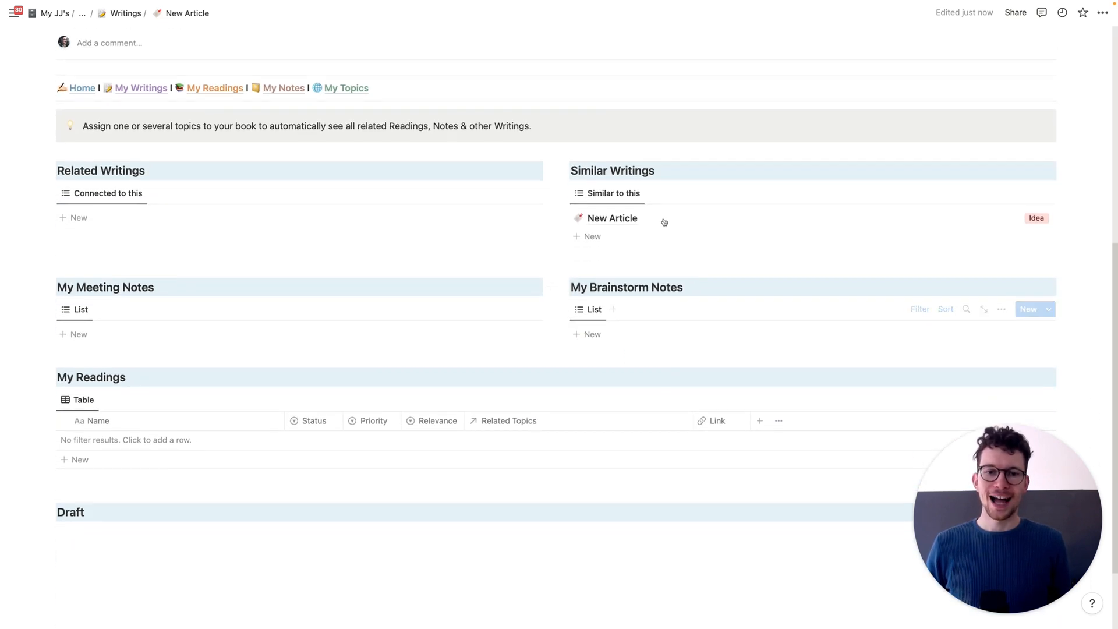
pyautogui.moveTo(198, 430)
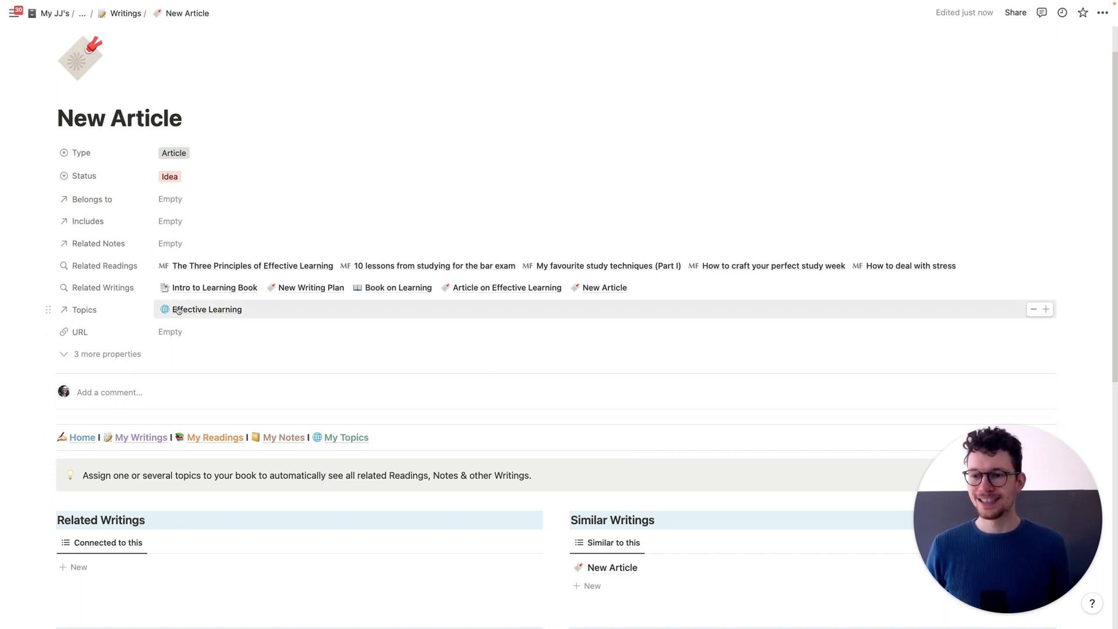
pyautogui.moveTo(115, 321)
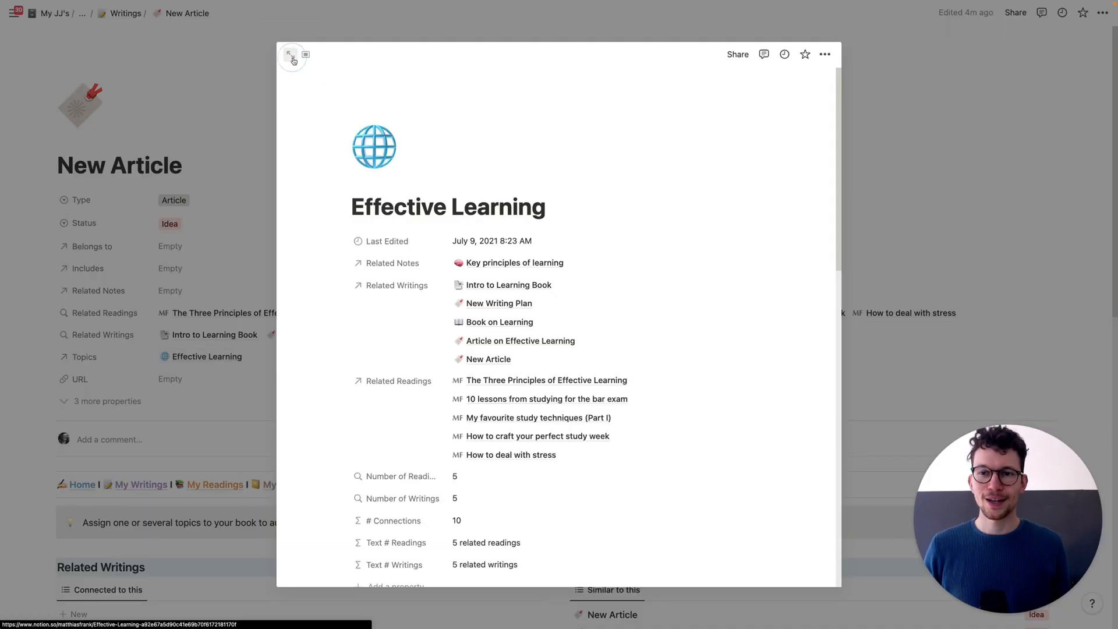
# Step: Open the Effective Learning topic as a full page and view New Article among its related writings
pyautogui.click(291, 54)
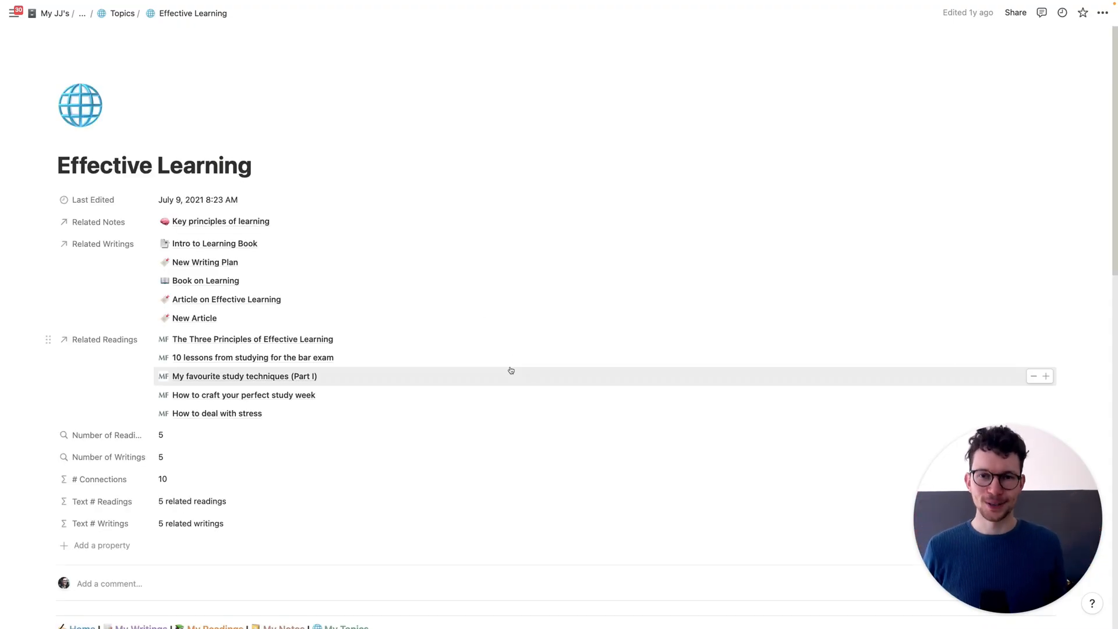
pyautogui.scroll(-3)
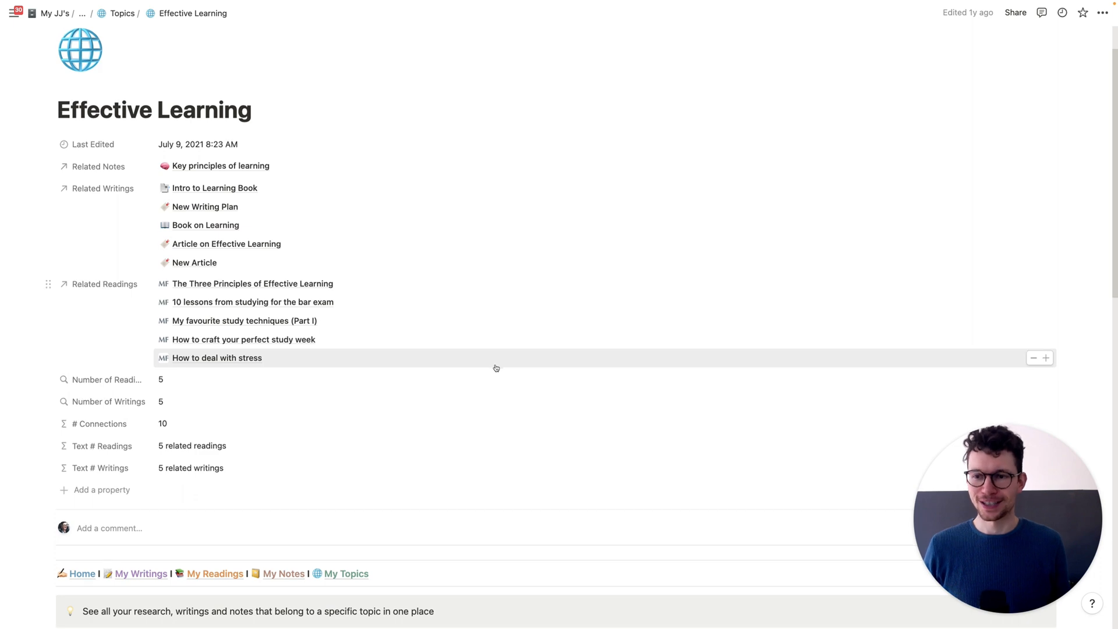
pyautogui.scroll(-3)
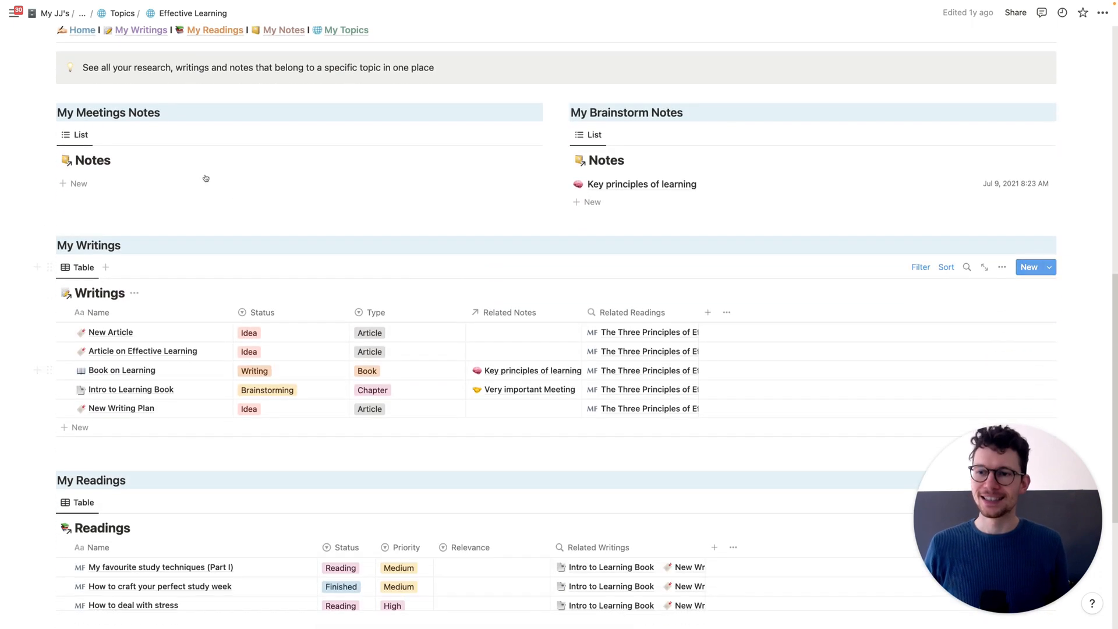
pyautogui.scroll(-3)
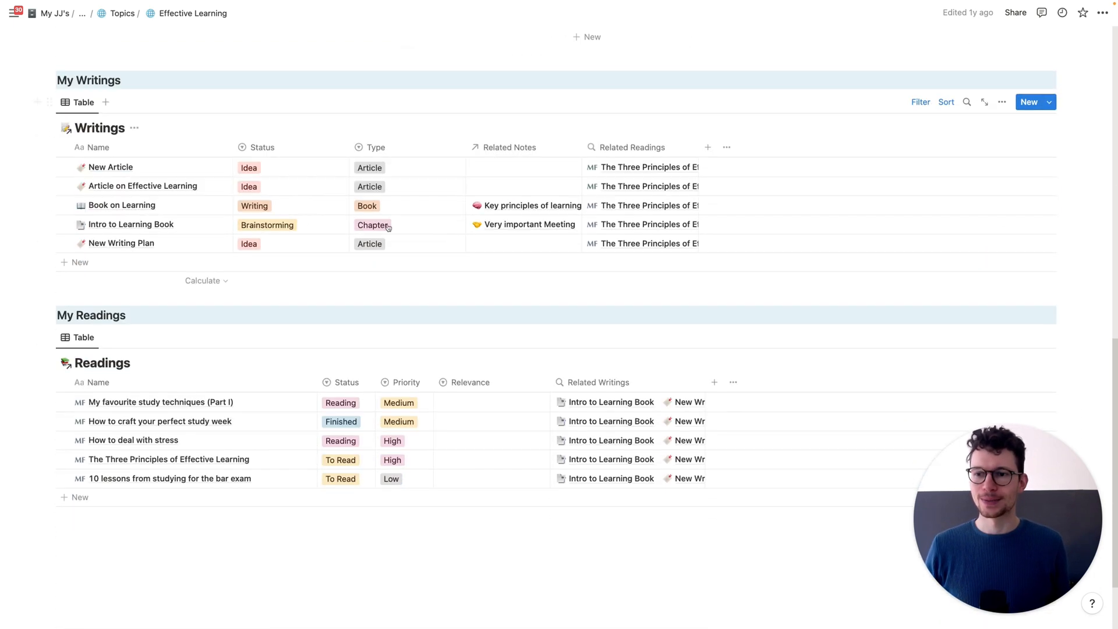